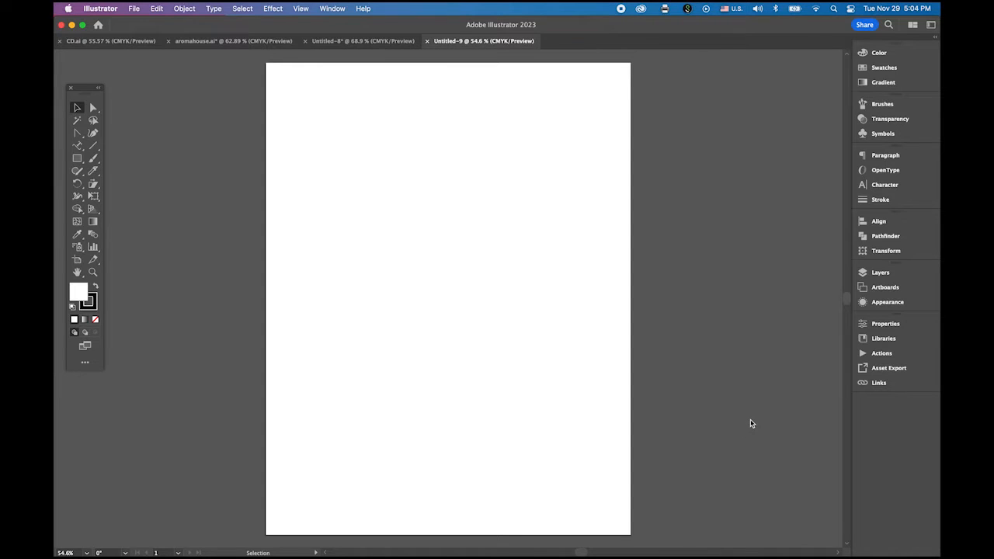
mouse_move(77, 146)
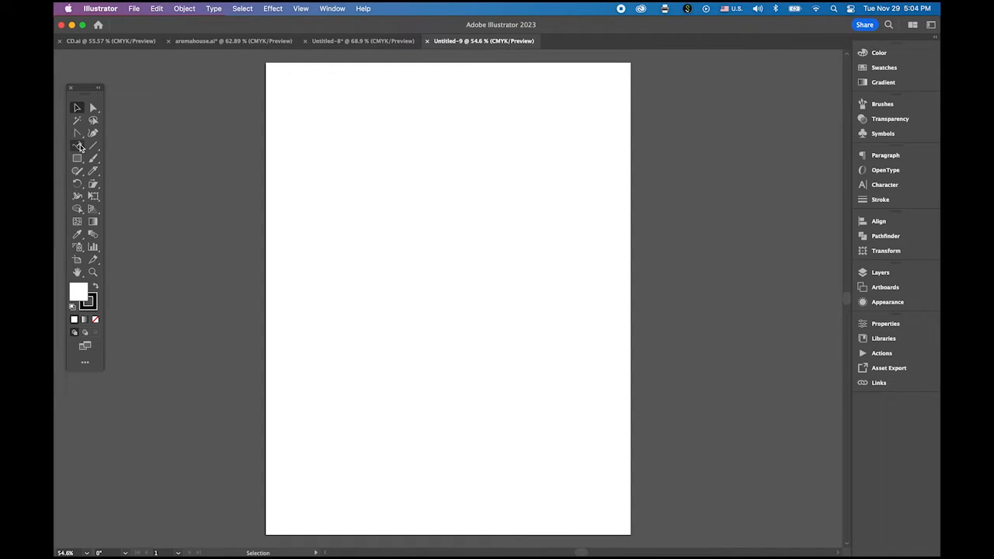
Step: Add the text 'AH' with the Type tool and nudge it up the page
left_click(78, 146)
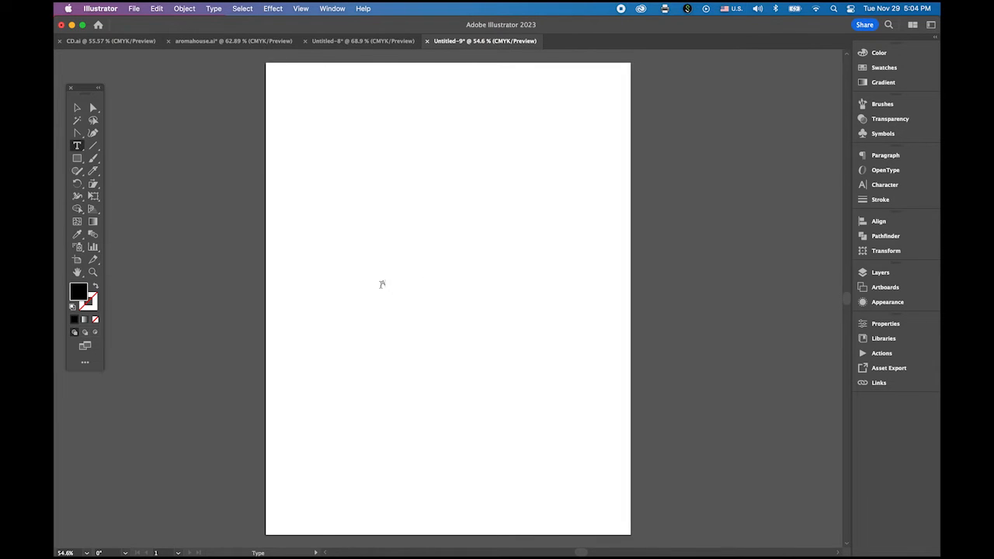
type("AH")
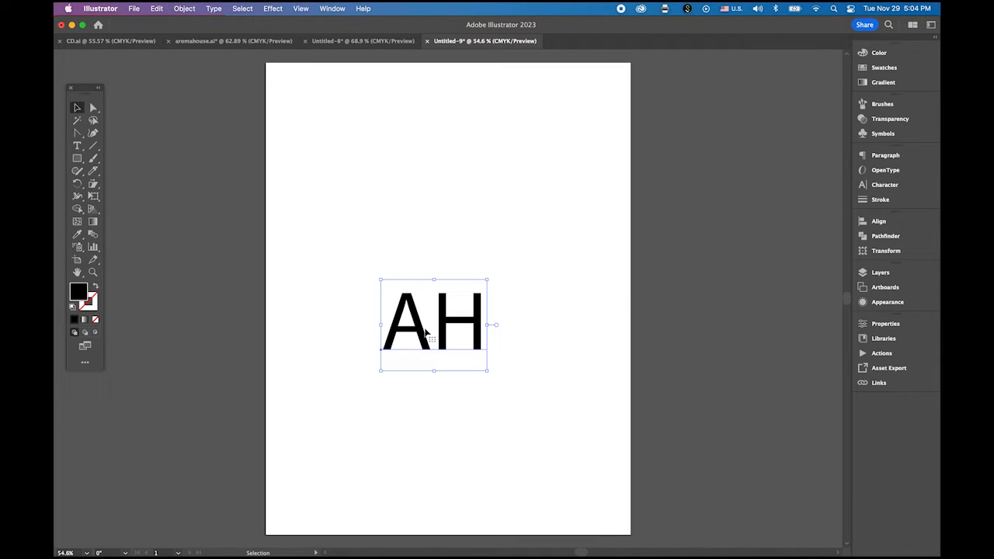
left_click_drag(434, 325, 441, 283)
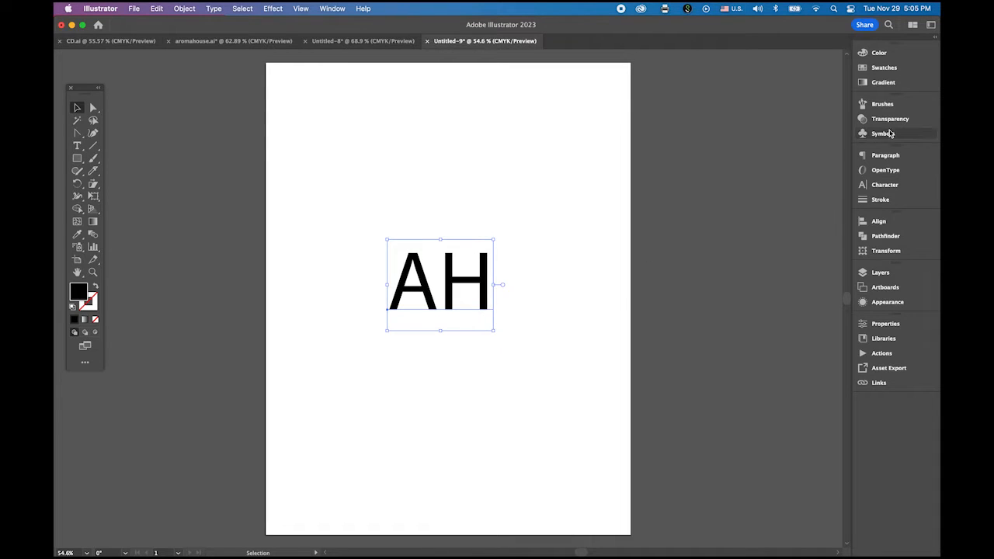
Step: Set the AH text in the Baskerville typeface via the Character panel
left_click(886, 185)
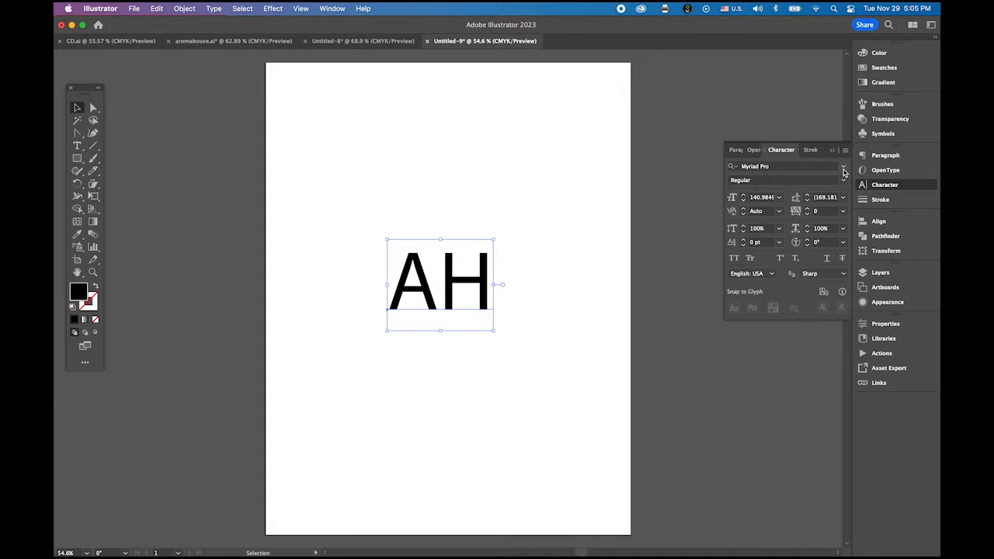
left_click(844, 165)
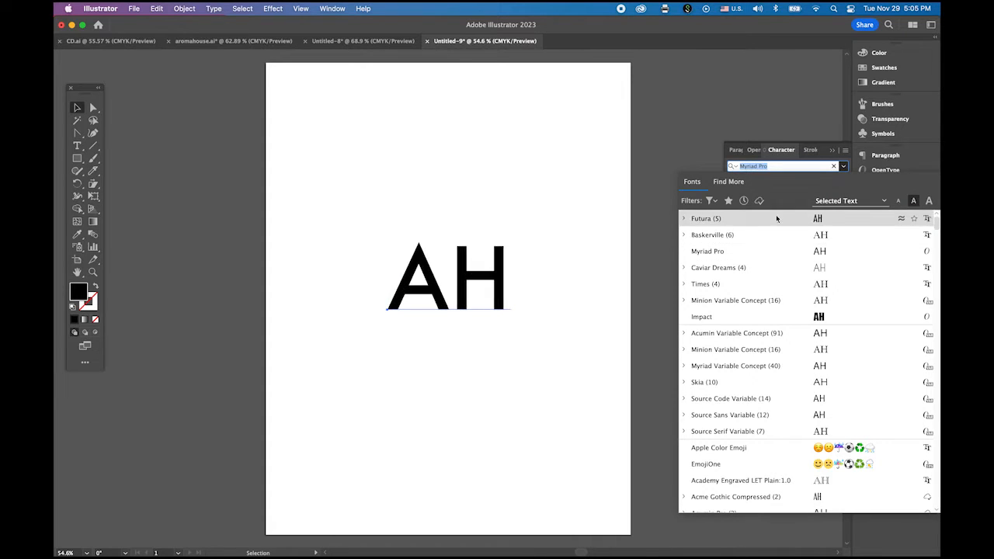
left_click(711, 234)
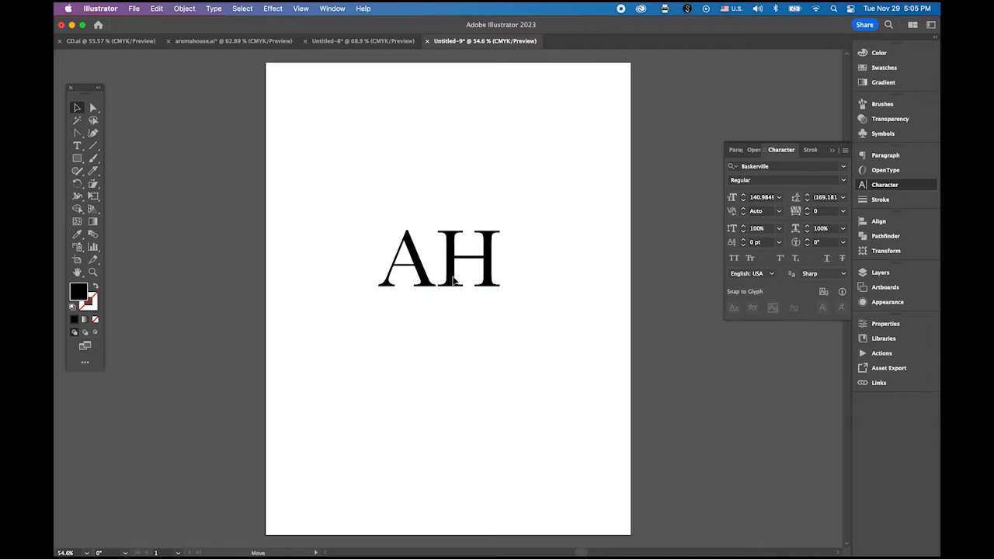
left_click(438, 258)
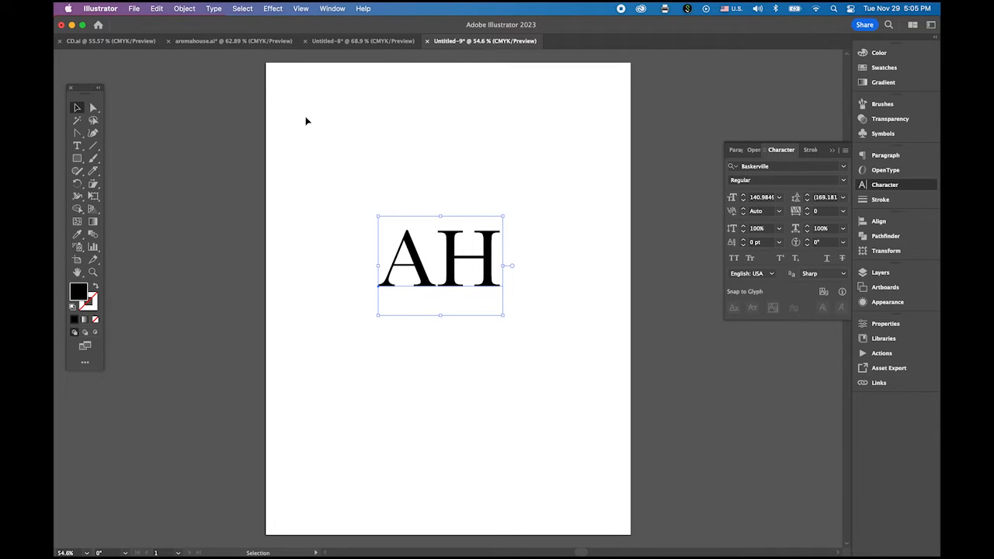
Step: Convert AH to outlines and ungroup the letters into separate shapes
left_click(214, 10)
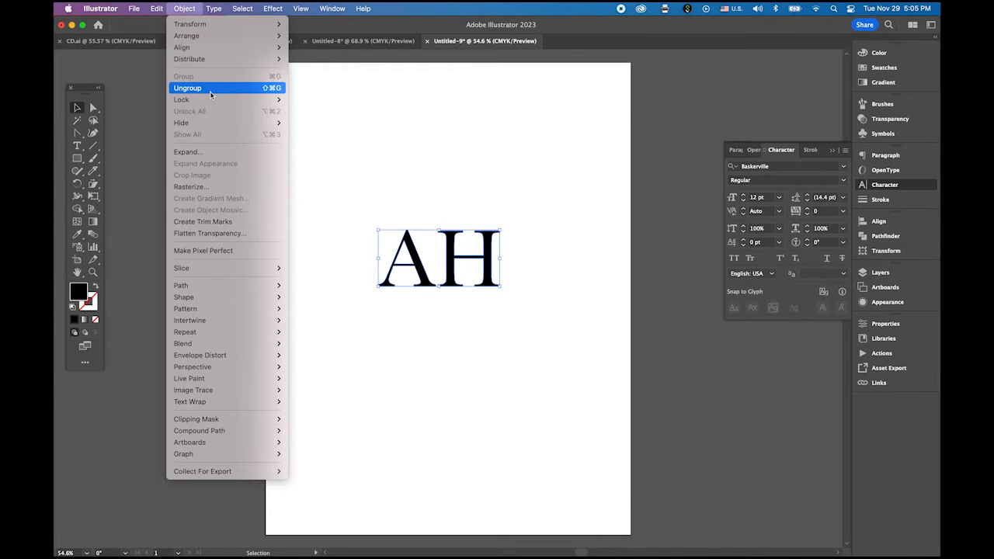
left_click(187, 87)
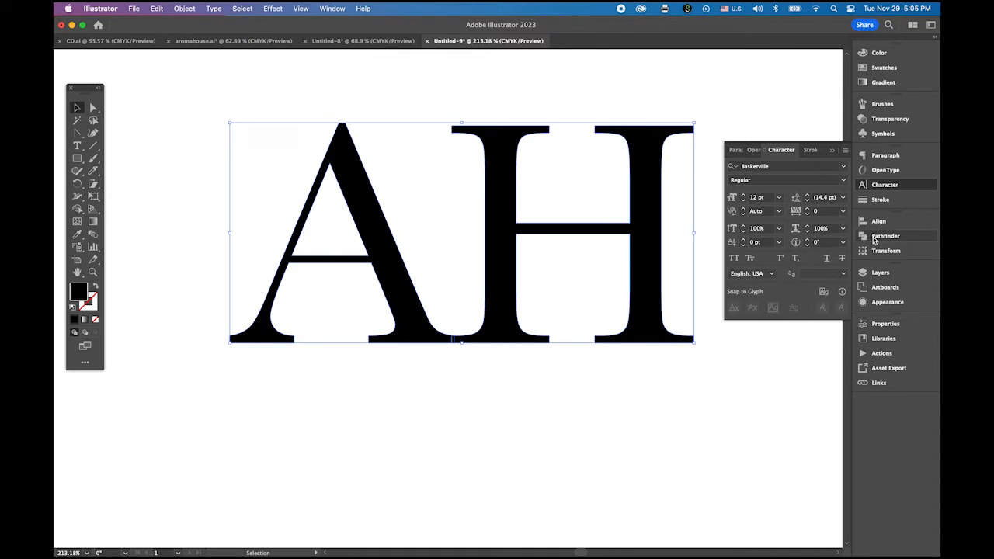
left_click(886, 236)
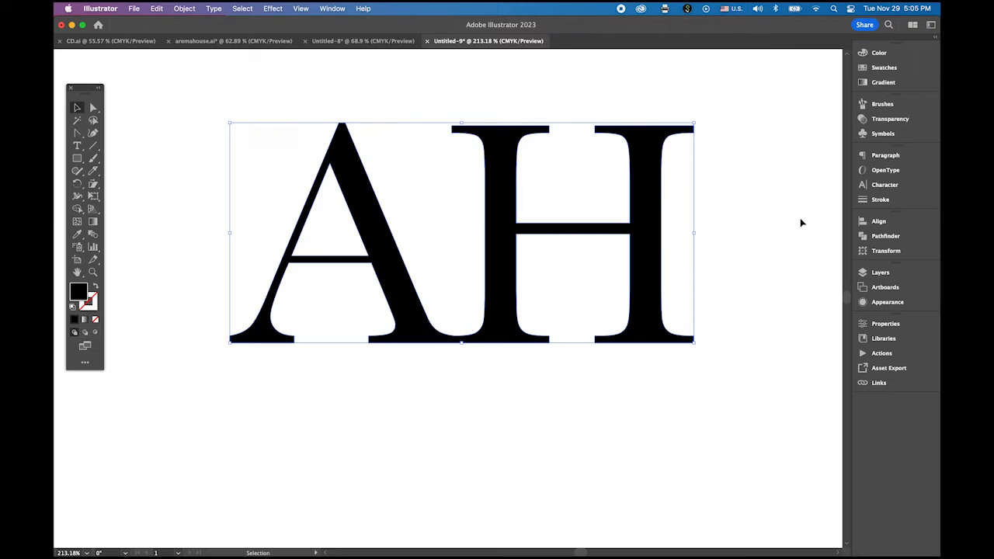
mouse_move(106, 174)
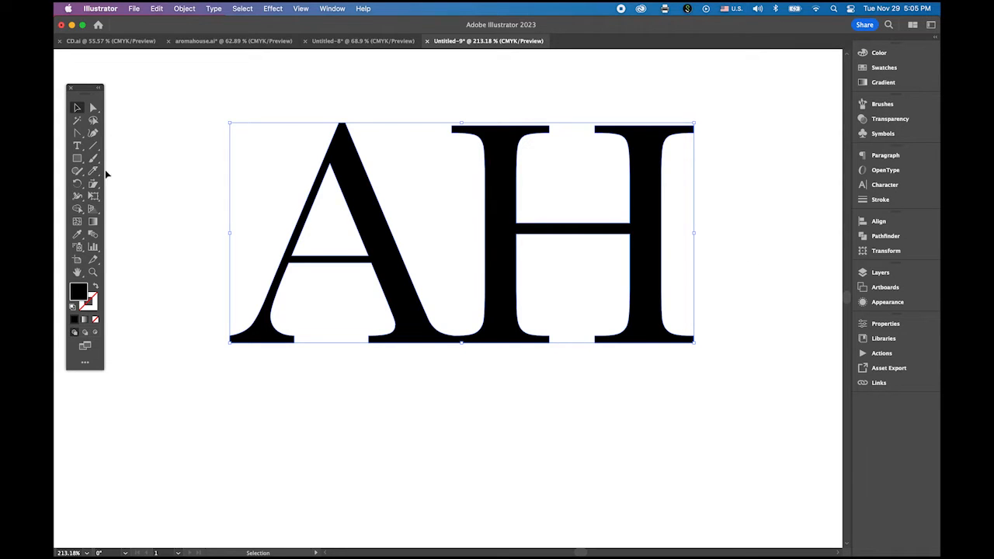
Step: Delete the crossbar anchor points of A and H, leaving a Λ and two stems
left_click(94, 171)
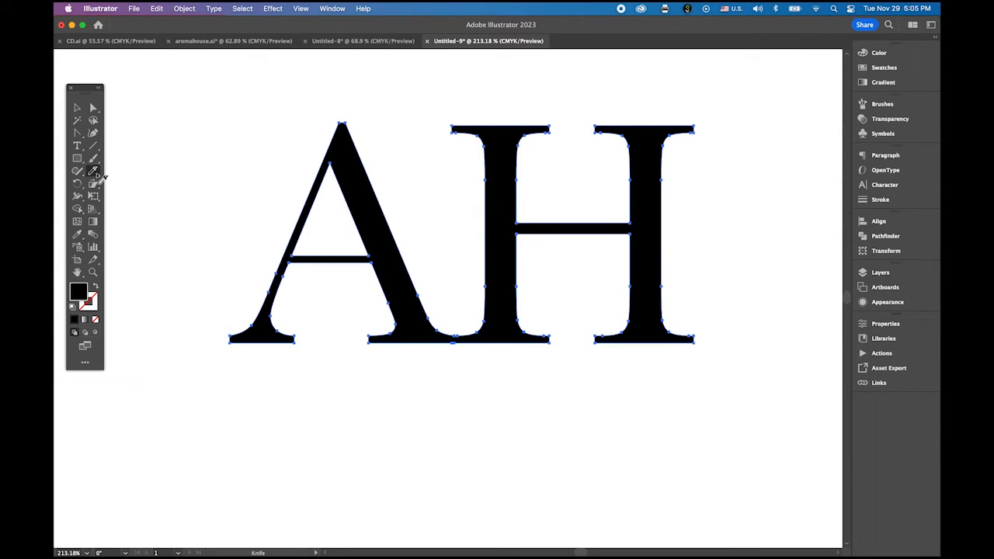
mouse_move(578, 210)
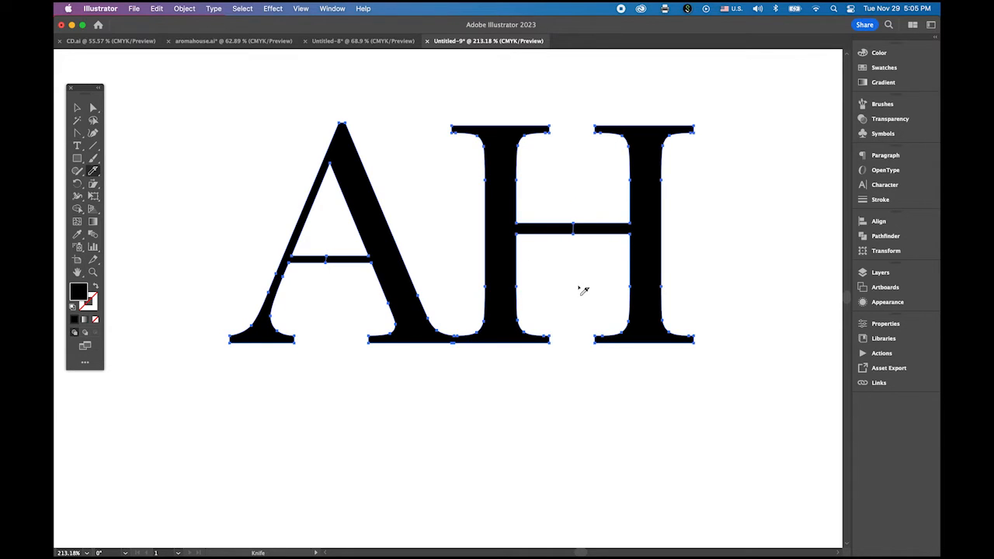
left_click(77, 134)
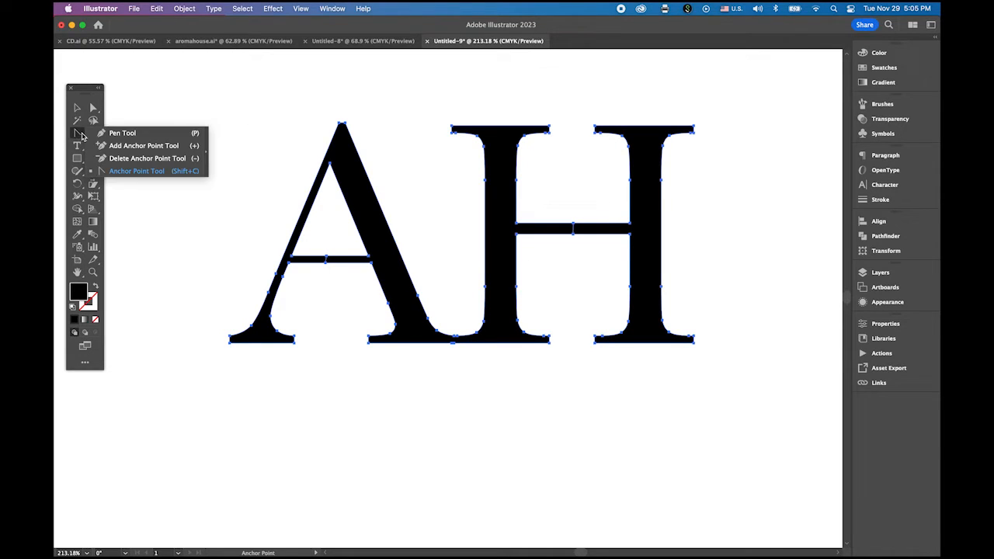
left_click(147, 158)
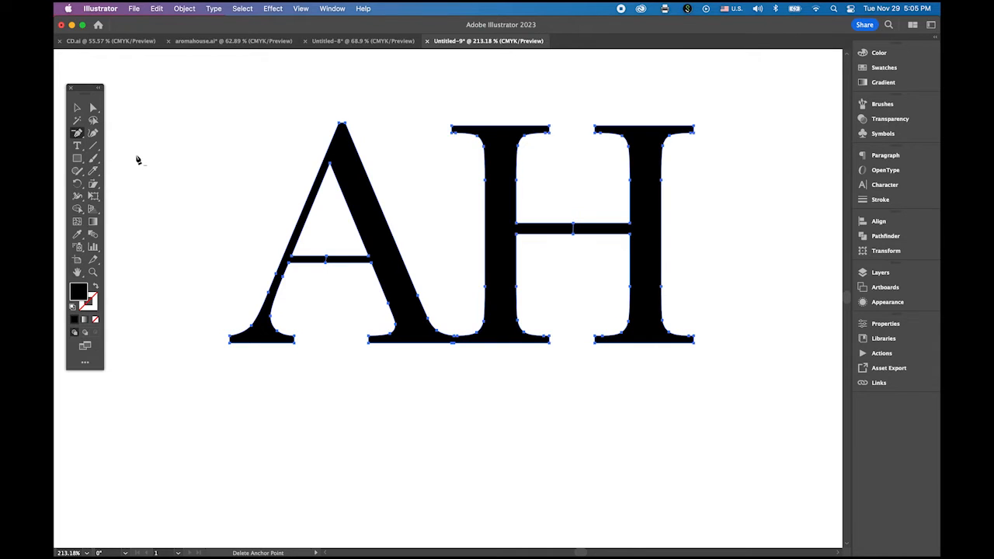
mouse_move(326, 267)
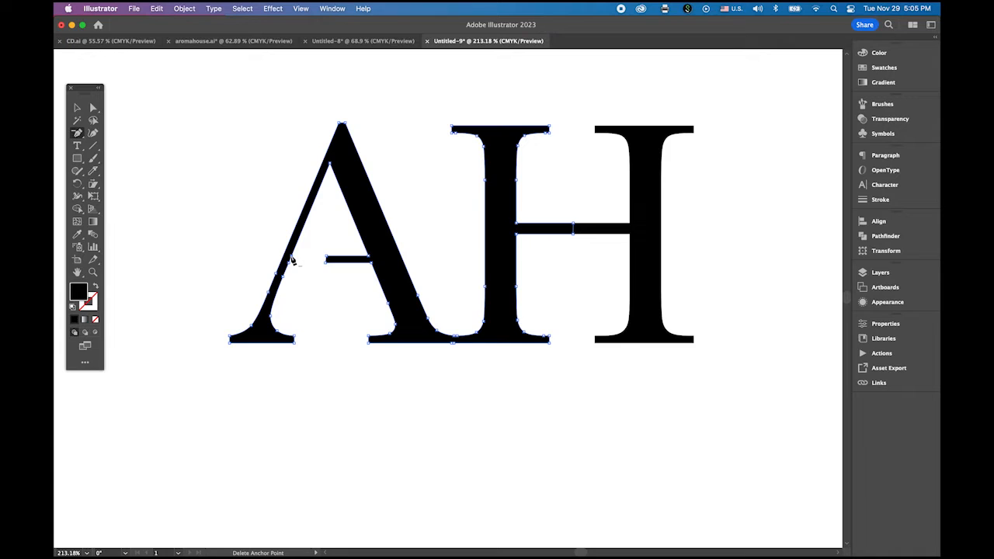
mouse_move(289, 267)
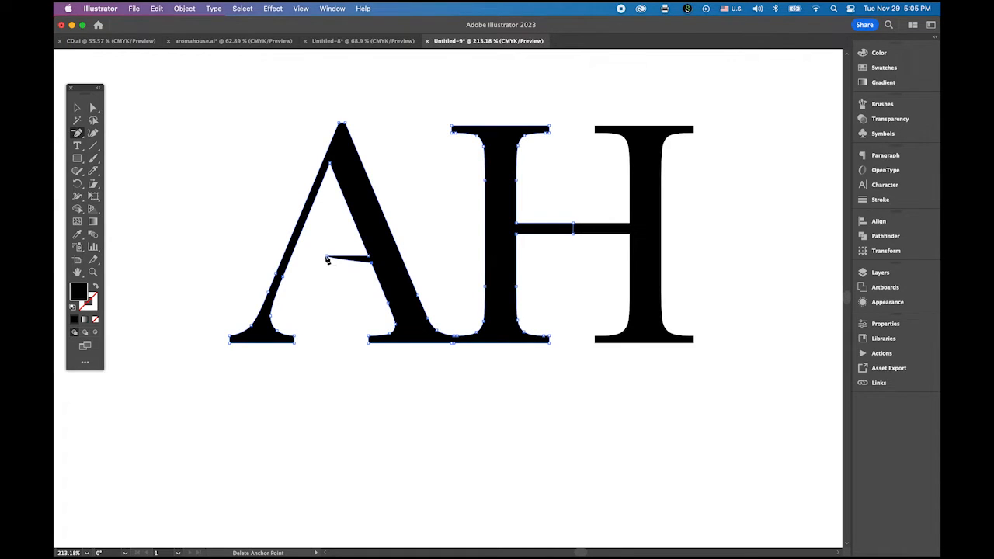
left_click(327, 261)
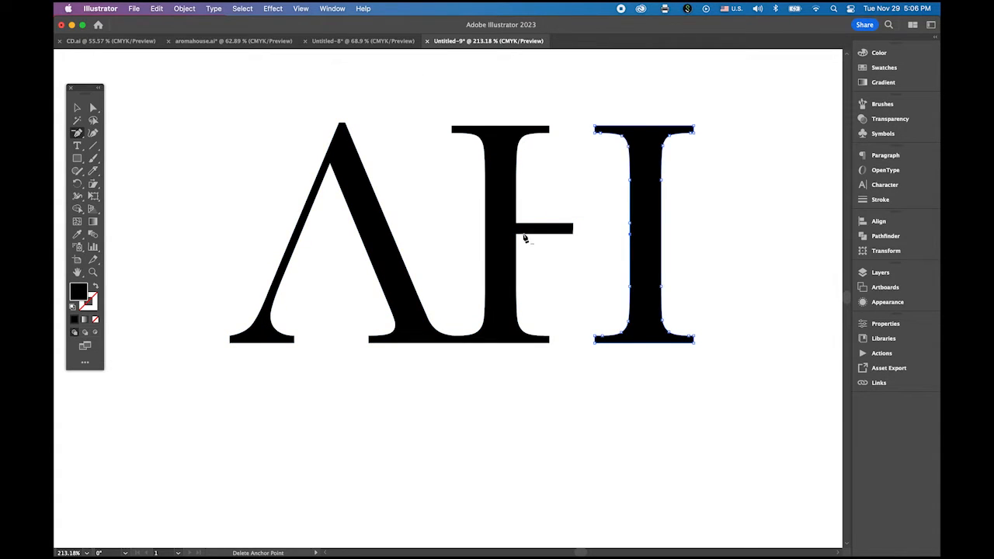
mouse_move(635, 241)
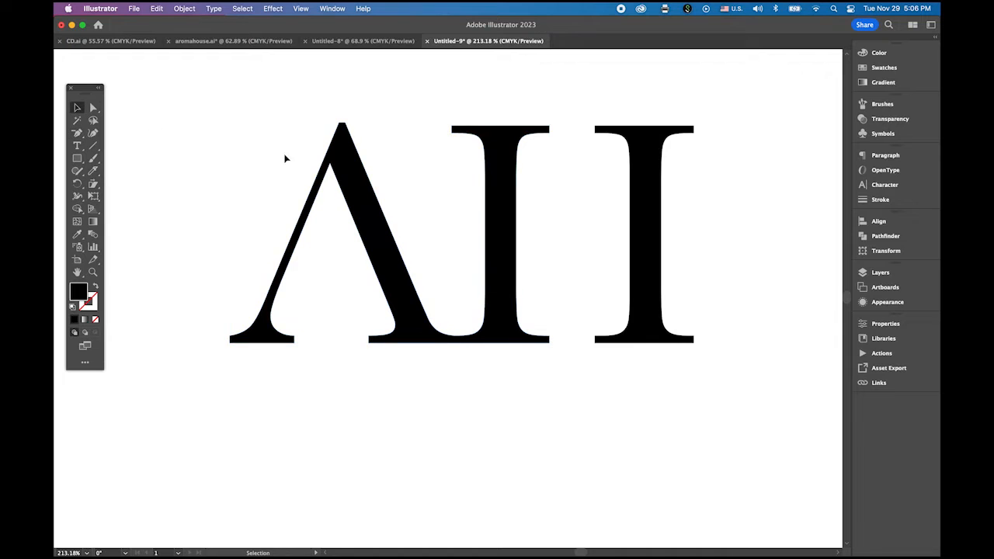
left_click(644, 233)
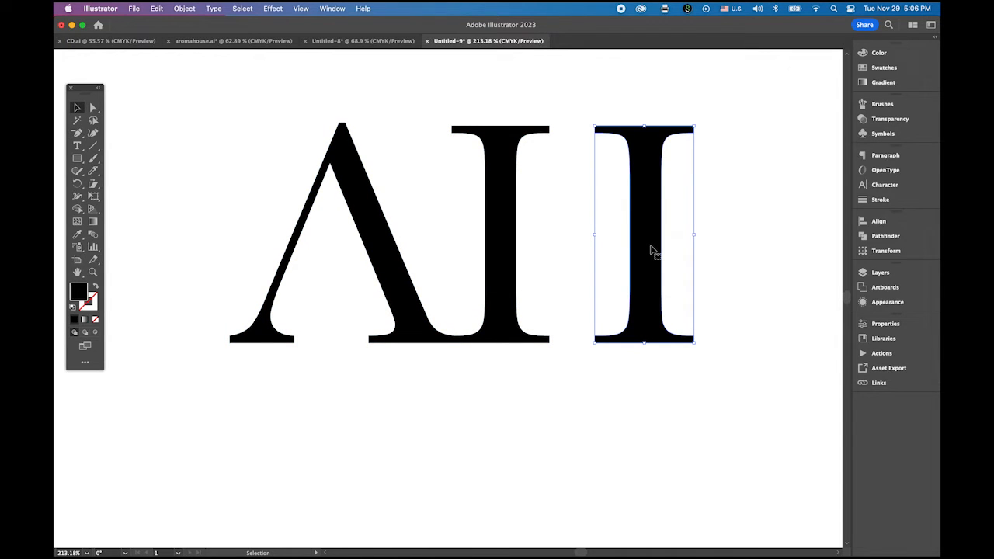
mouse_move(649, 251)
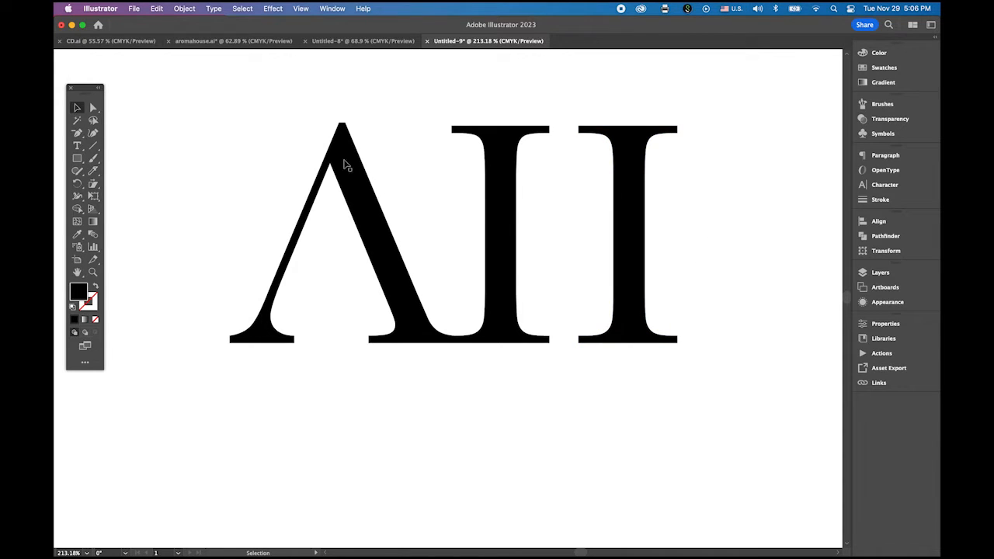
Step: Draw a circle around the ΛH letters with the Ellipse tool and select it
left_click(183, 10)
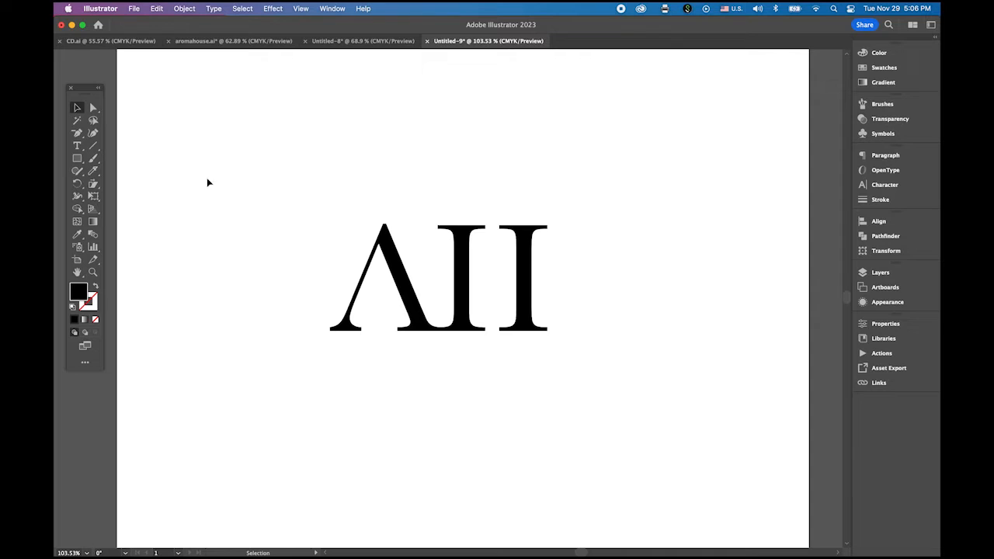
left_click(78, 158)
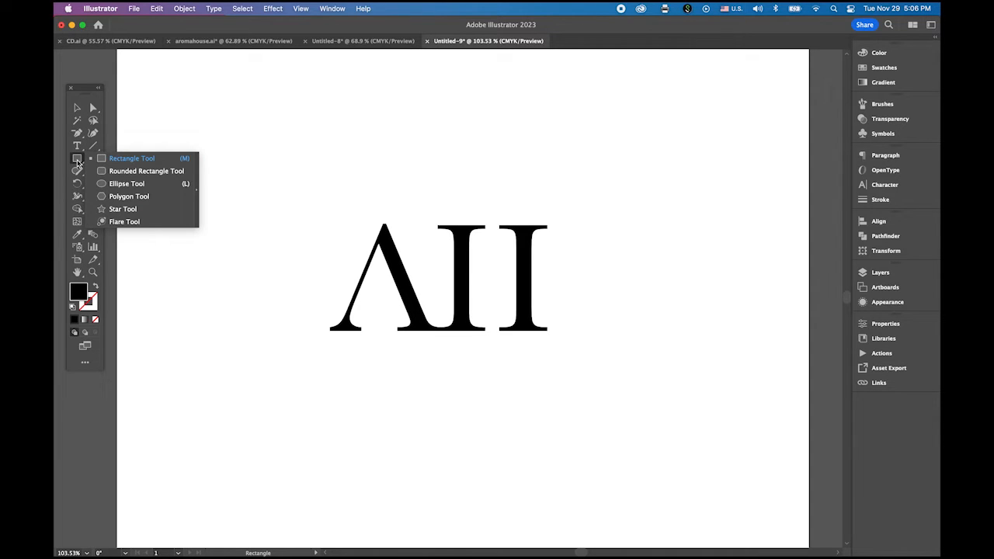
left_click(127, 183)
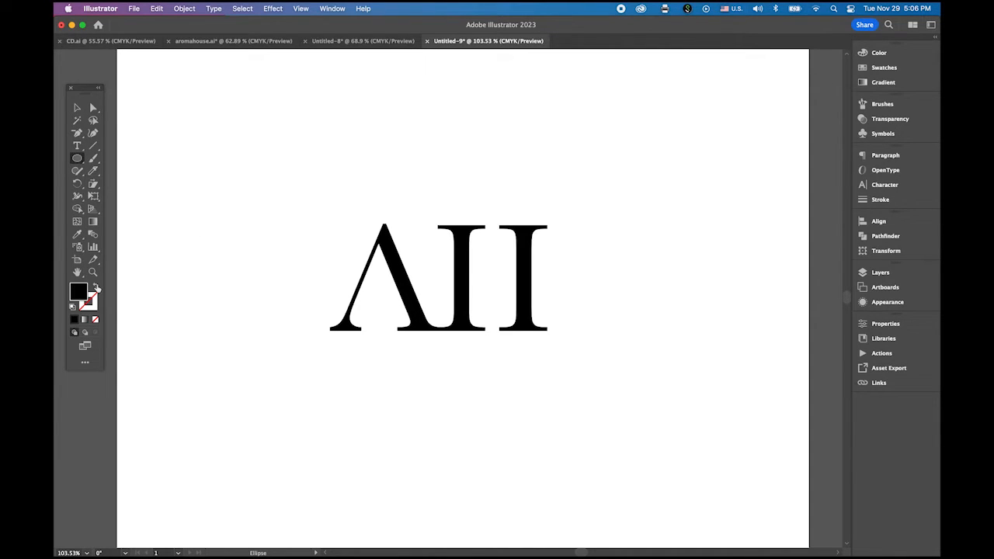
left_click(78, 291)
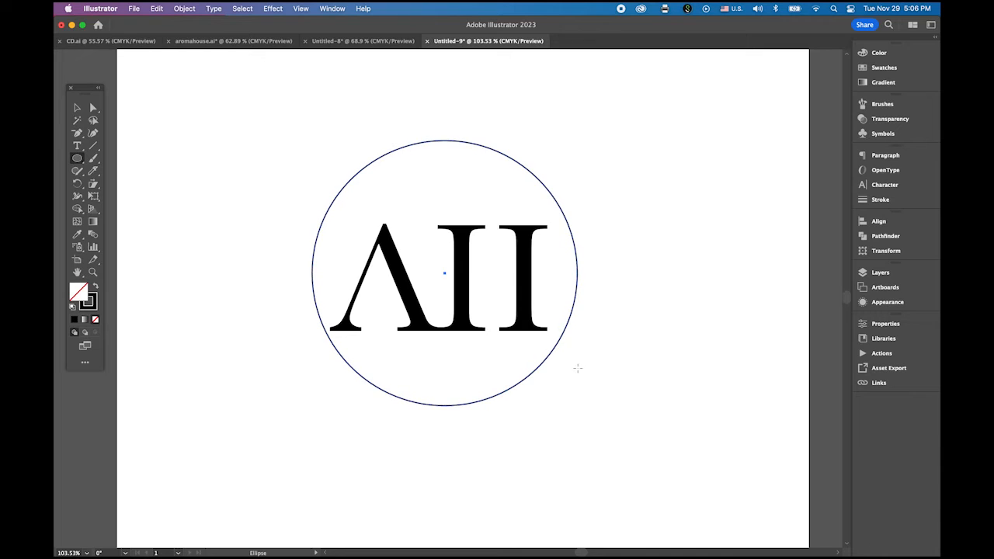
left_click(445, 273)
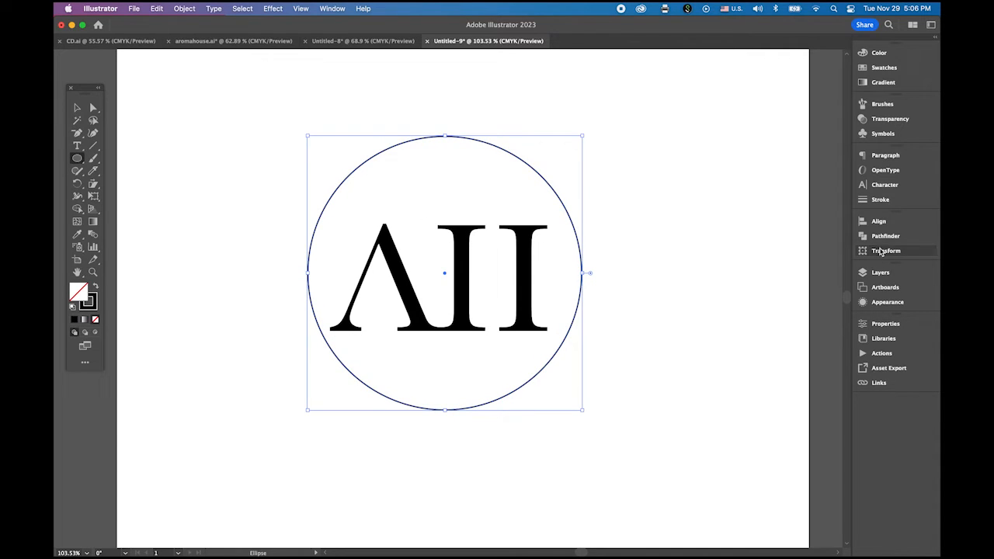
Step: Raise the circle's stroke weight to a heavy black ring and align it with the letters
left_click(880, 199)
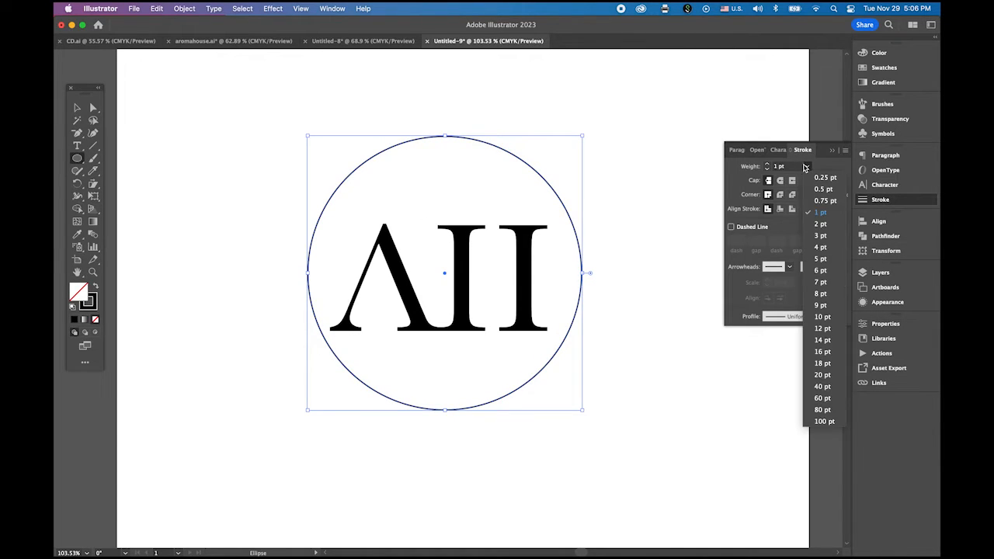
left_click(821, 317)
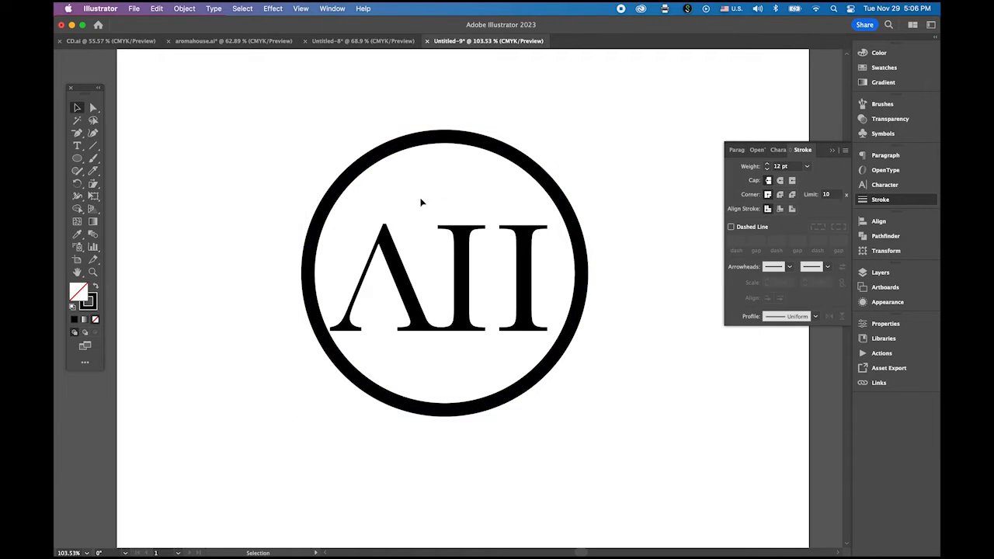
left_click(443, 272)
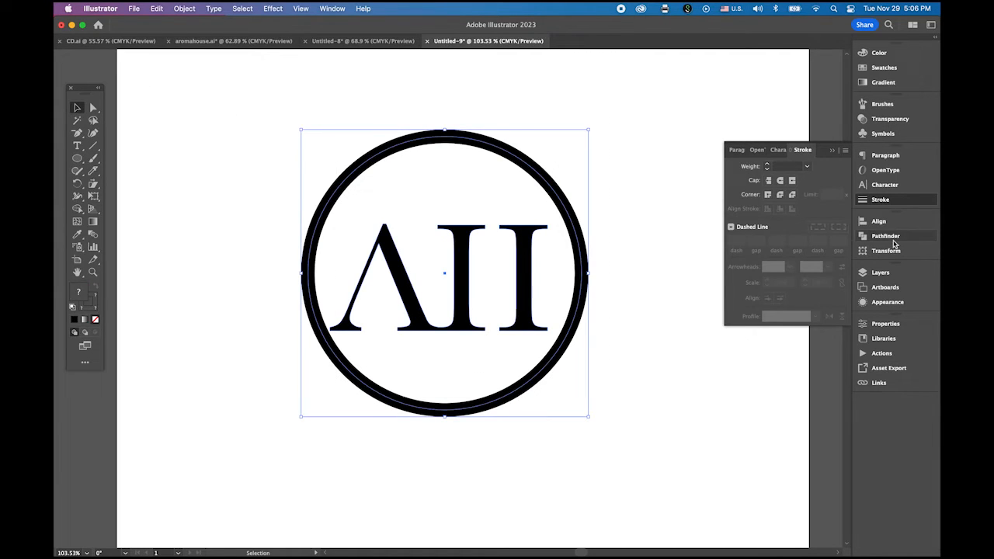
left_click(879, 221)
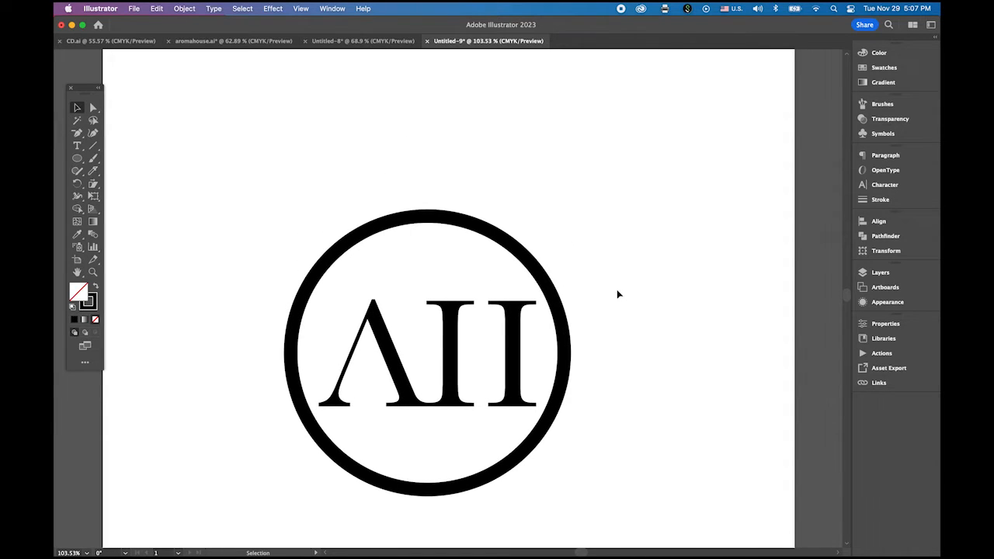
mouse_move(103, 168)
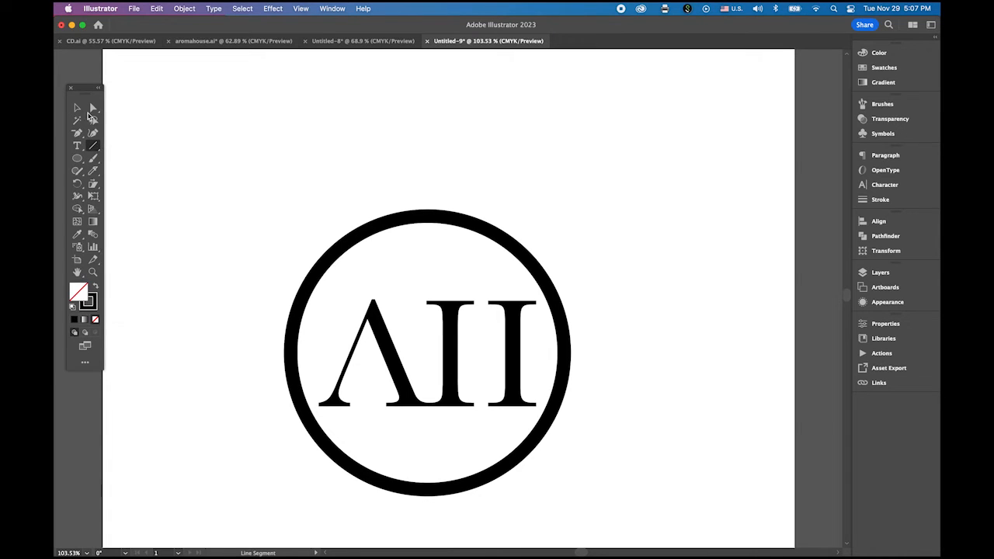
Step: Draw a long, very flat black ellipse above the logo
left_click(77, 159)
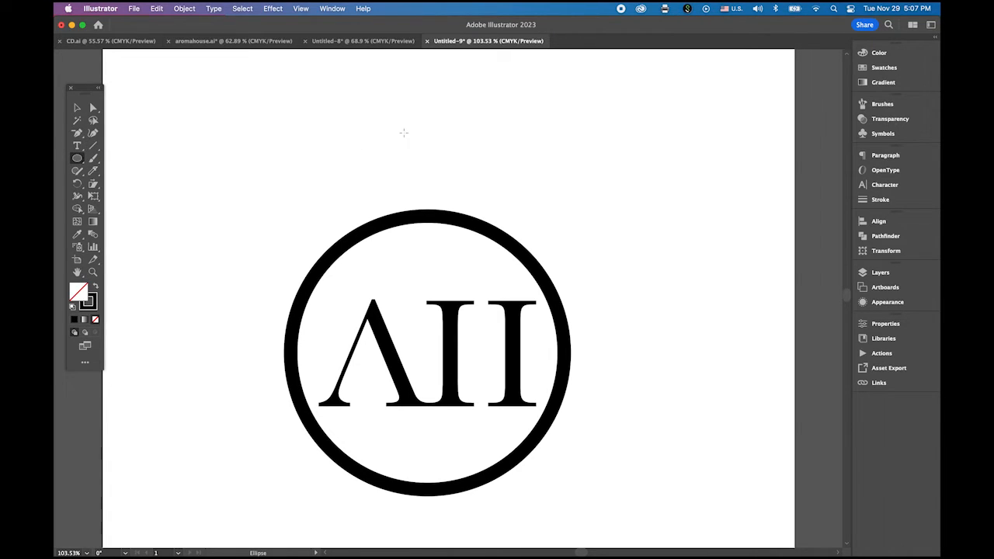
left_click(247, 140)
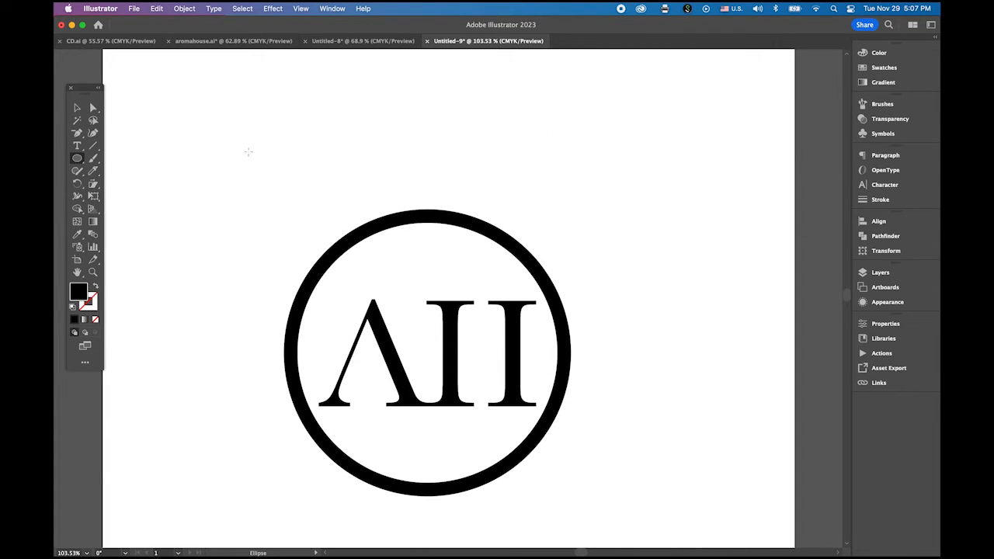
mouse_move(245, 133)
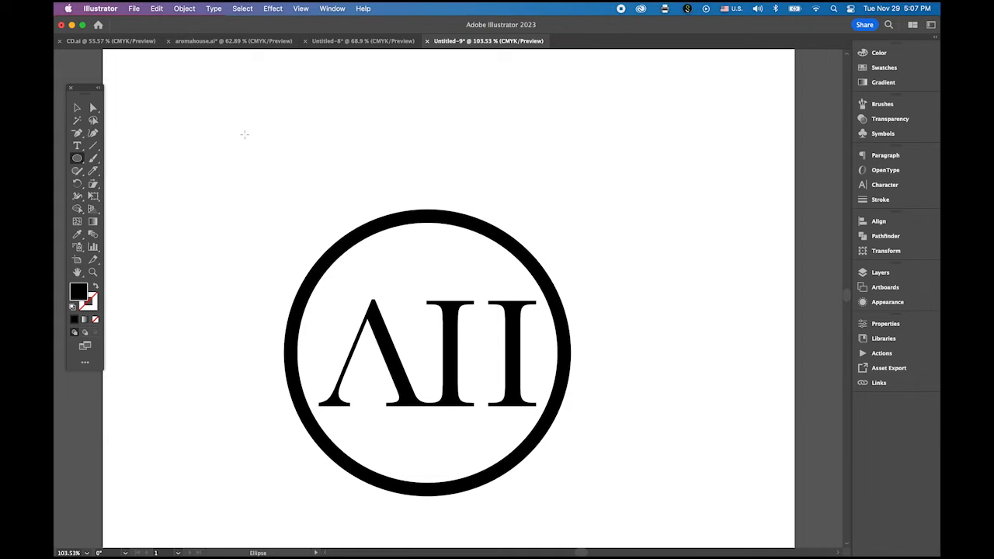
left_click_drag(224, 139, 627, 138)
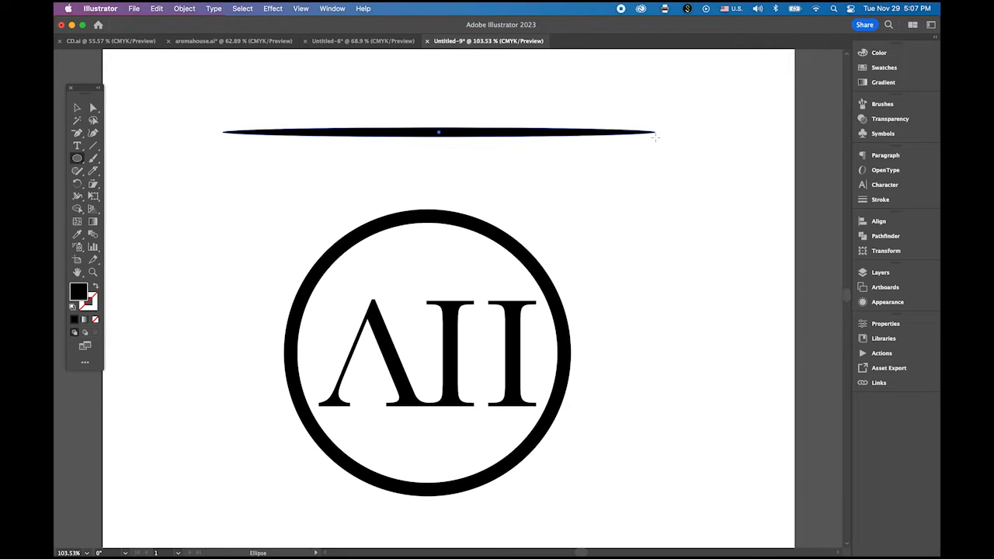
left_click(438, 132)
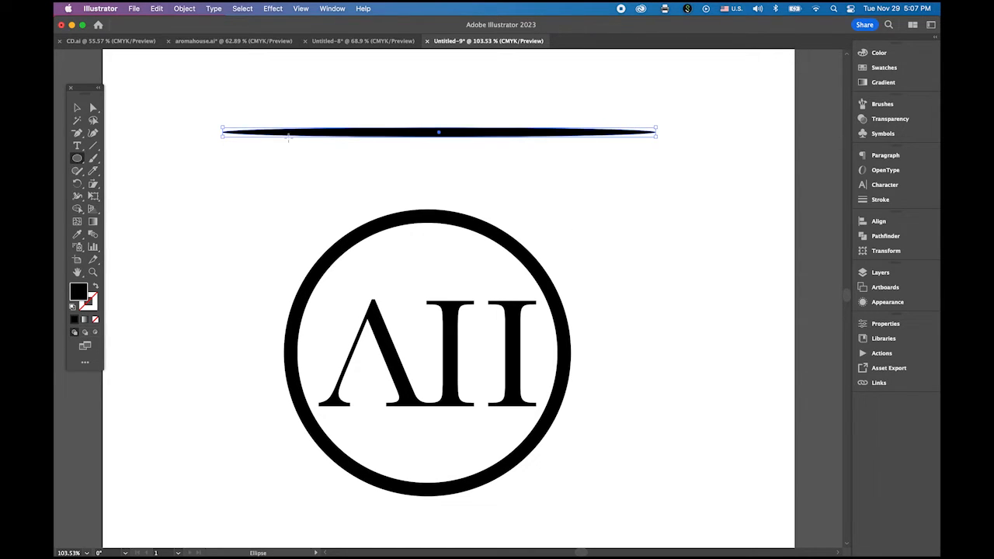
mouse_move(323, 257)
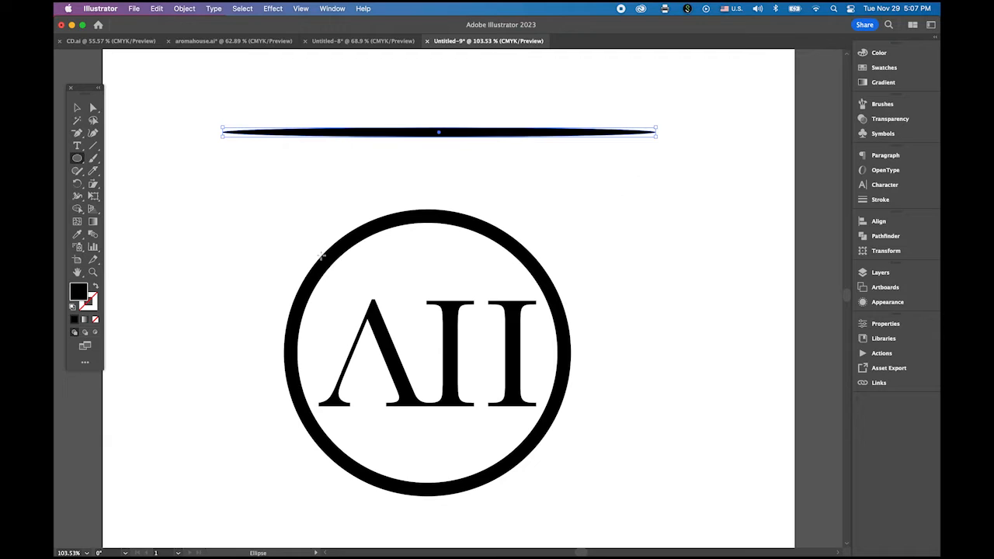
Step: Sharpen the ellipse ends into corner points, making a tapered sliver
left_click(78, 133)
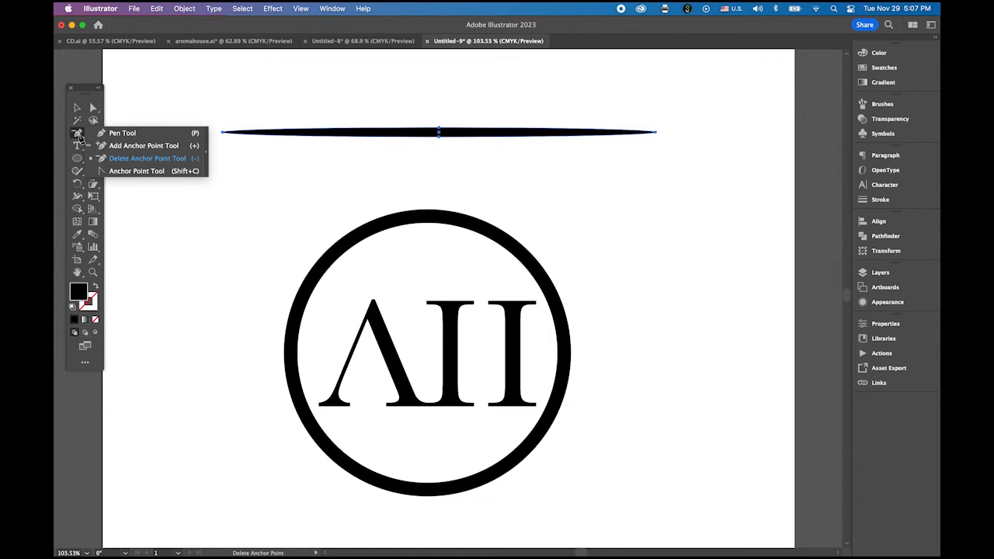
left_click(137, 171)
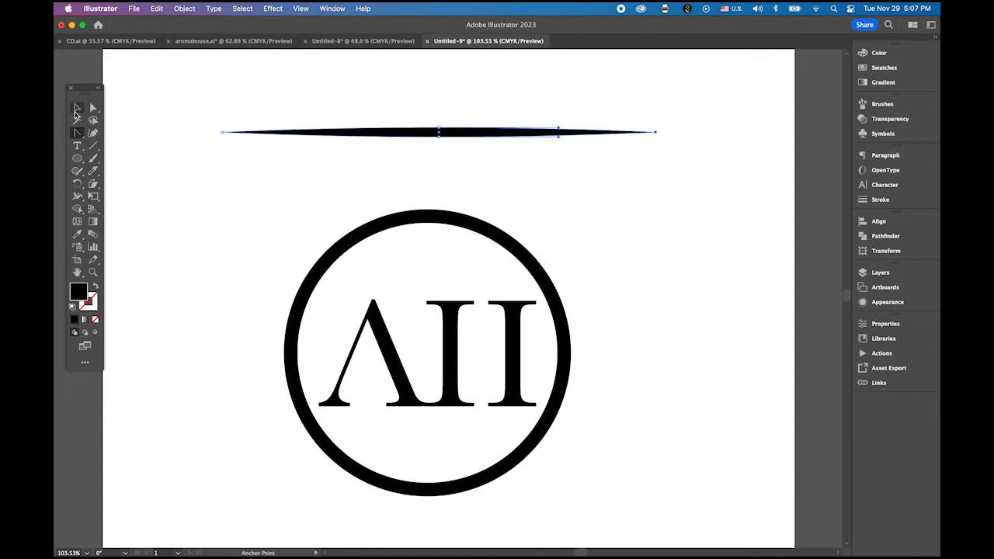
left_click(78, 107)
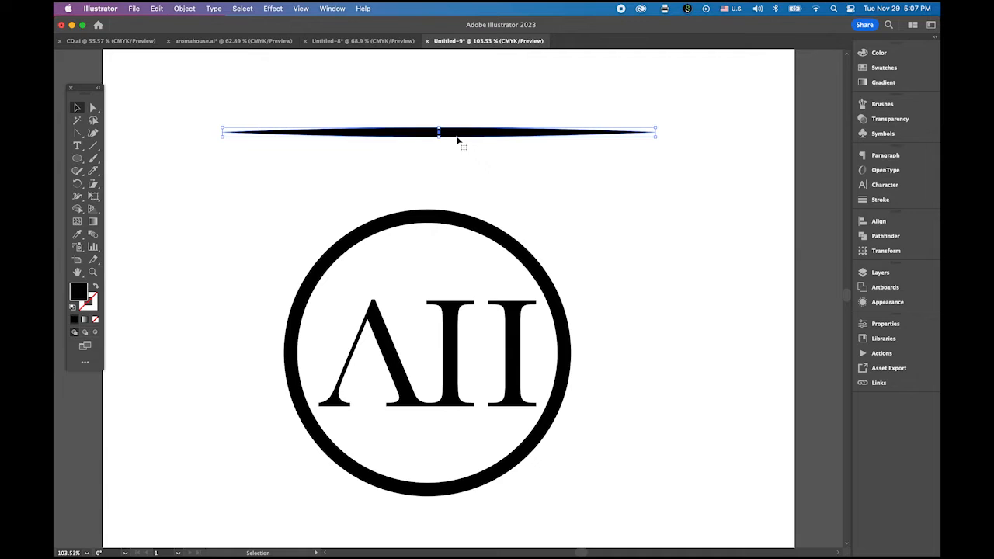
mouse_move(882, 104)
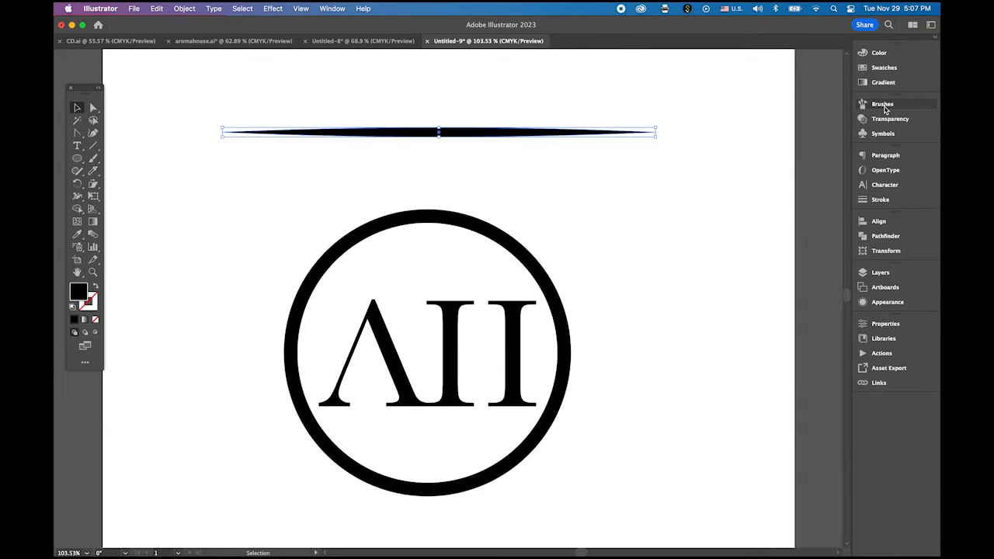
Step: Save the sliver as a new Art Brush in the Brushes panel with default options
left_click(882, 102)
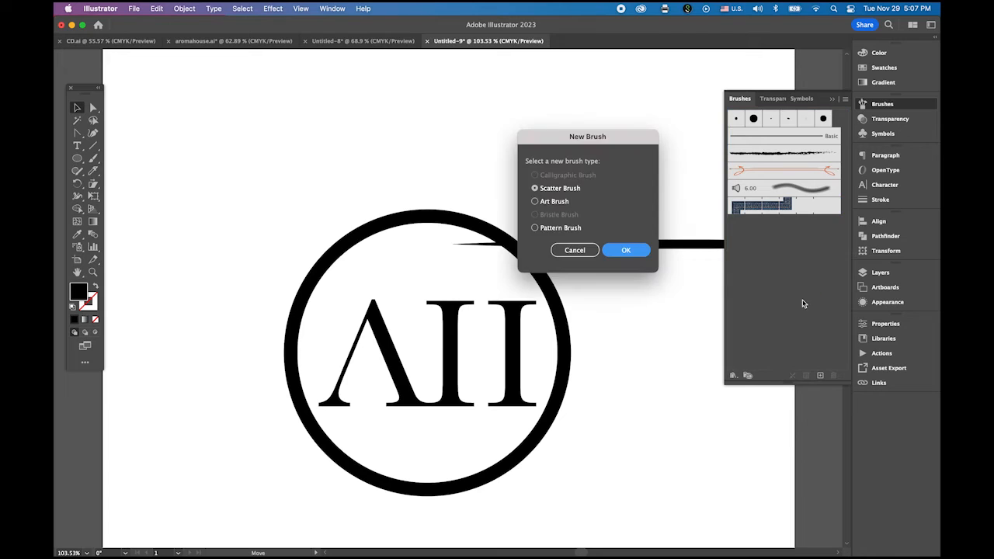
left_click(534, 202)
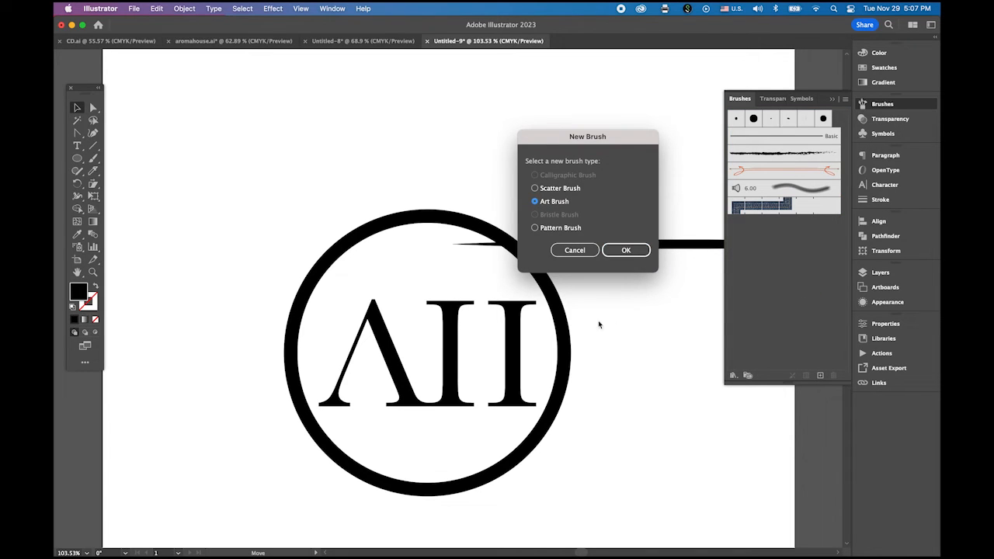
left_click(626, 248)
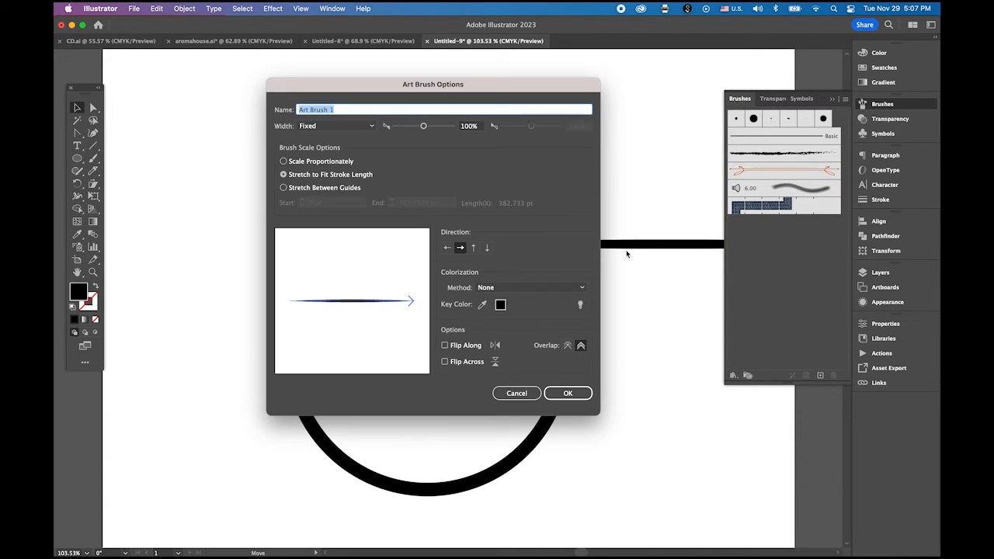
left_click(568, 393)
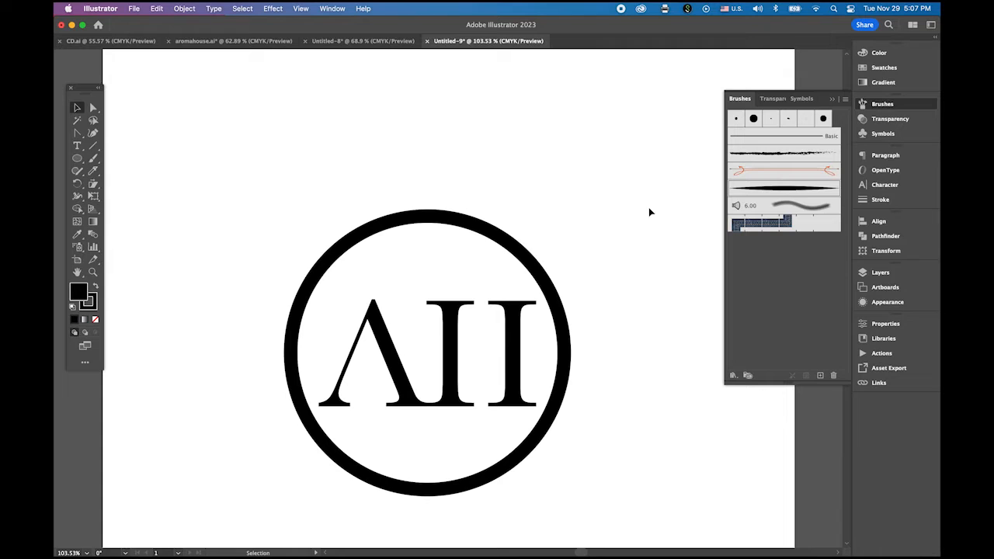
mouse_move(598, 278)
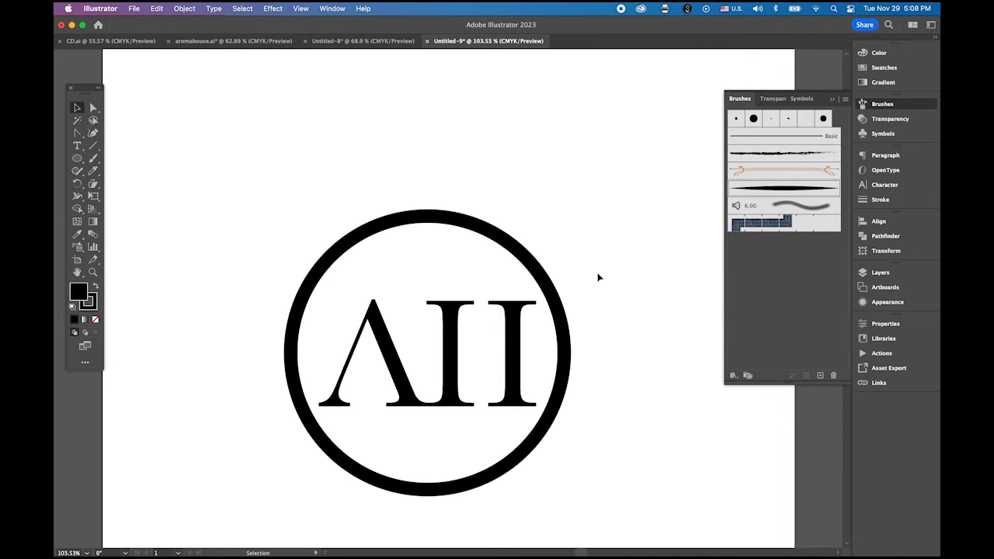
mouse_move(777, 126)
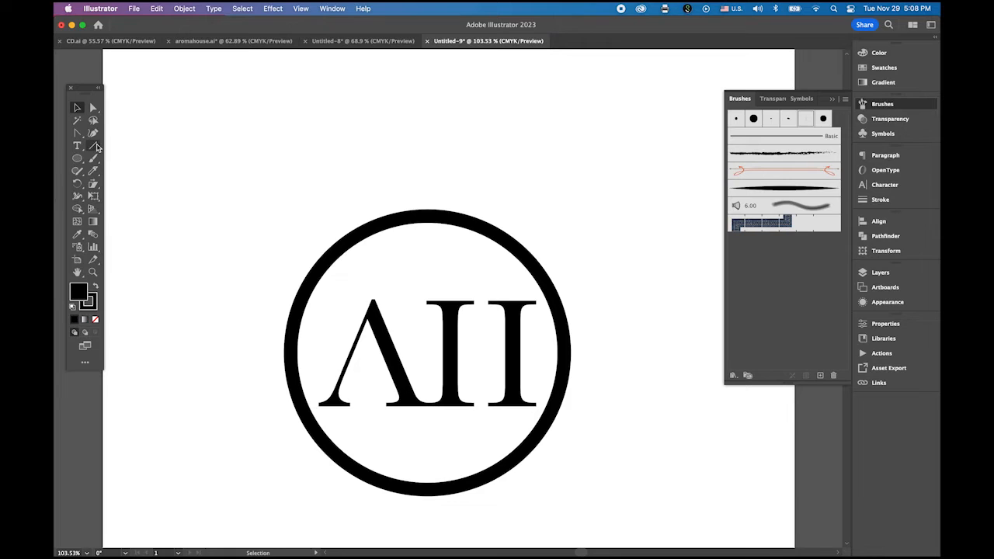
Step: Draw a horizontal line across the logo and centre it on the ring
left_click(93, 146)
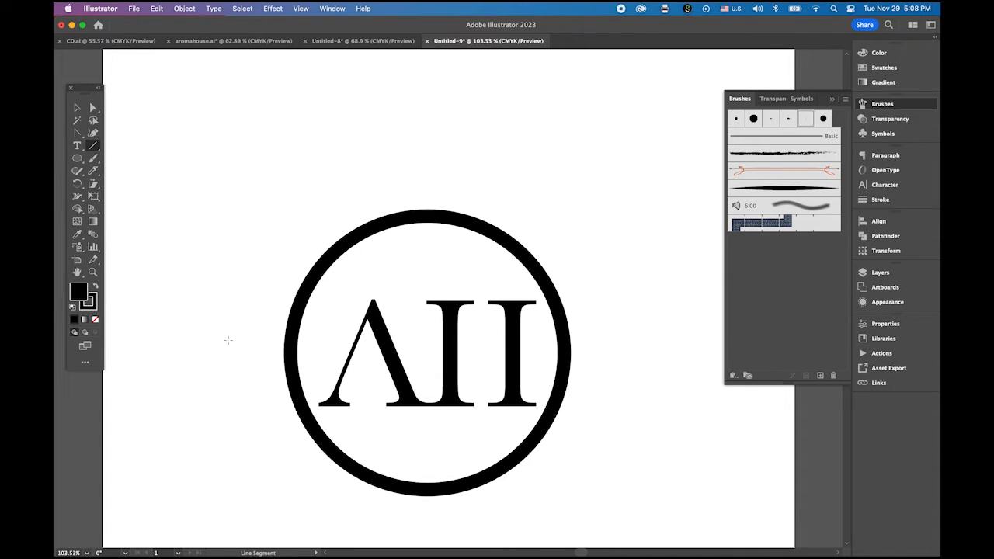
left_click_drag(226, 341, 625, 340)
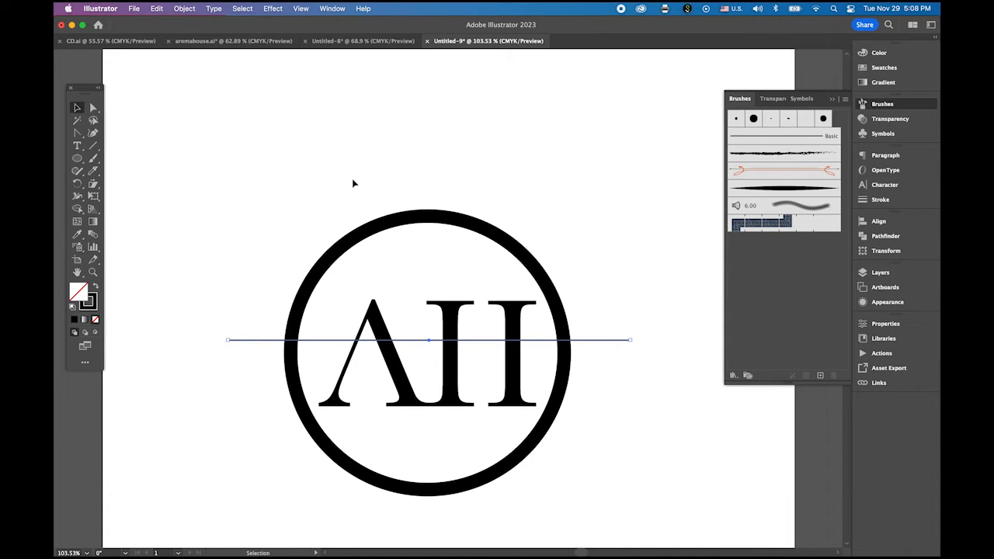
mouse_move(258, 345)
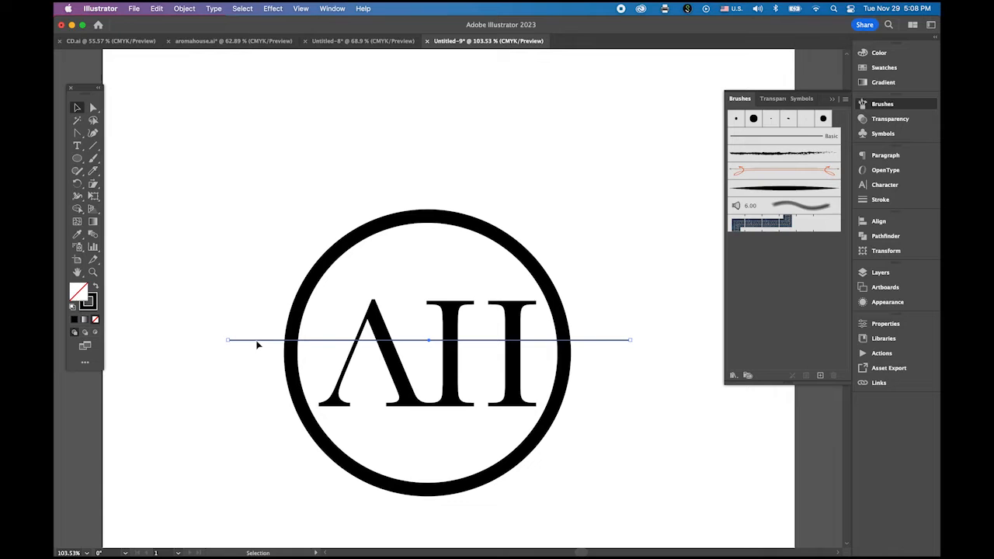
left_click(449, 318)
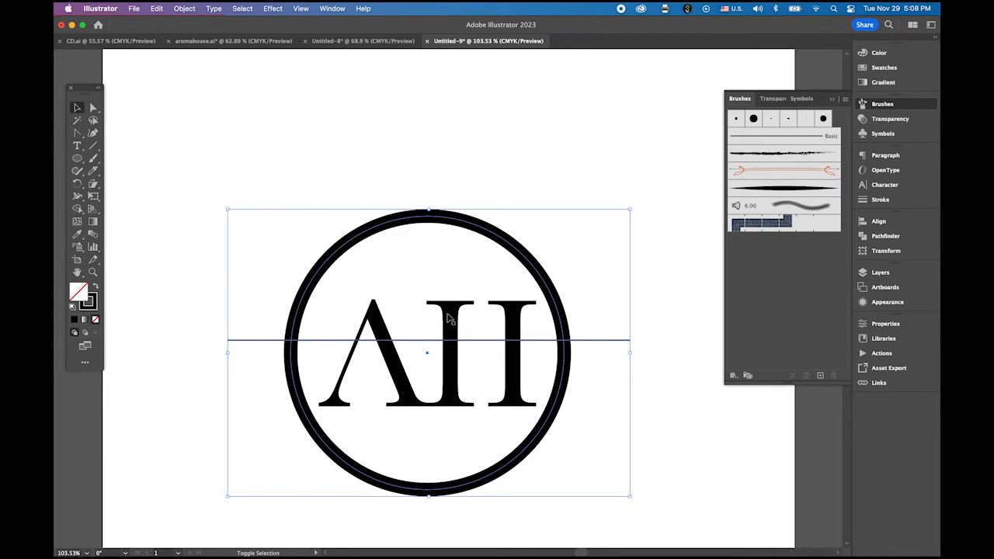
left_click(879, 220)
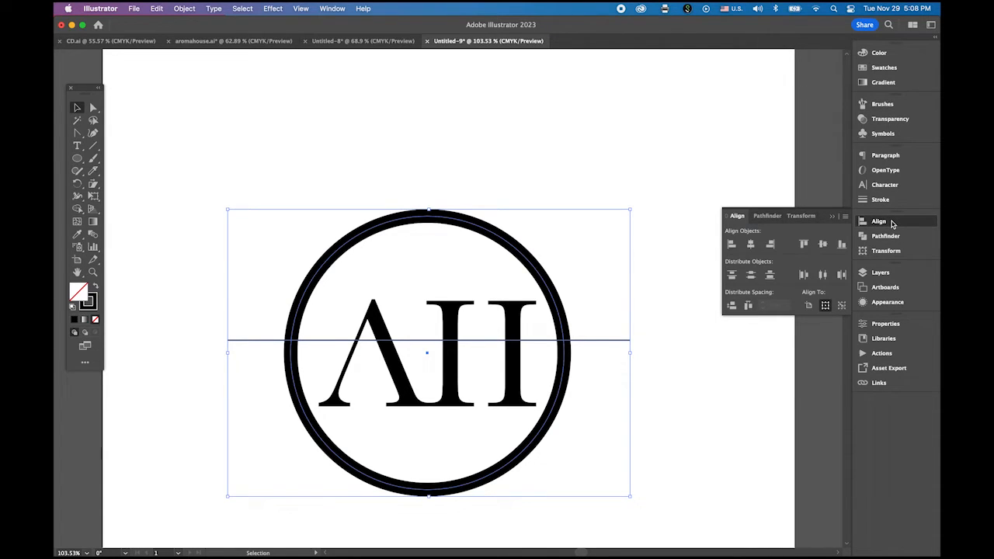
mouse_move(609, 438)
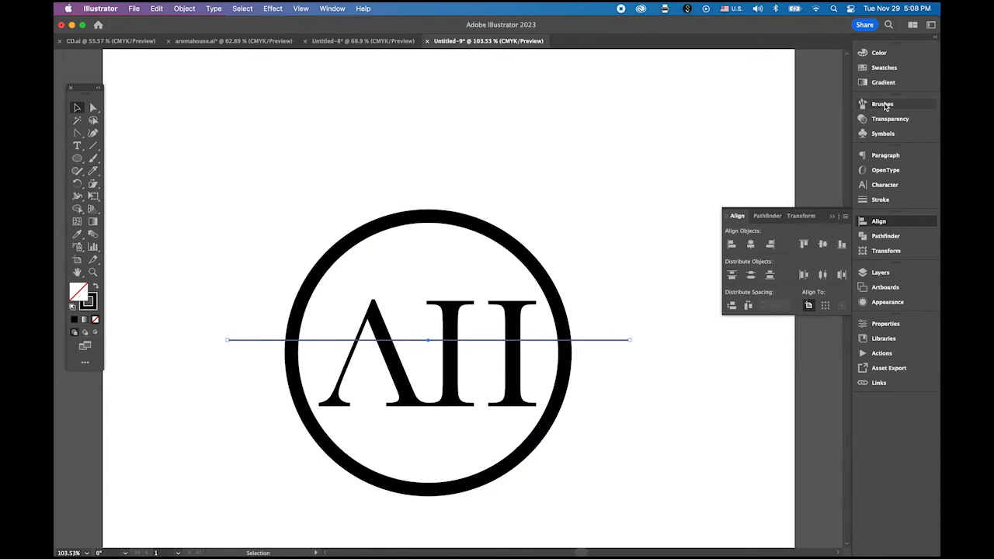
Step: Apply the new tapered art brush to the crossing line
left_click(883, 103)
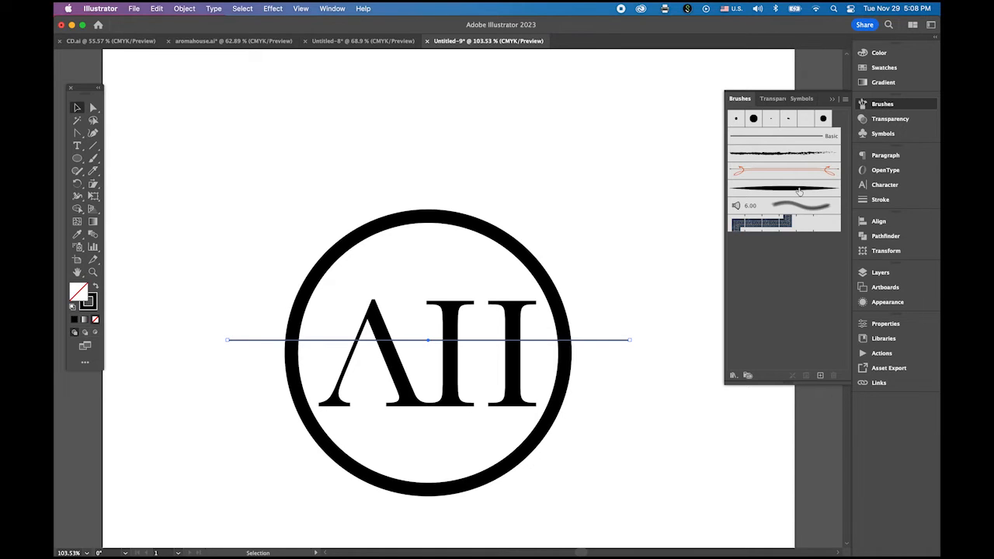
left_click(783, 189)
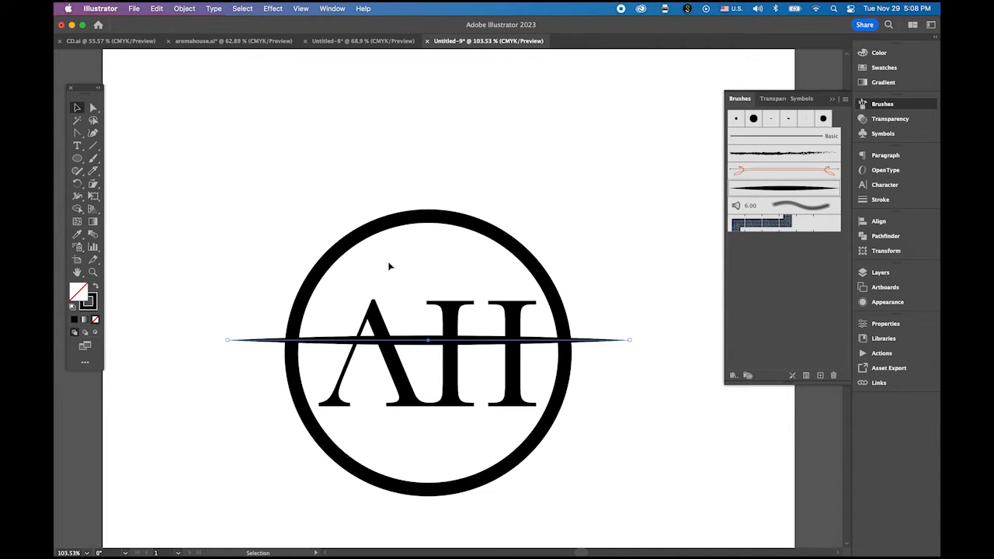
Step: Bend the straight stroke into an upward curve sweeping across AH
left_click(78, 132)
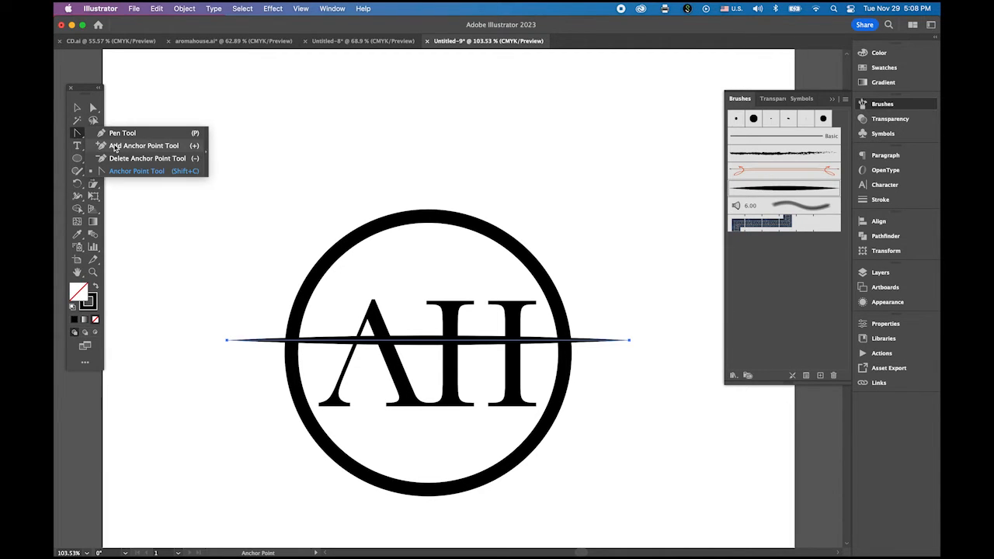
left_click(143, 146)
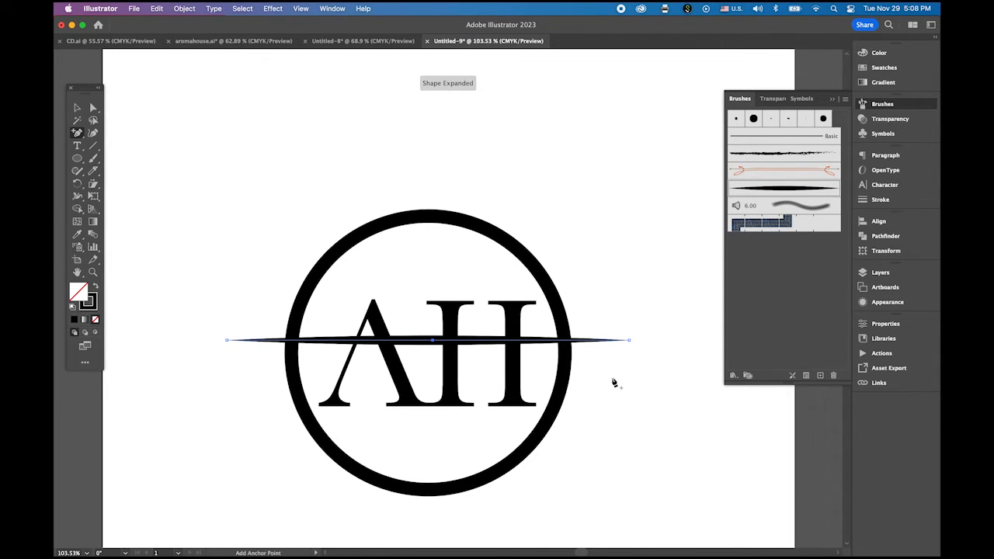
left_click(78, 121)
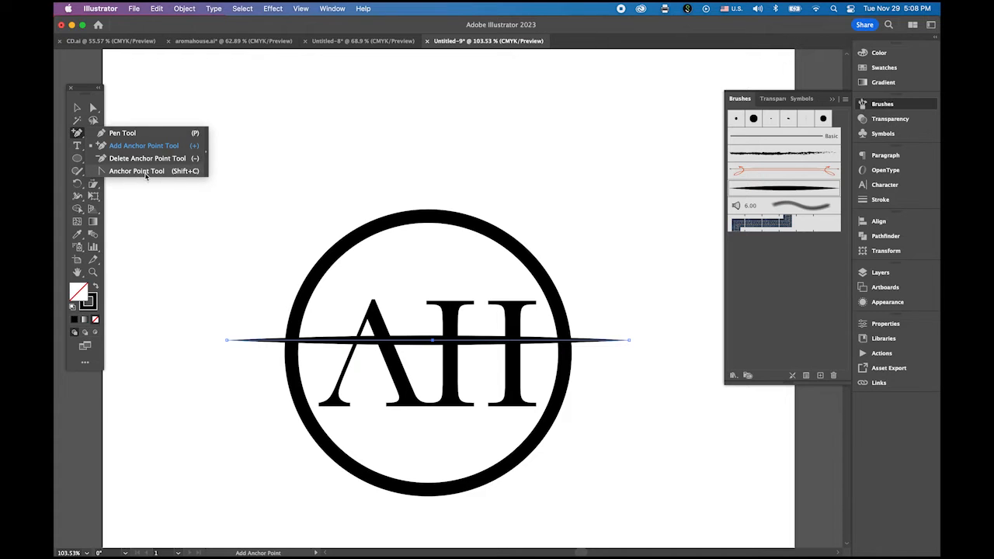
left_click(137, 171)
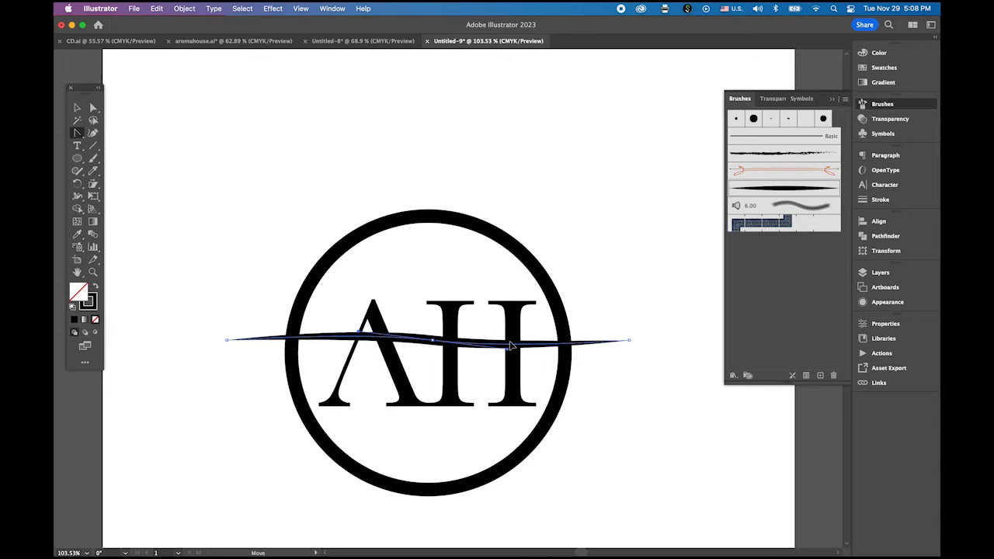
left_click_drag(509, 345, 562, 396)
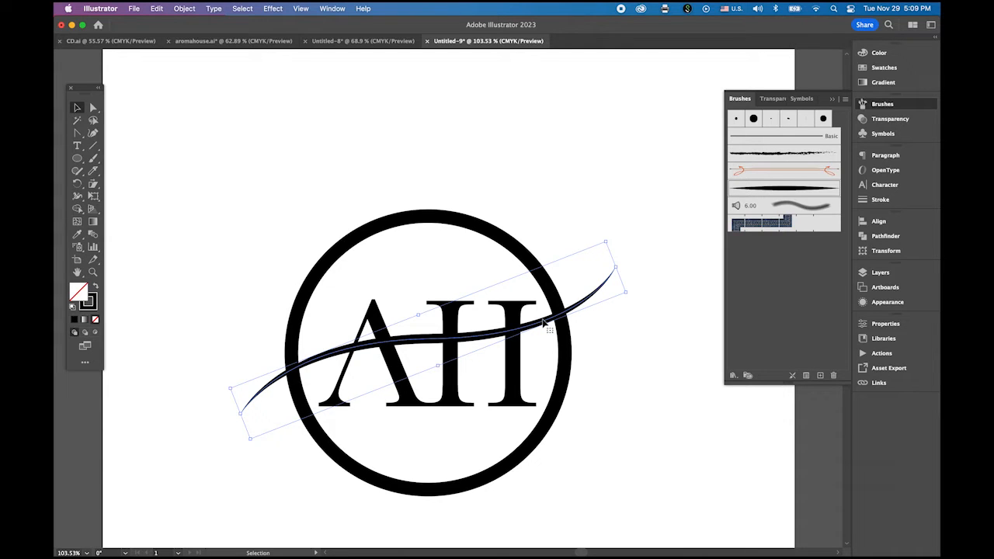
mouse_move(544, 325)
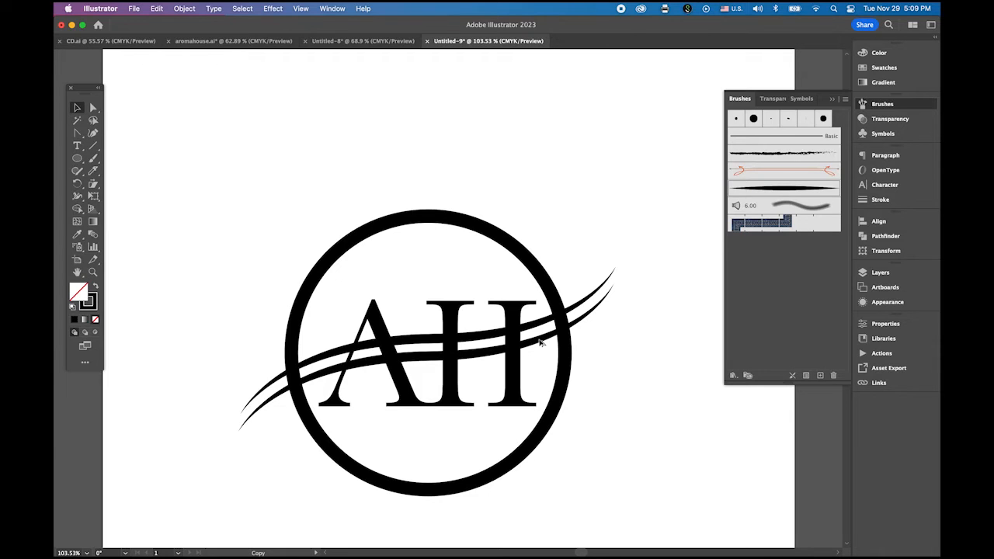
Step: Duplicate the curve into a second parallel swoosh beside the first
left_click(540, 345)
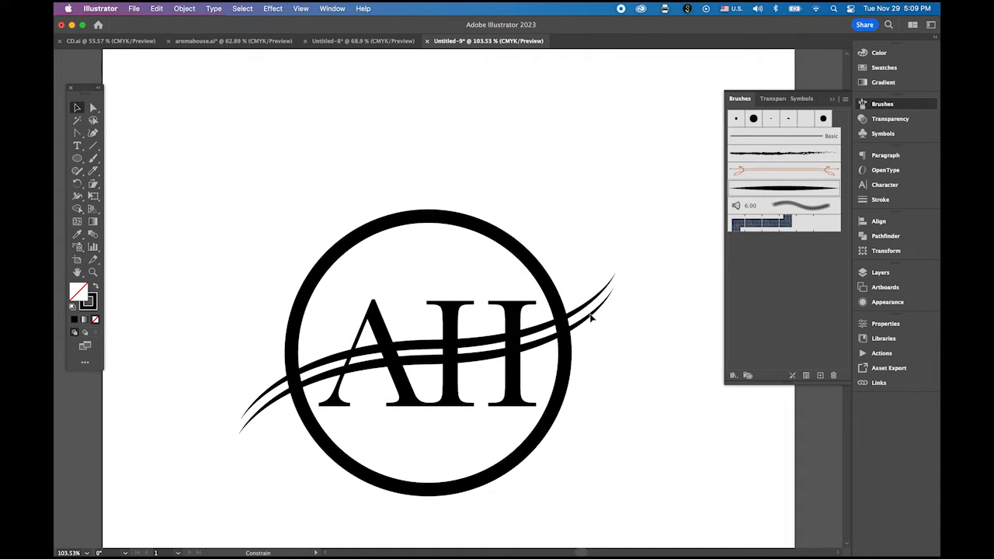
left_click(590, 317)
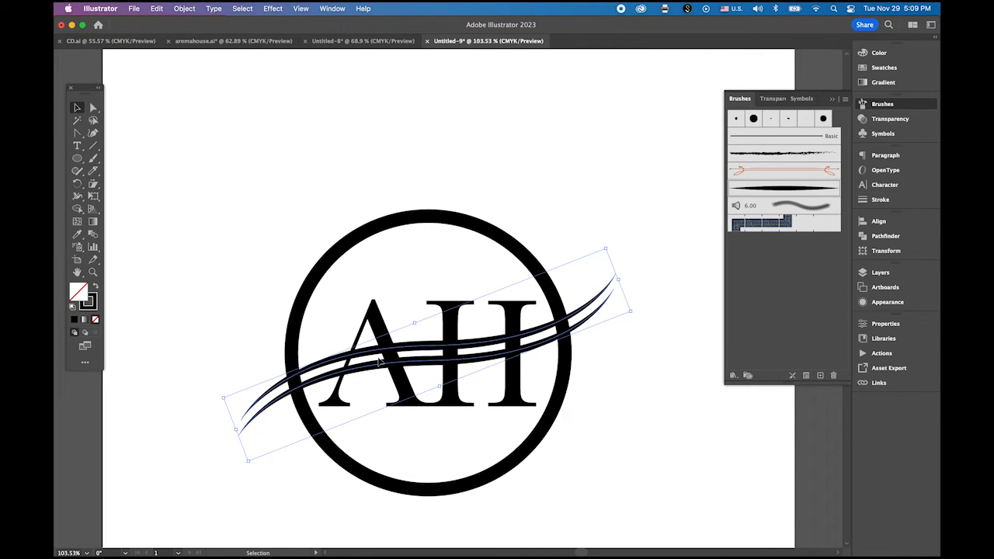
mouse_move(582, 413)
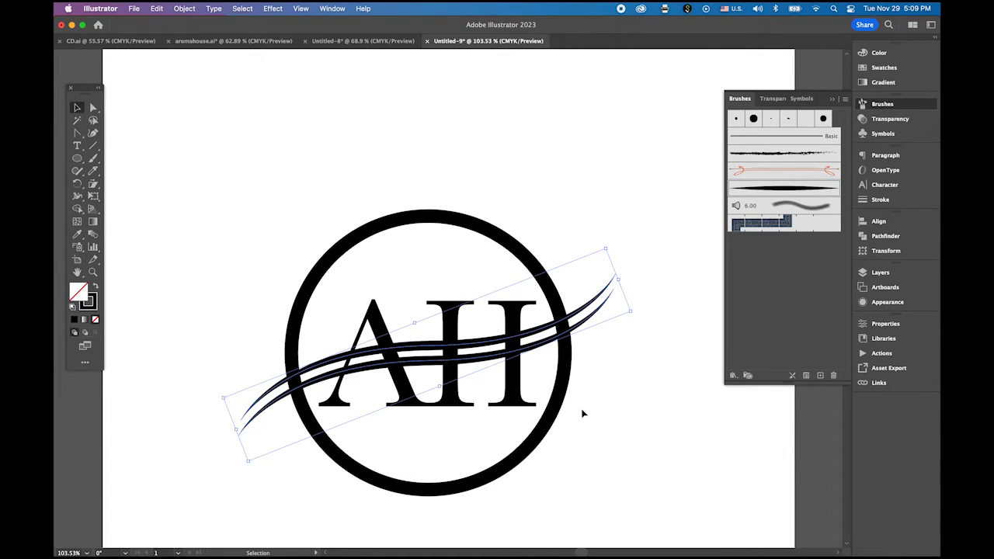
left_click(686, 435)
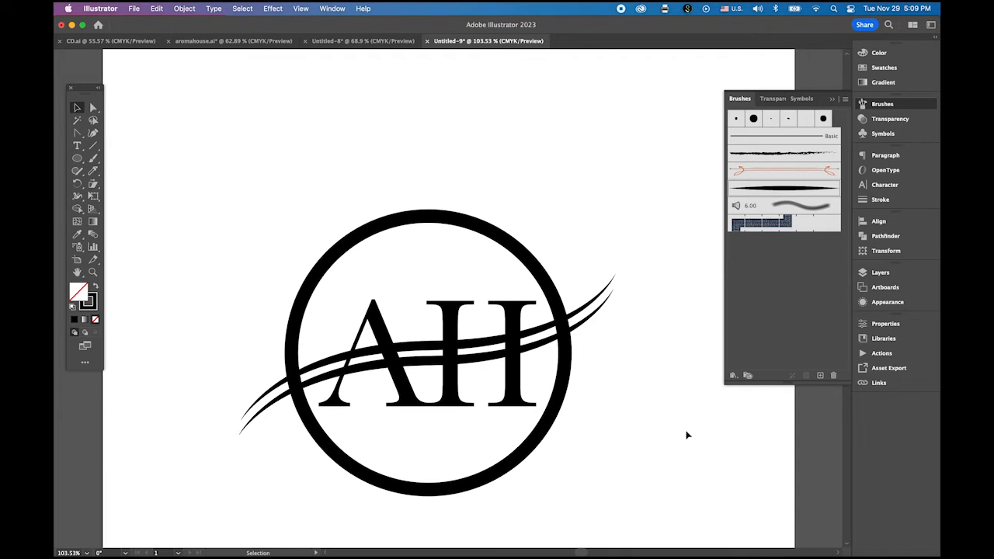
Step: Expand the whole logo's fills and strokes into outlined shapes
left_click(427, 354)
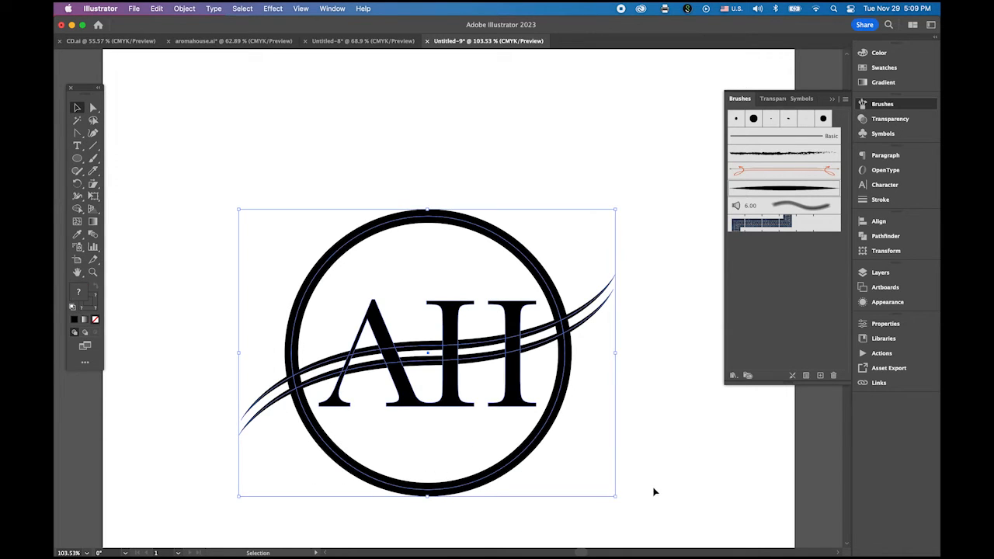
left_click(184, 10)
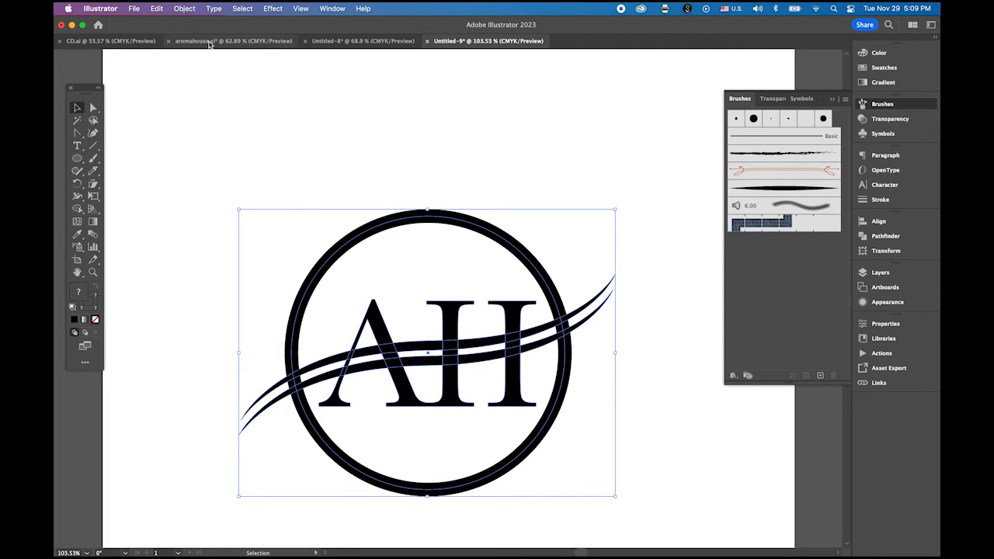
left_click(183, 9)
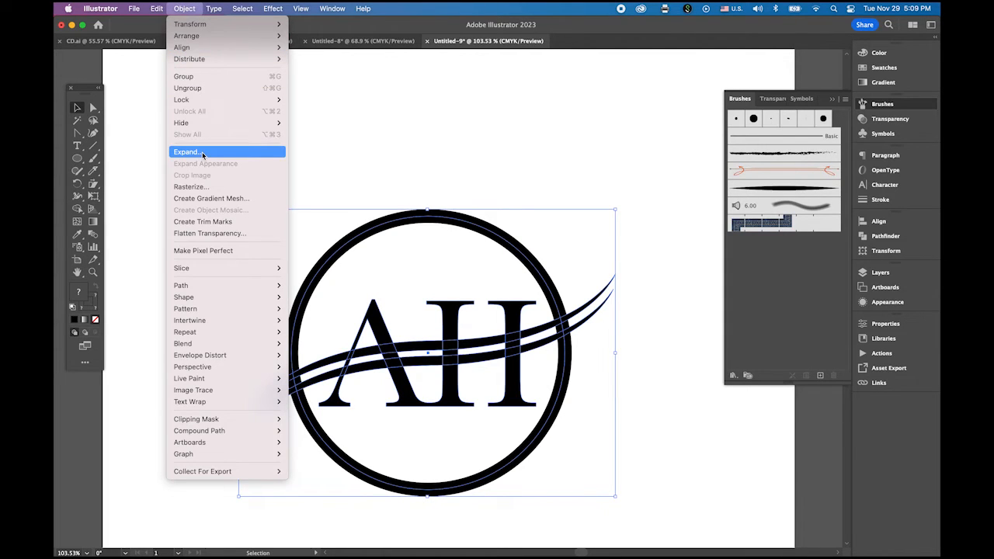
left_click(186, 152)
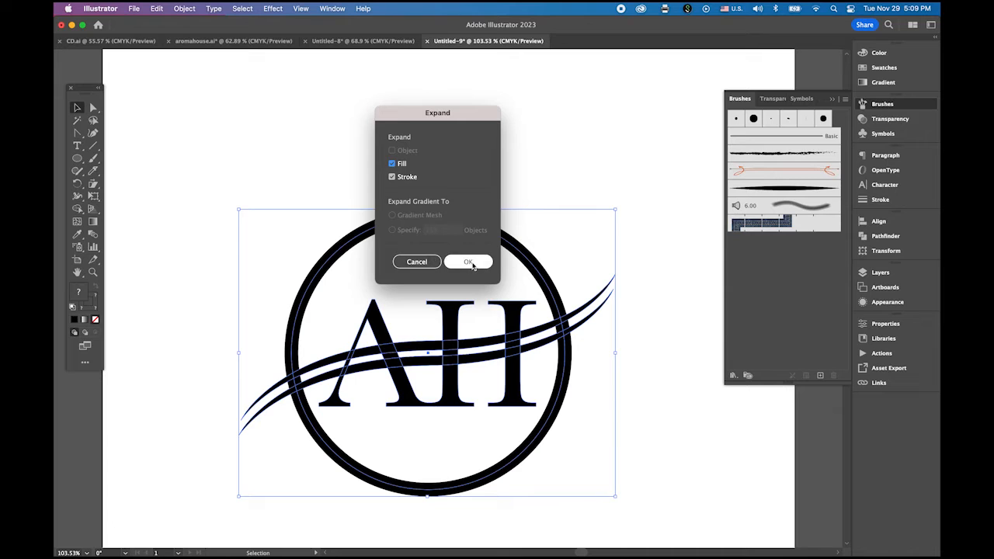
left_click(467, 261)
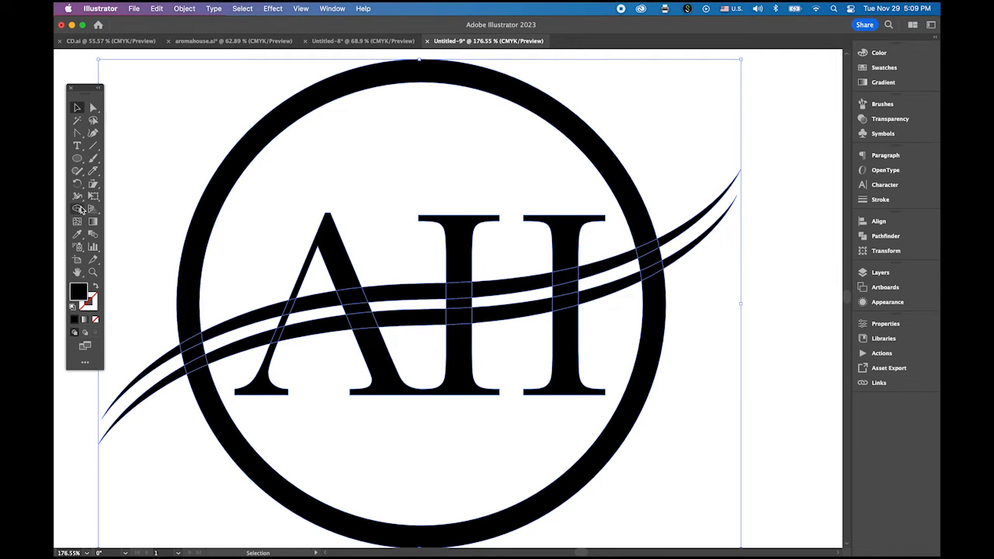
Step: Cut the swoosh gaps out of the letters and ring with Shape Builder, then unite the pieces
left_click(78, 209)
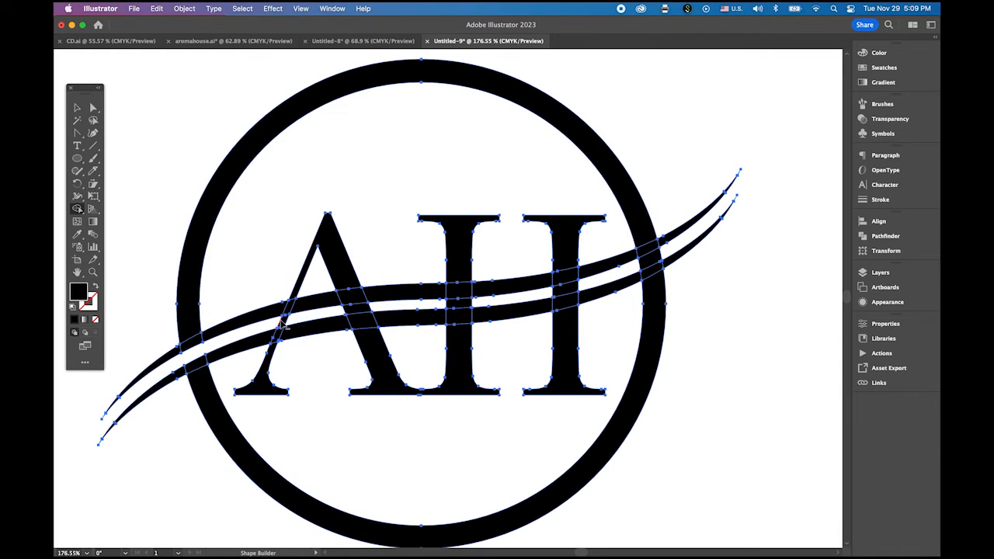
mouse_move(354, 311)
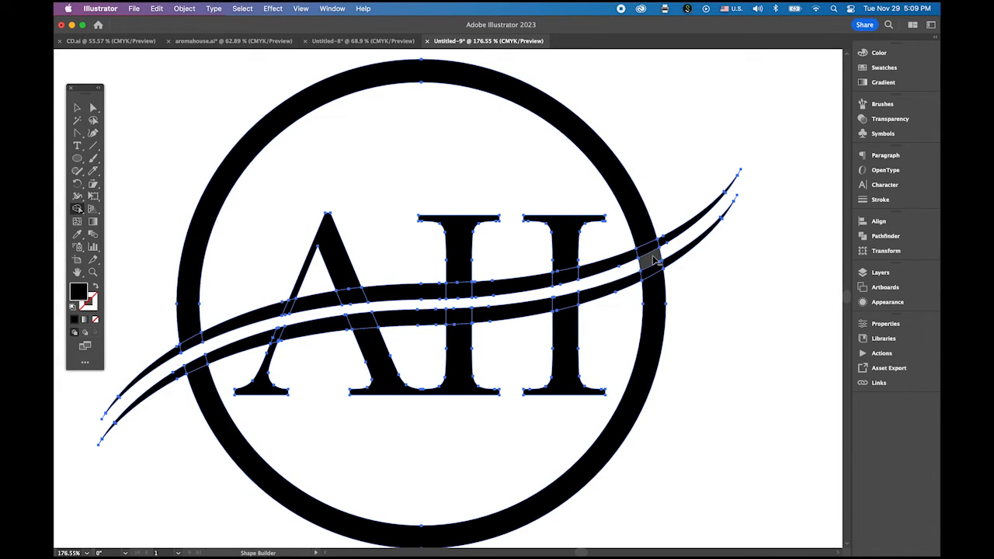
mouse_move(784, 314)
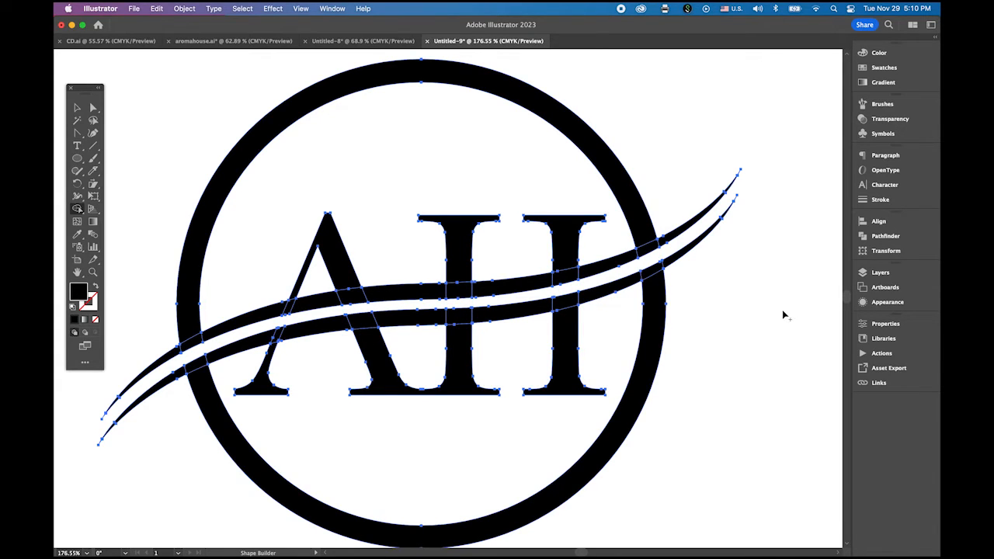
left_click(886, 236)
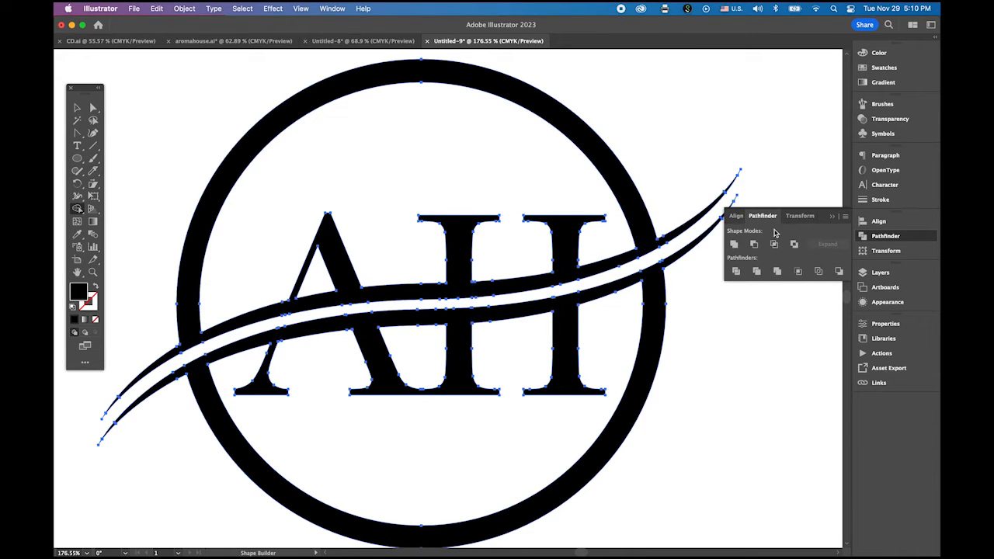
left_click(78, 109)
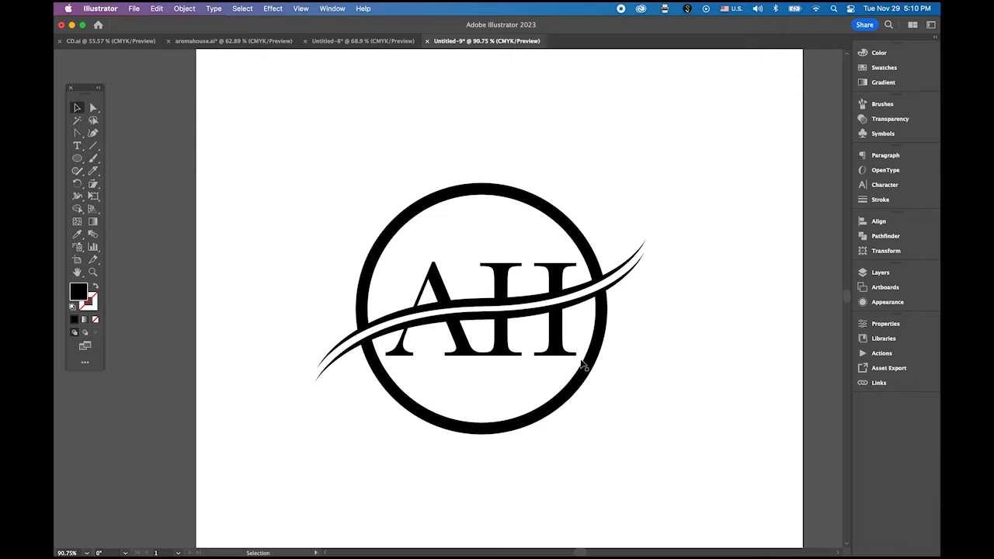
left_click(481, 307)
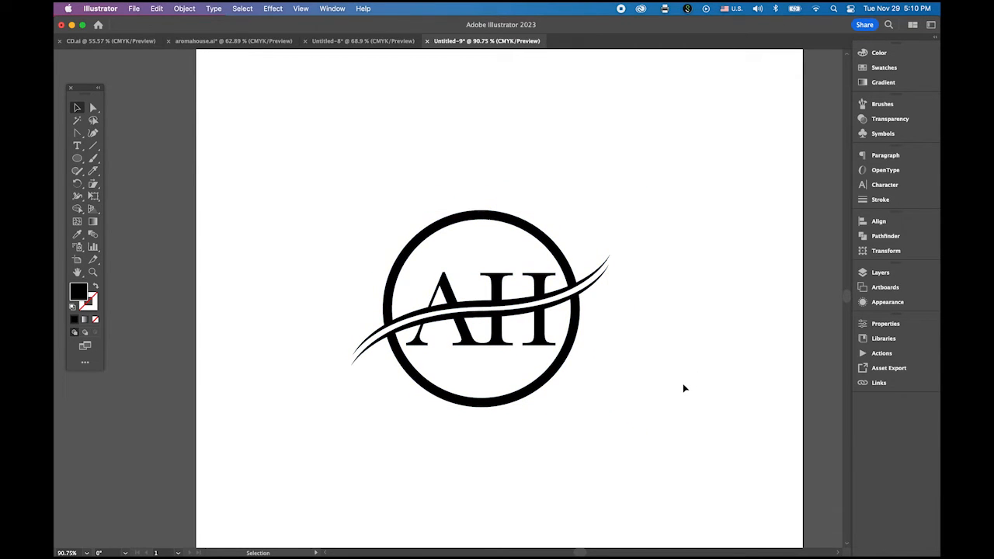
mouse_move(535, 298)
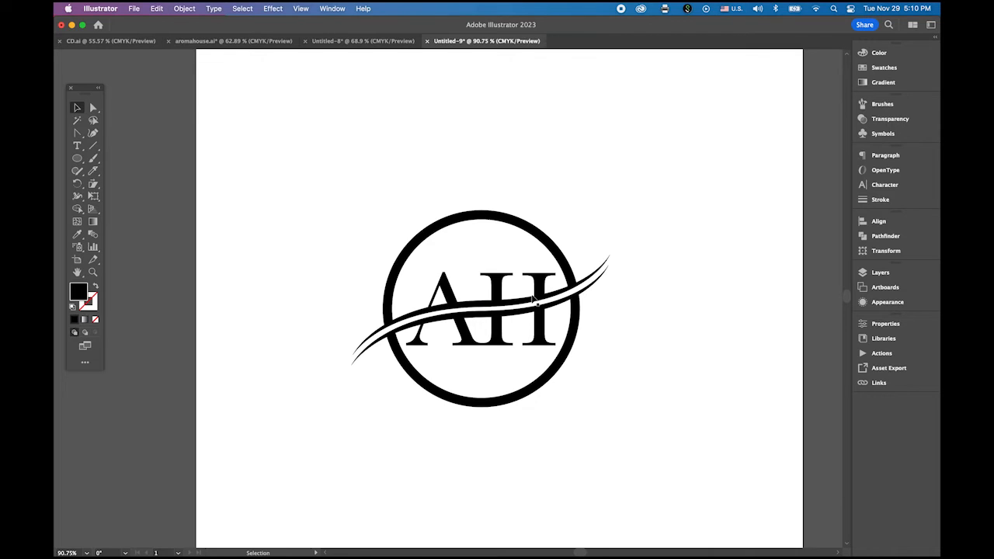
mouse_move(435, 215)
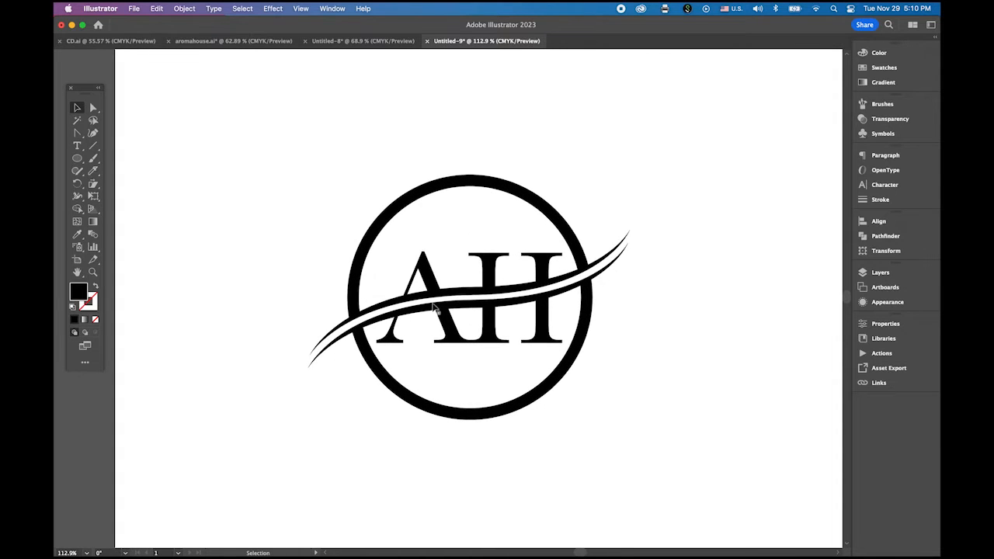
mouse_move(78, 159)
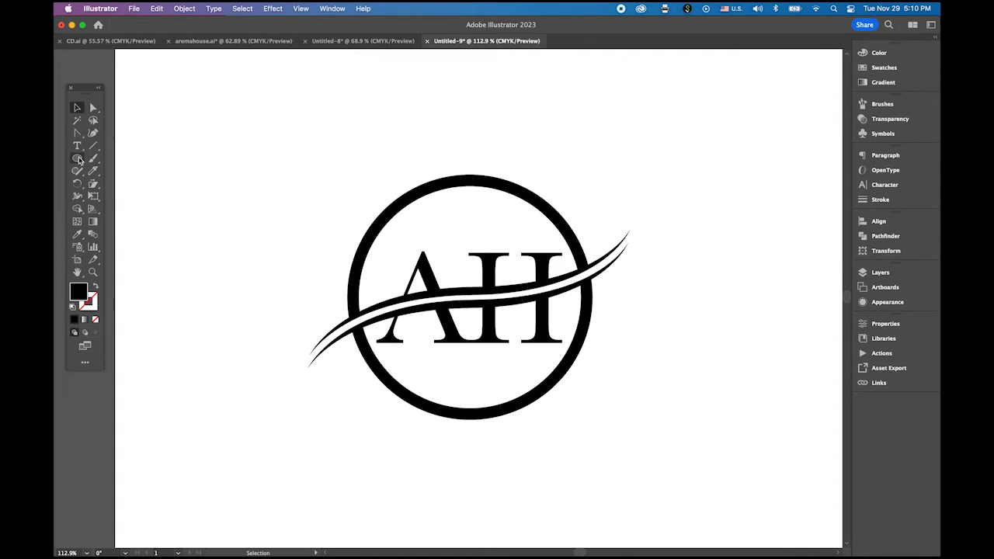
mouse_move(77, 159)
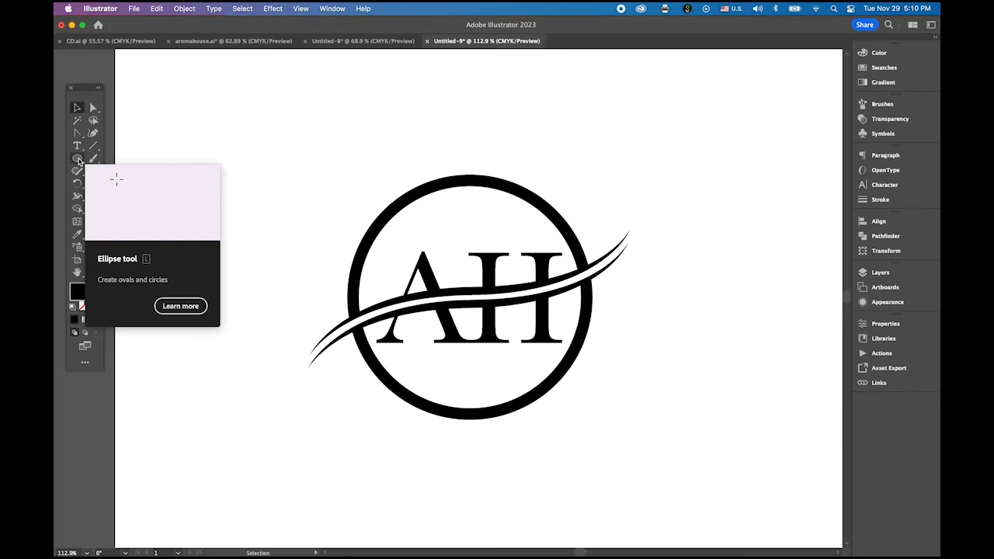
Step: Add a larger concentric circle scaled up around the ring as the stamp's outer edge
left_click(78, 159)
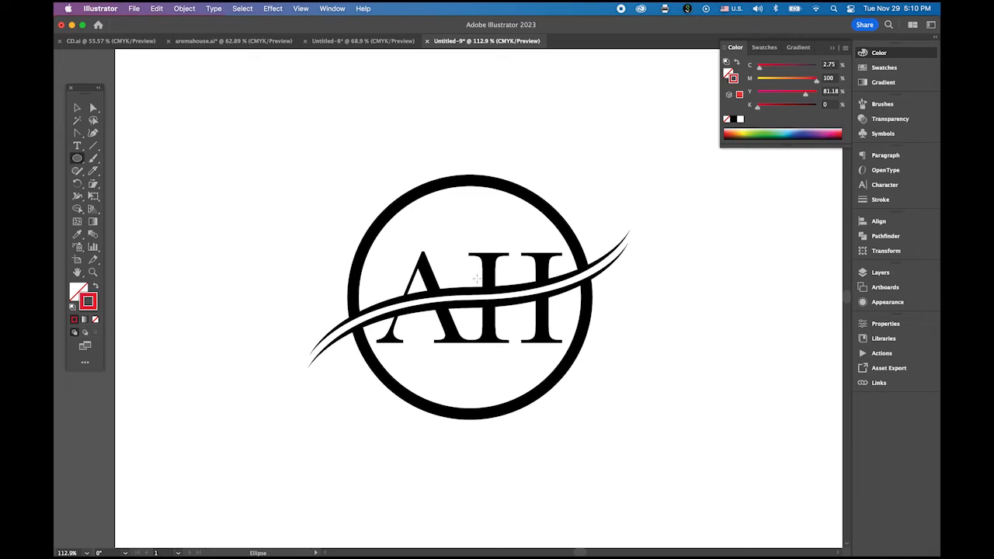
mouse_move(470, 297)
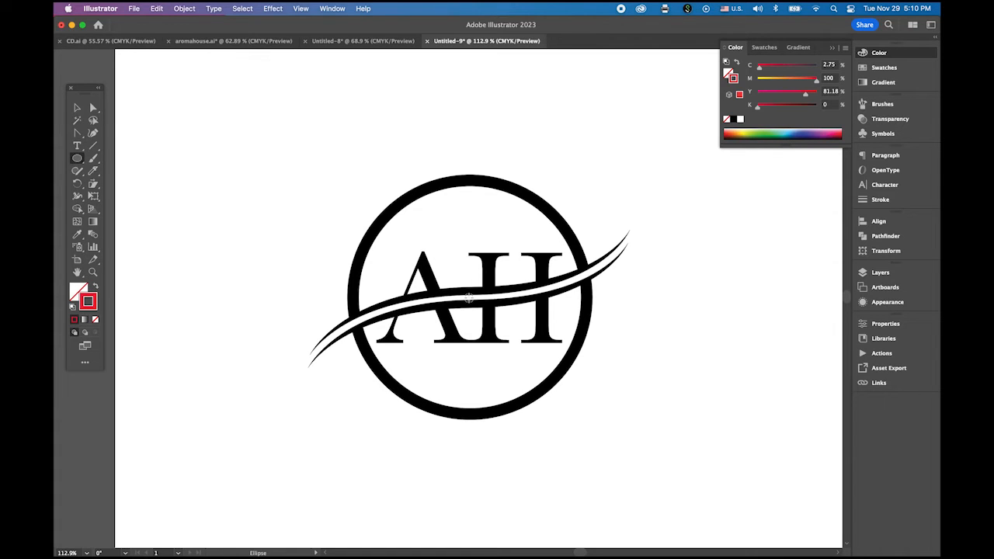
left_click(469, 298)
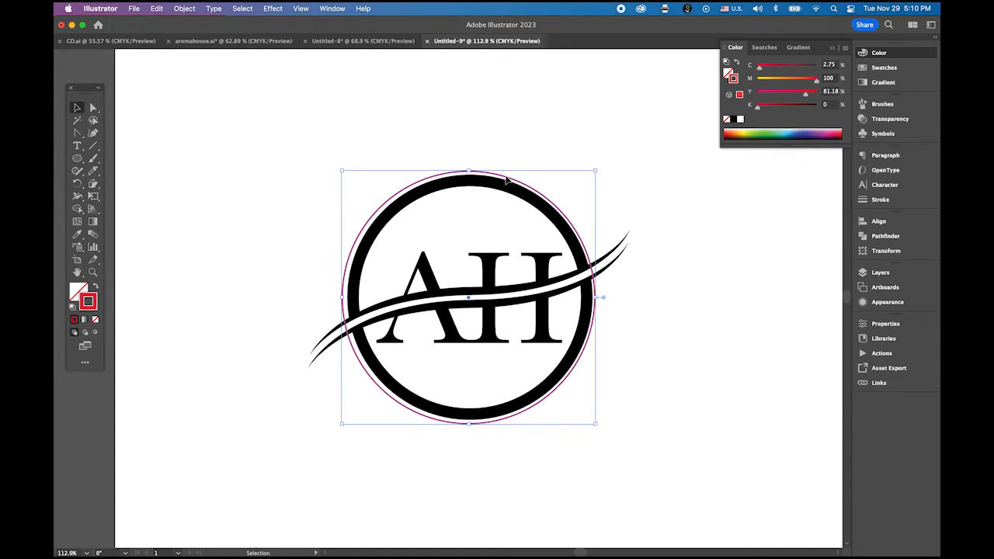
mouse_move(547, 185)
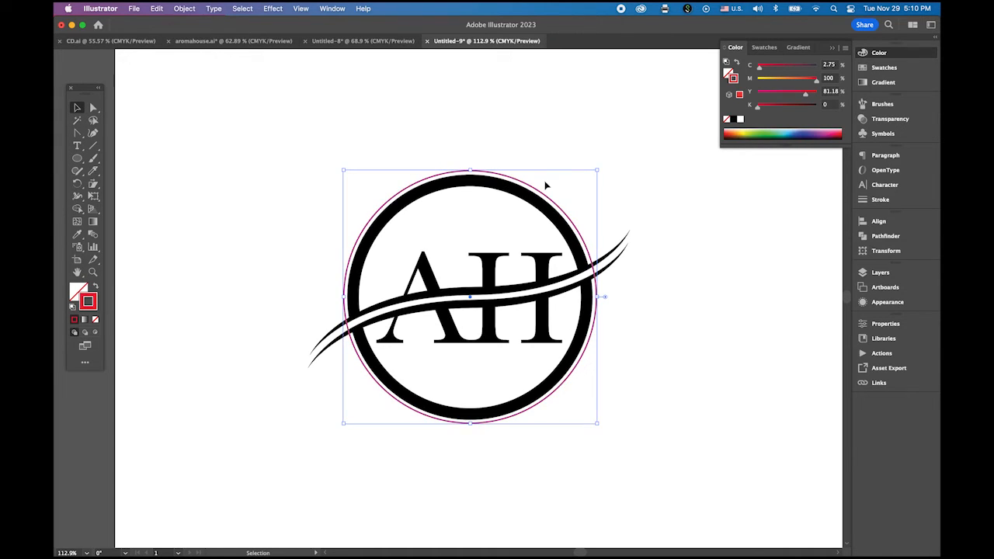
mouse_move(556, 174)
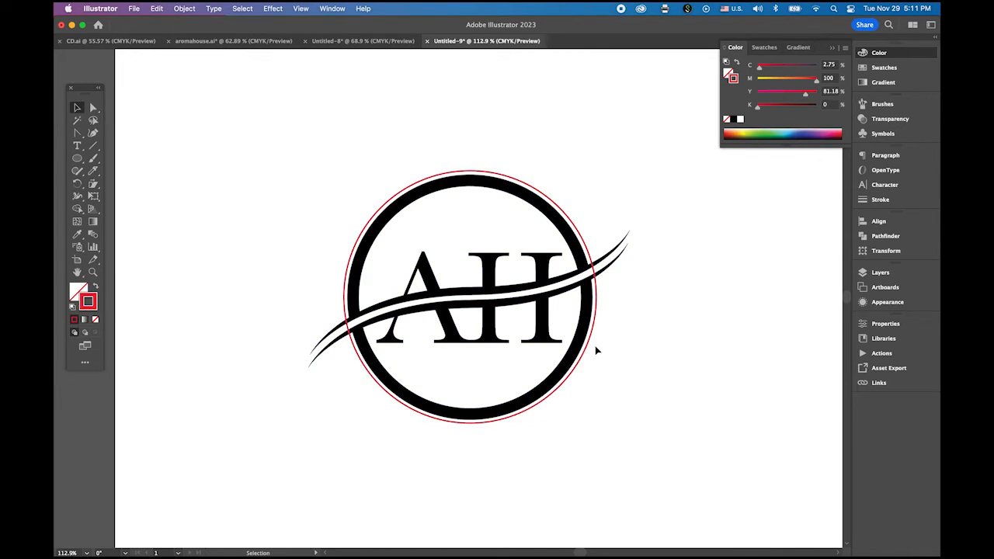
mouse_move(598, 321)
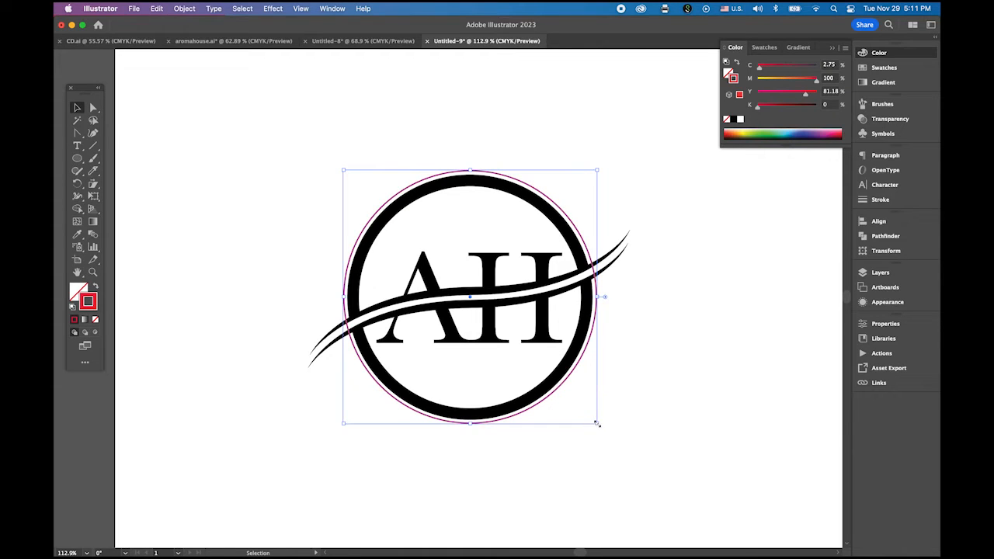
left_click_drag(597, 422, 666, 475)
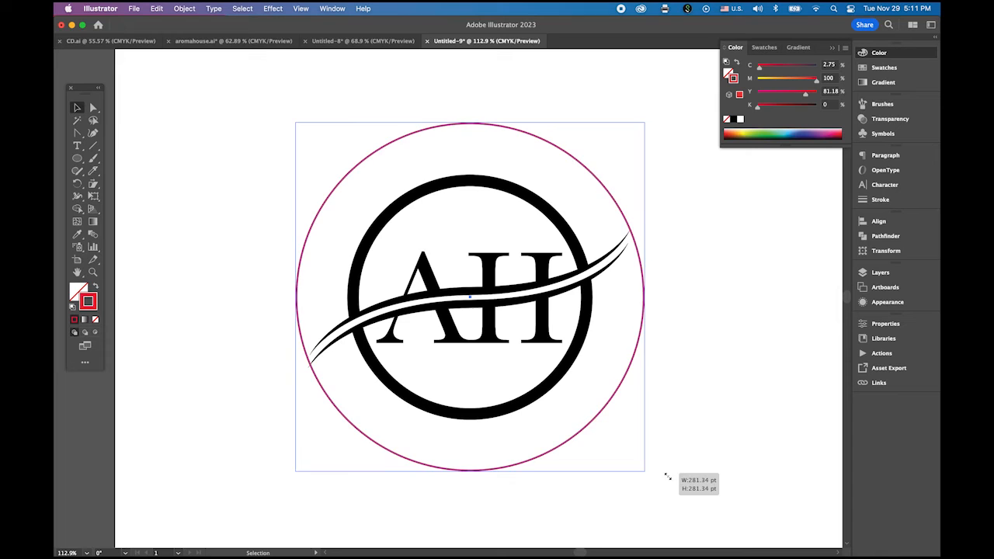
left_click_drag(666, 474, 691, 494)
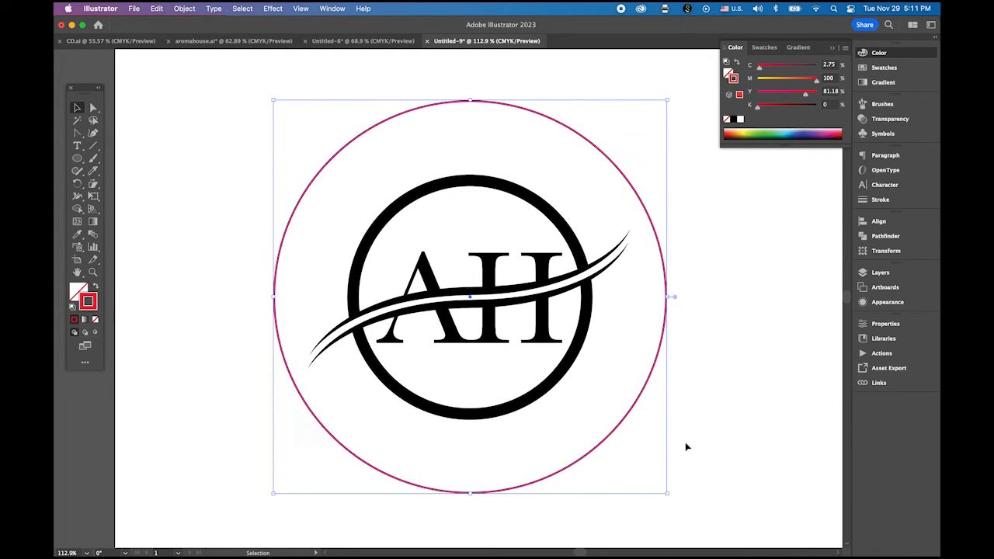
mouse_move(708, 370)
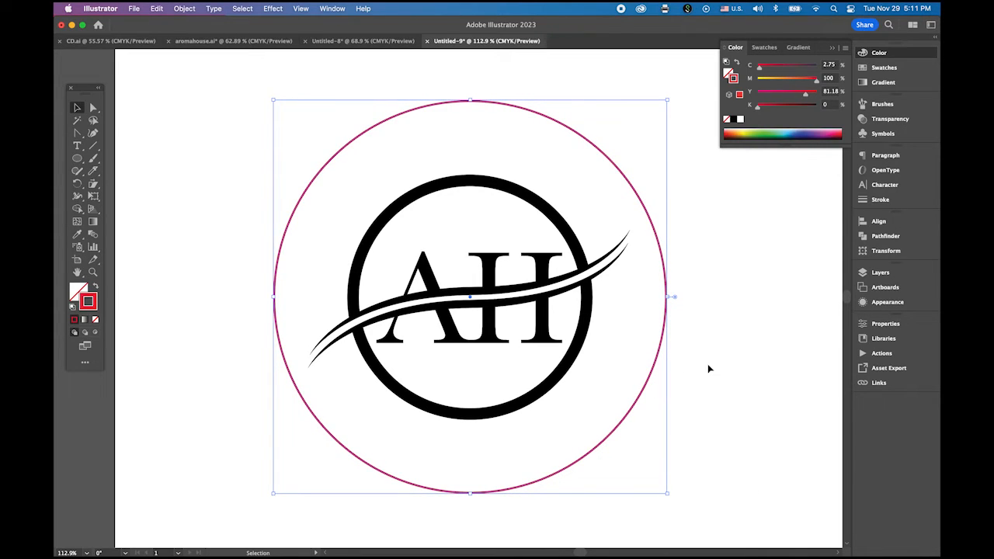
mouse_move(753, 376)
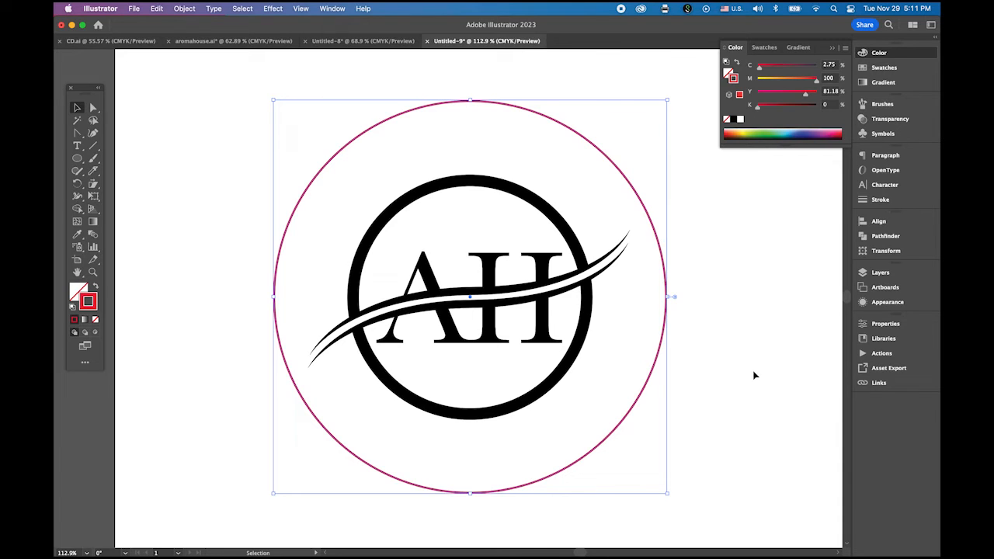
mouse_move(665, 345)
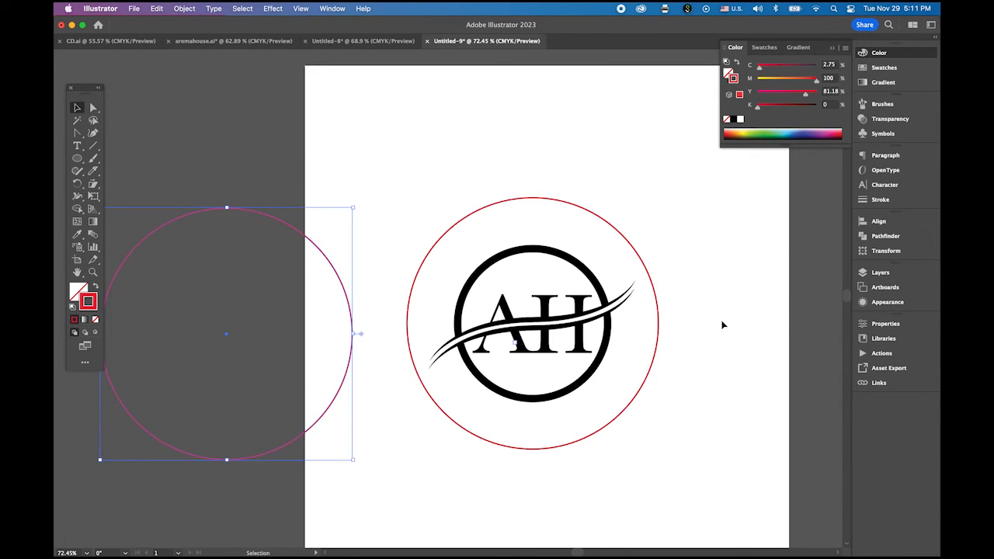
left_click(534, 322)
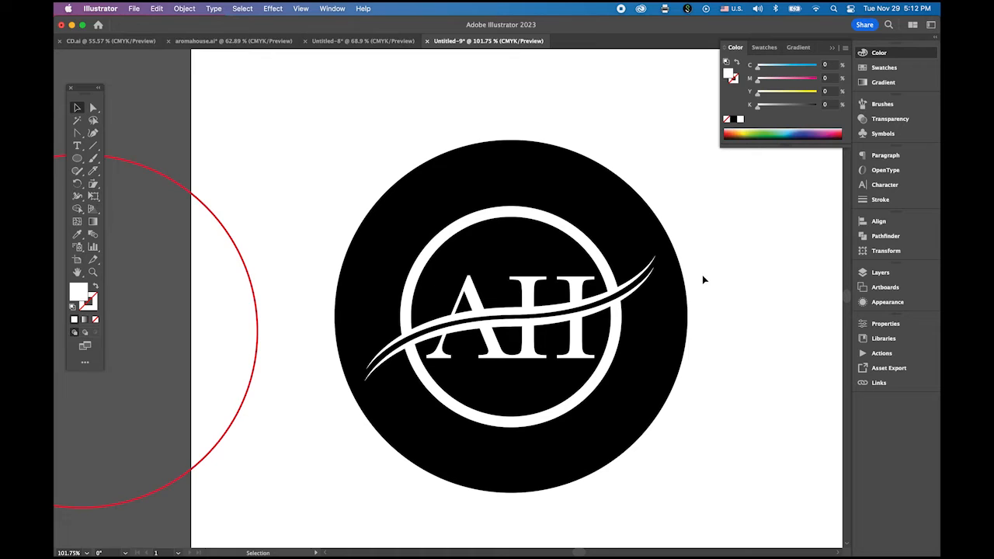
mouse_move(397, 287)
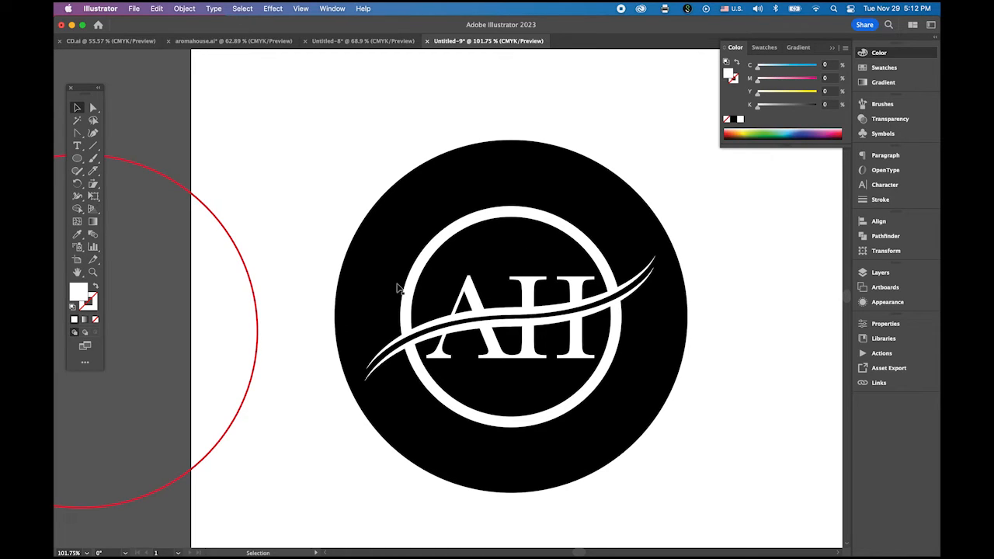
mouse_move(230, 239)
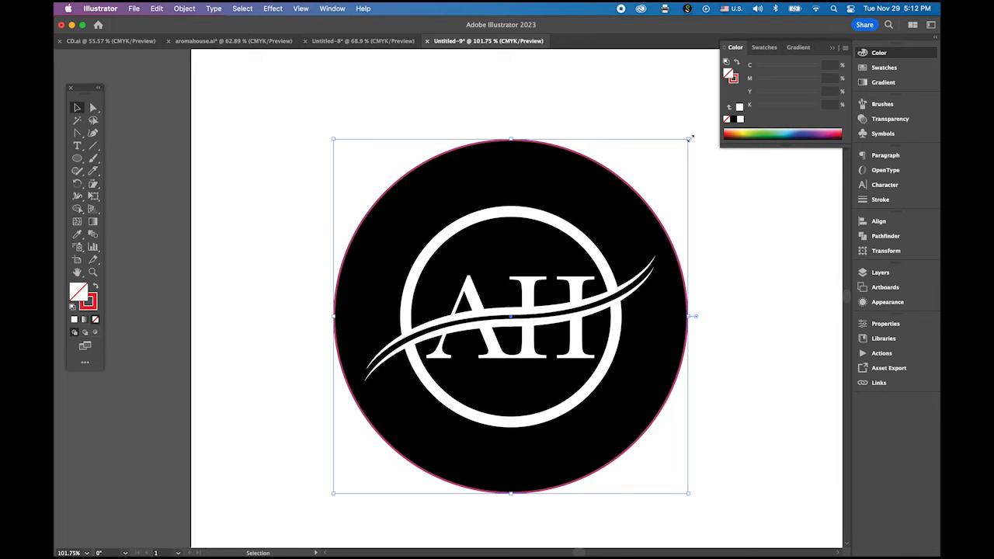
Step: Draw a text-path circle sitting midway in the black band around the ring
left_click_drag(688, 139, 649, 180)
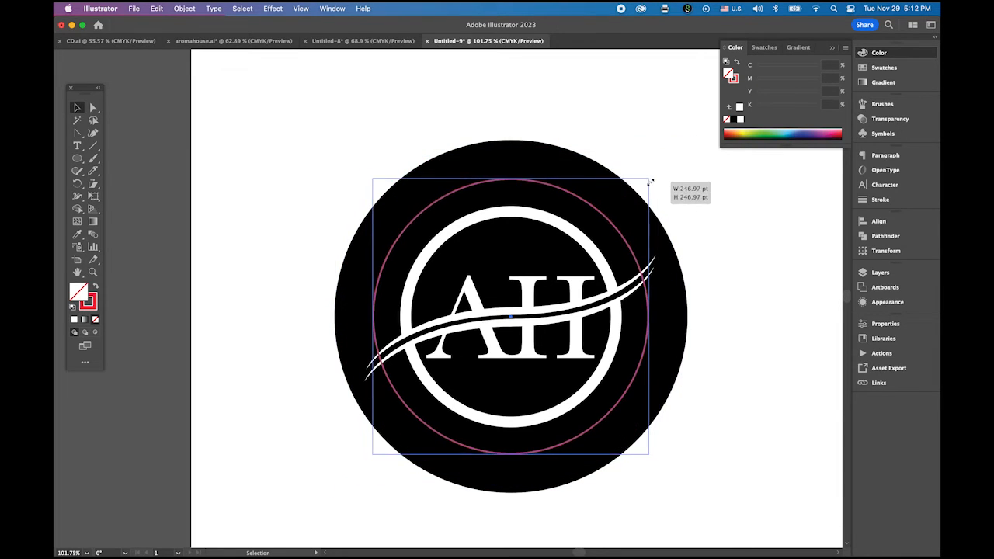
left_click_drag(649, 183, 634, 196)
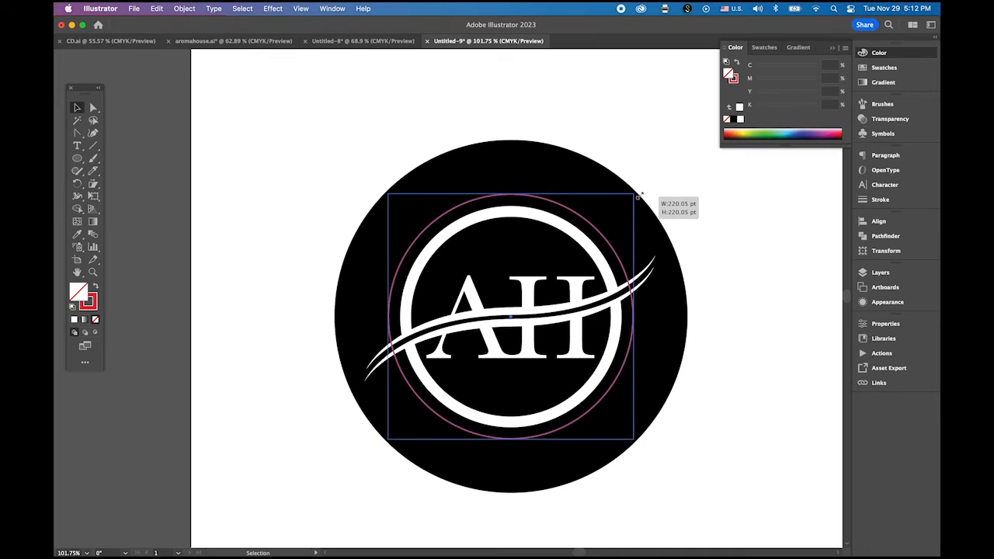
left_click_drag(634, 199, 631, 199)
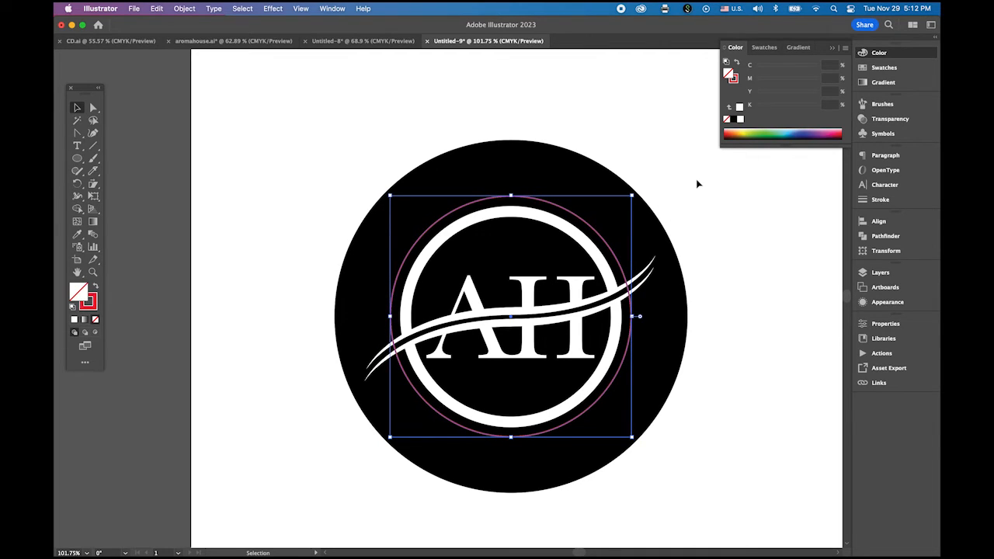
mouse_move(567, 217)
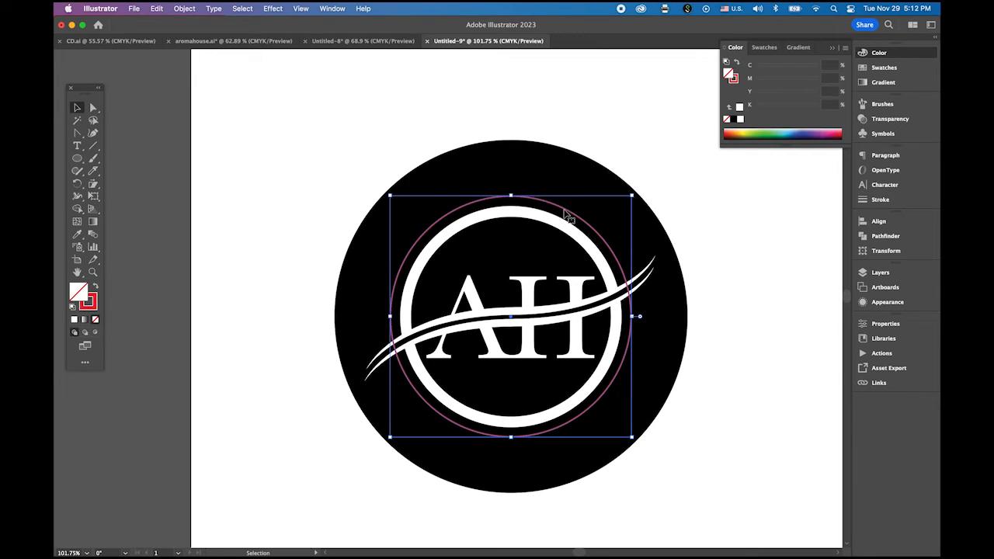
mouse_move(500, 205)
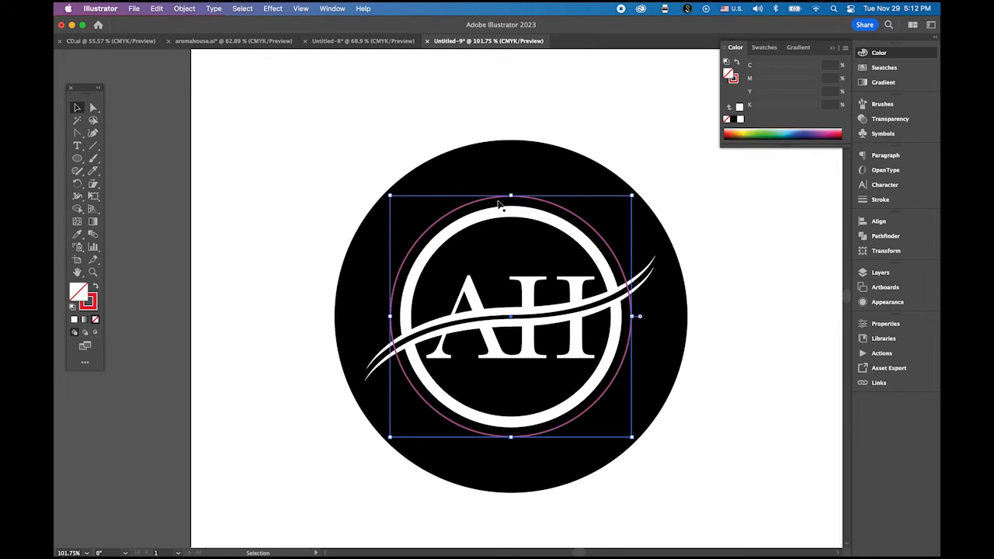
Step: Switch to the Type on a Path tool with Futura Medium at a larger point size
left_click(78, 146)
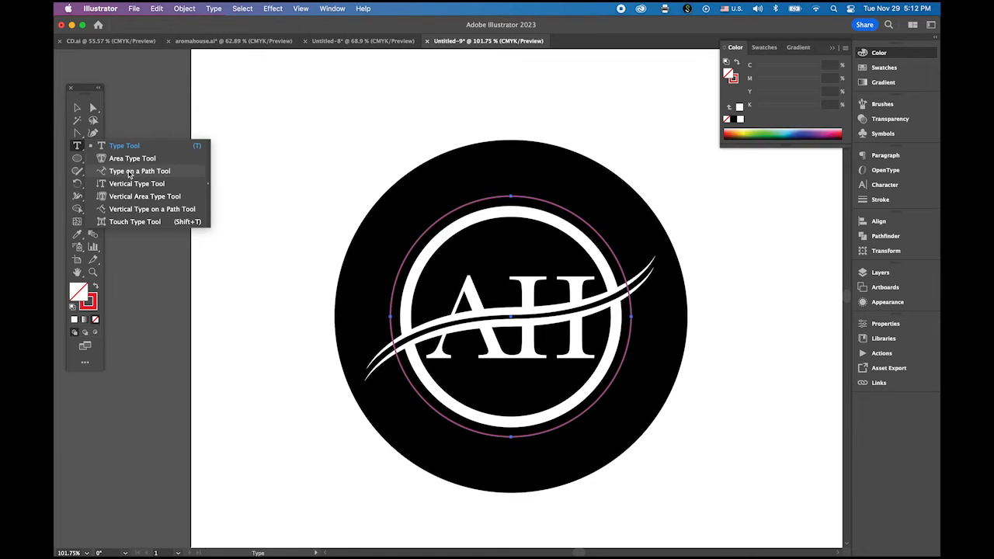
left_click(140, 171)
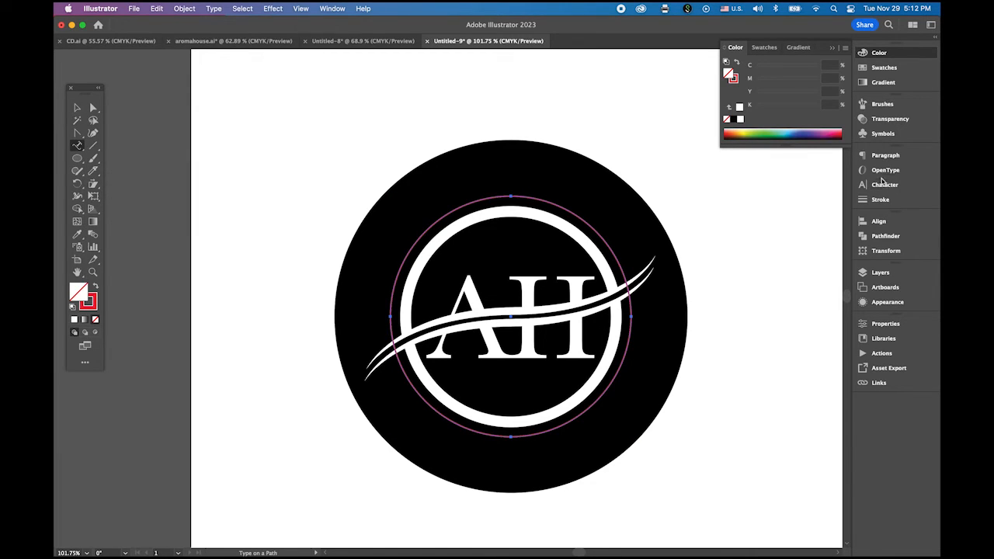
left_click(885, 185)
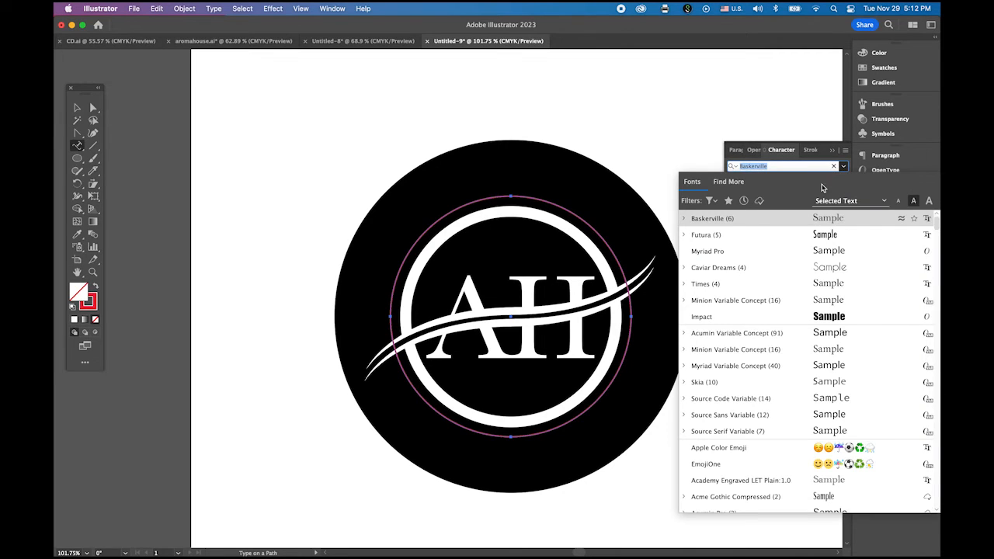
left_click(702, 235)
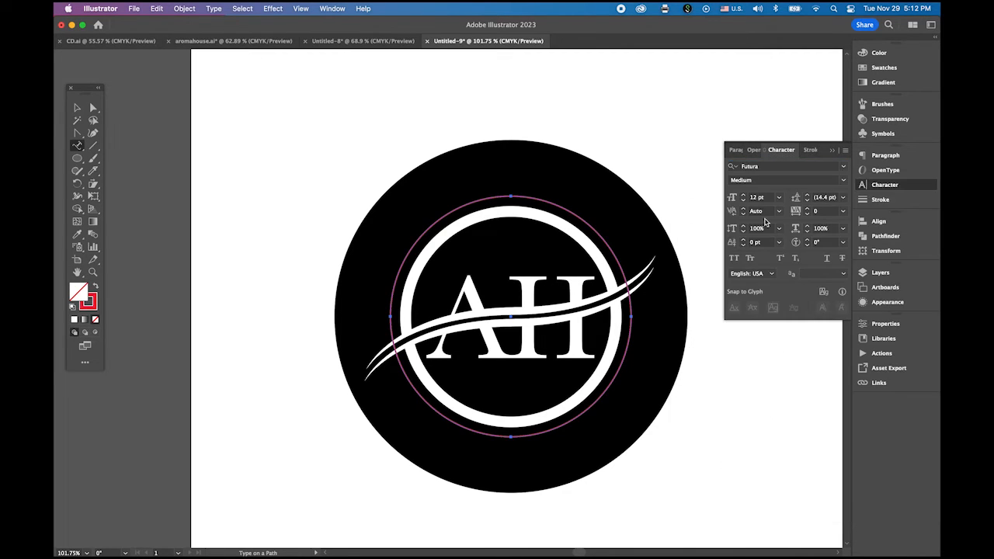
left_click(779, 195)
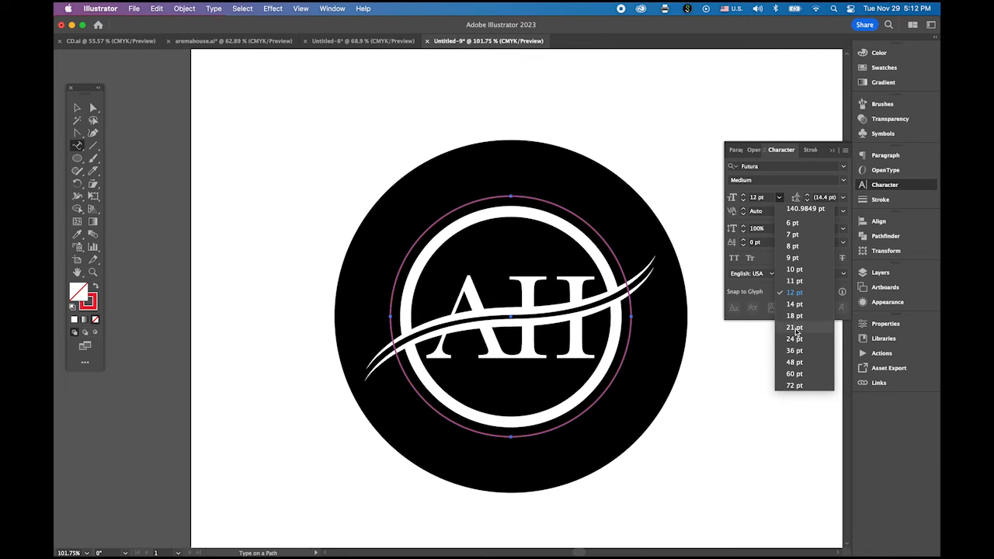
left_click(795, 339)
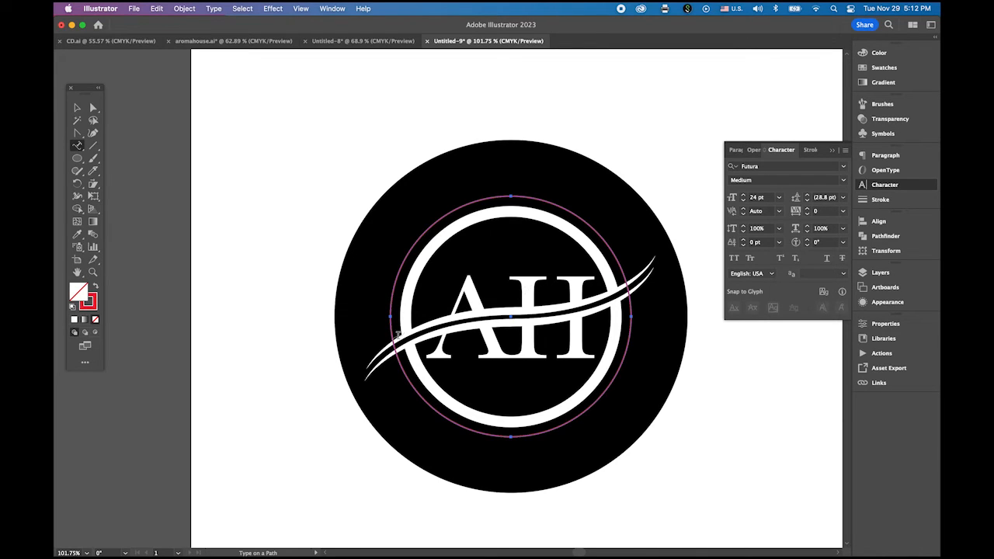
mouse_move(376, 330)
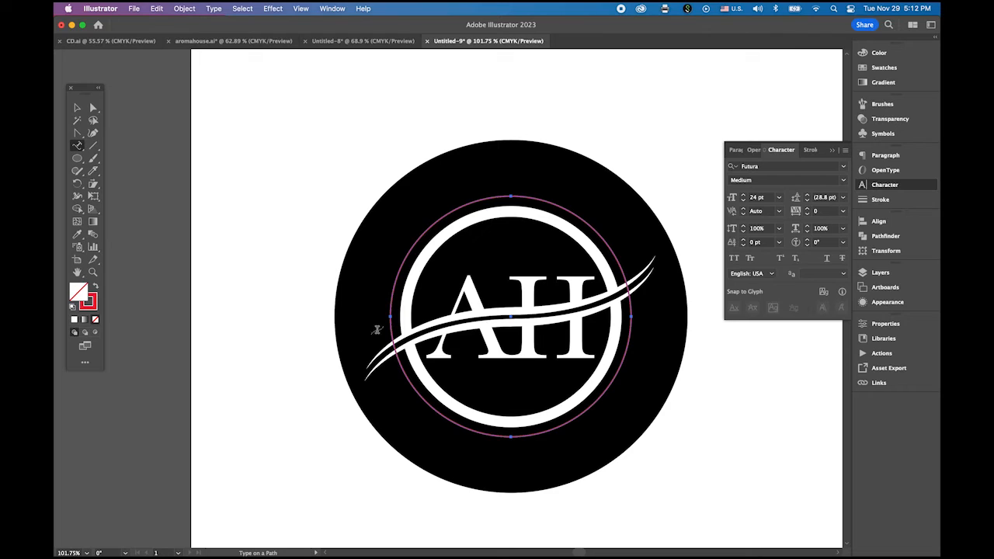
mouse_move(391, 320)
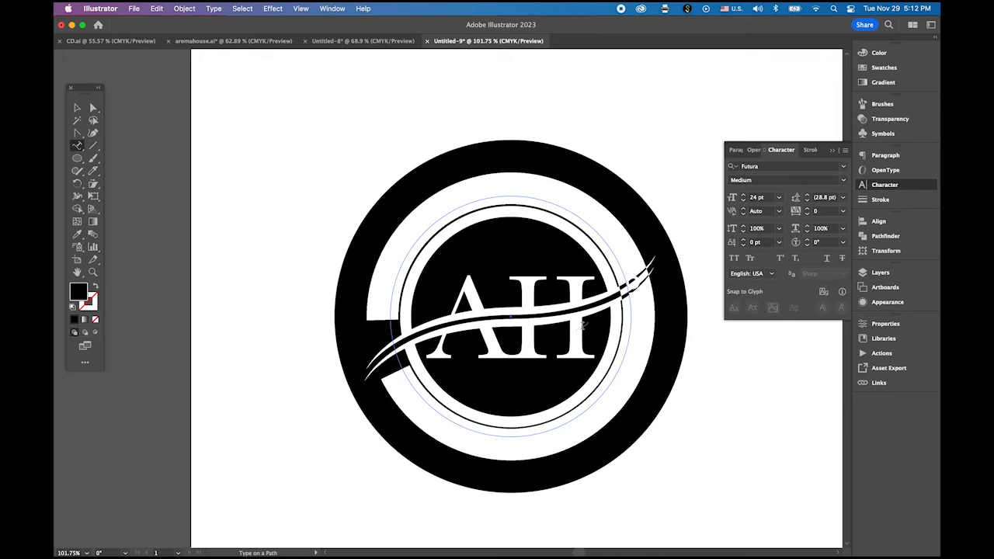
mouse_move(884, 68)
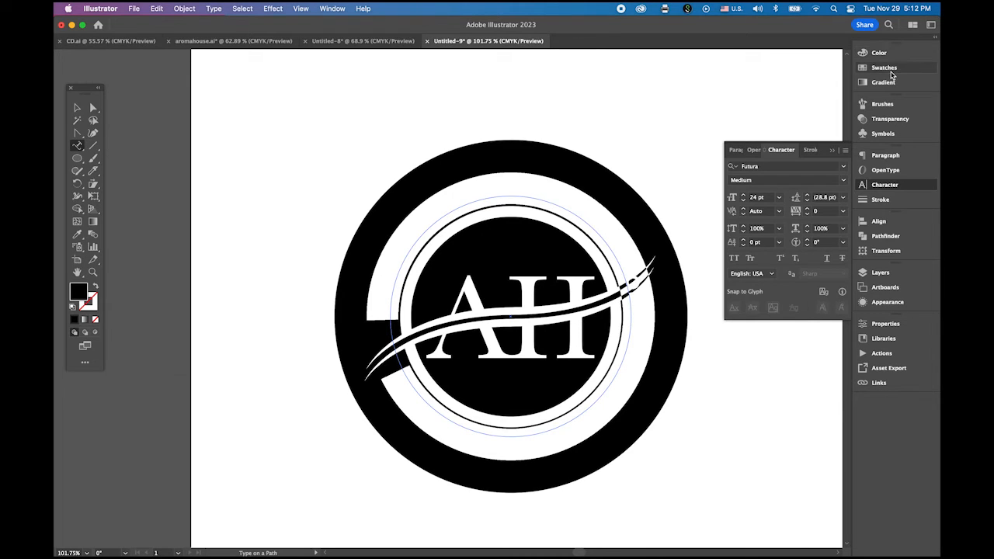
Step: Set a white fill and type AROMA HOUSE along the upper arc between the two dots
left_click(884, 69)
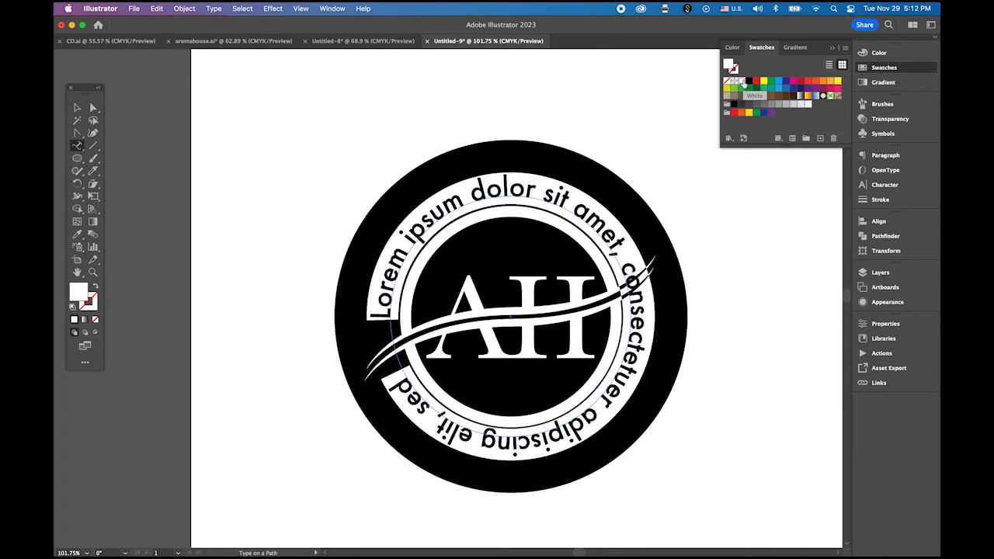
mouse_move(901, 188)
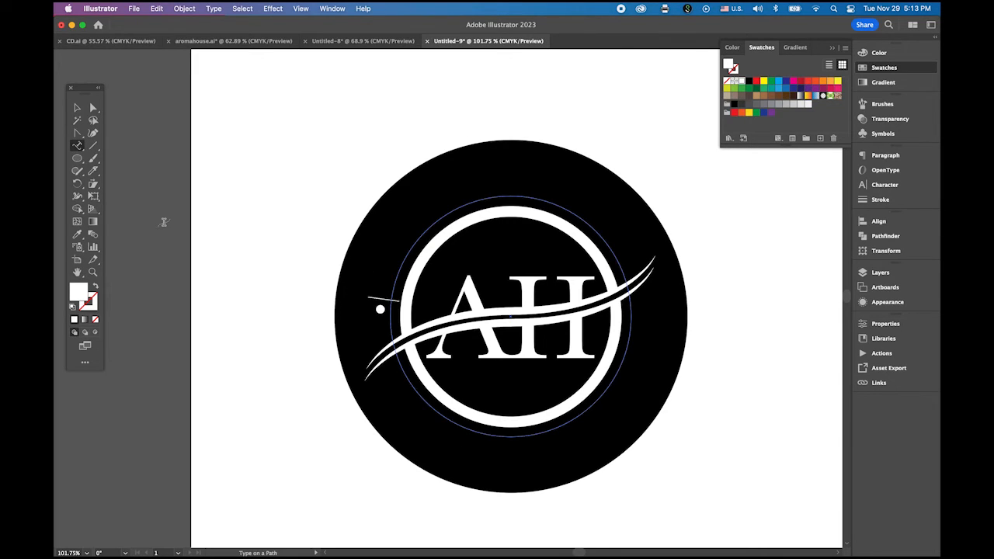
mouse_move(163, 224)
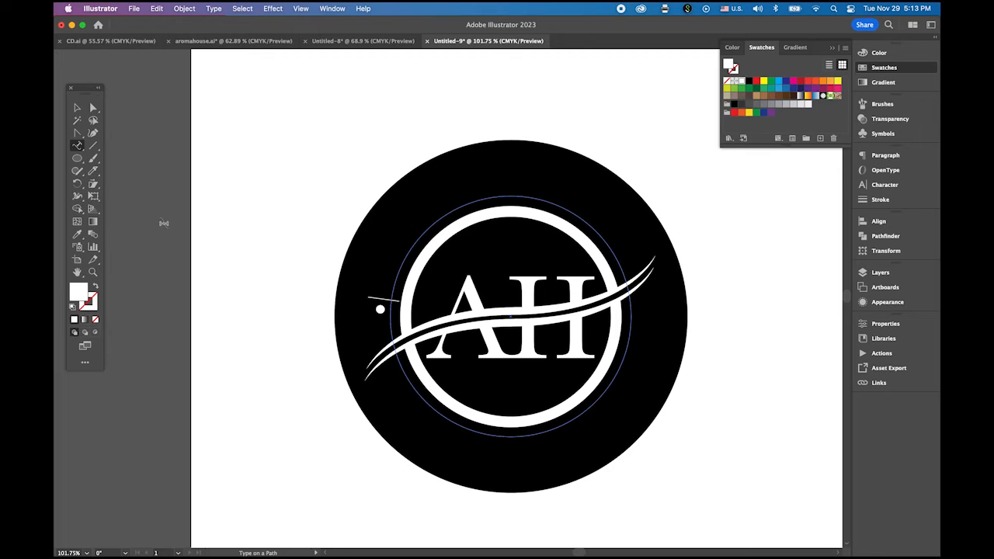
type("AROMA")
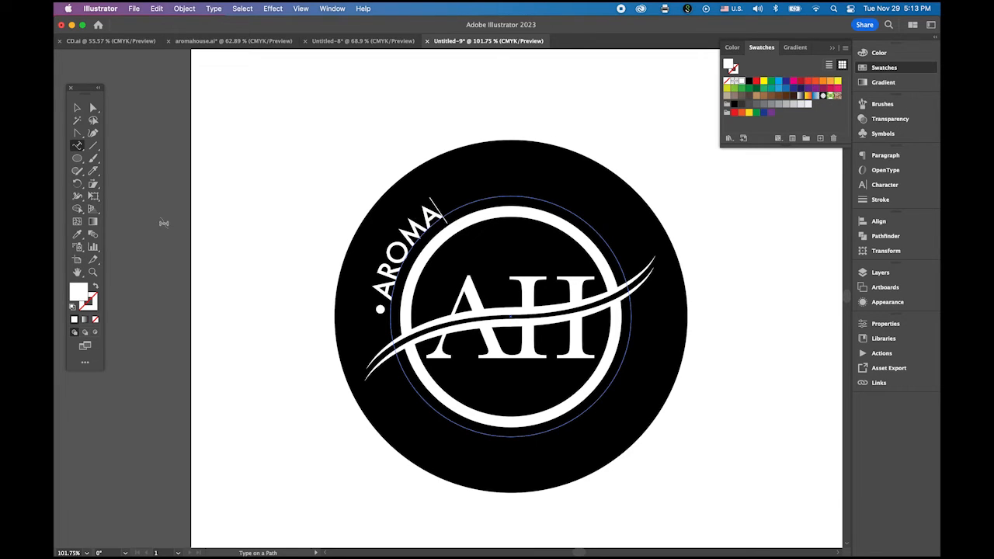
type("HO")
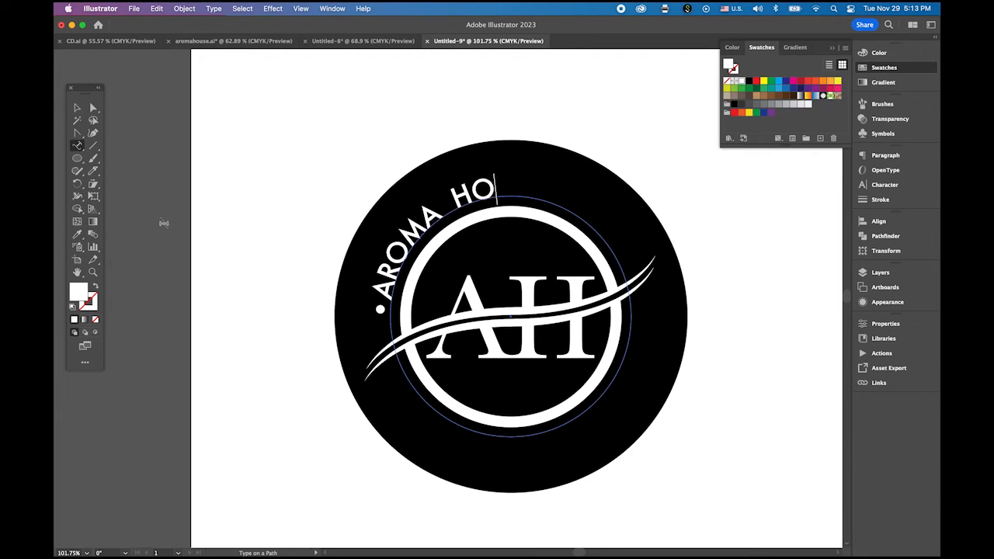
type("USE")
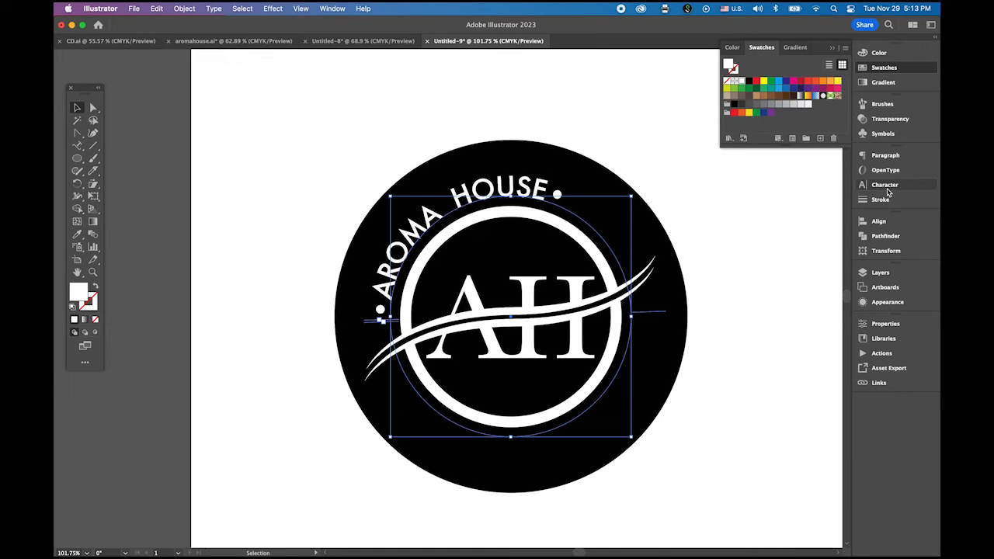
Step: Raise the size and tracking of AROMA HOUSE so it fills the top arc
left_click(885, 183)
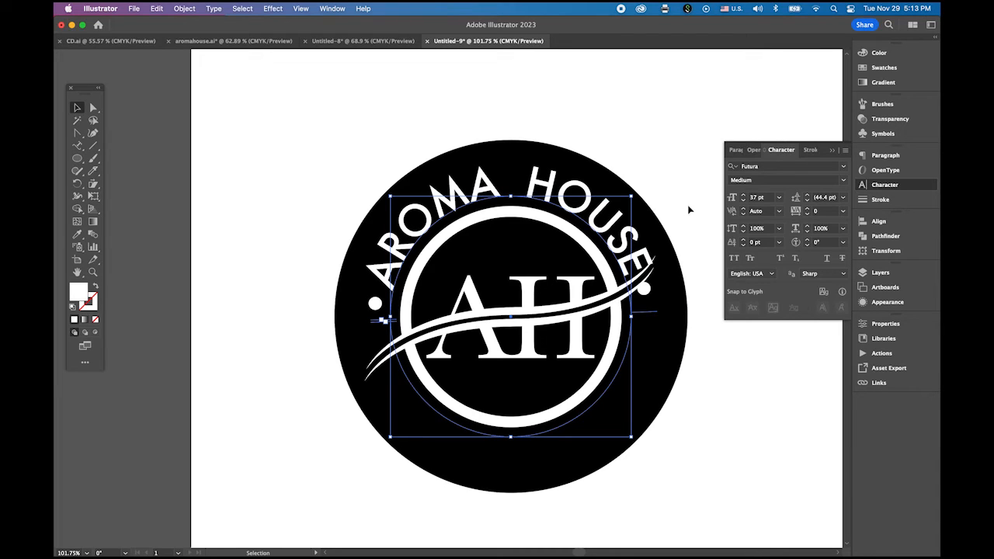
mouse_move(843, 214)
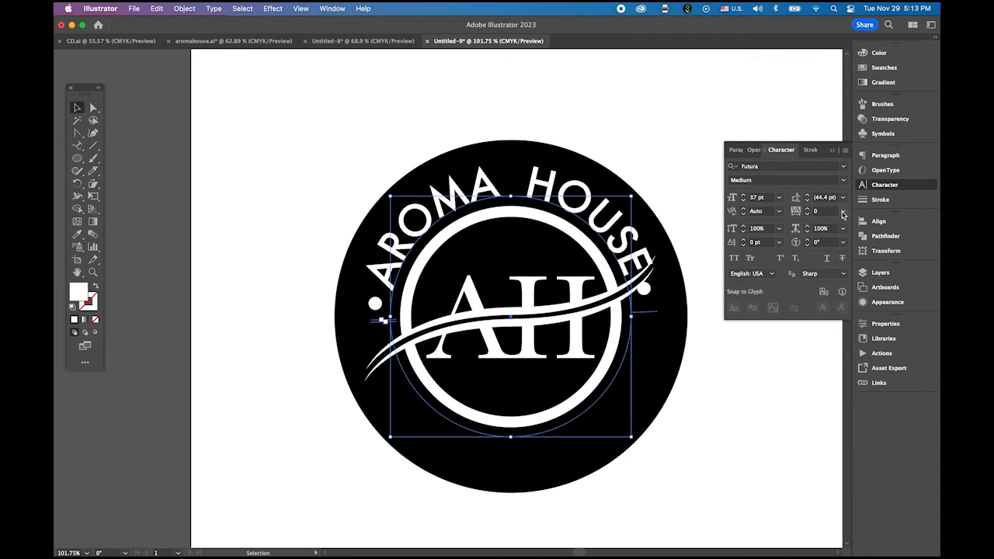
mouse_move(842, 214)
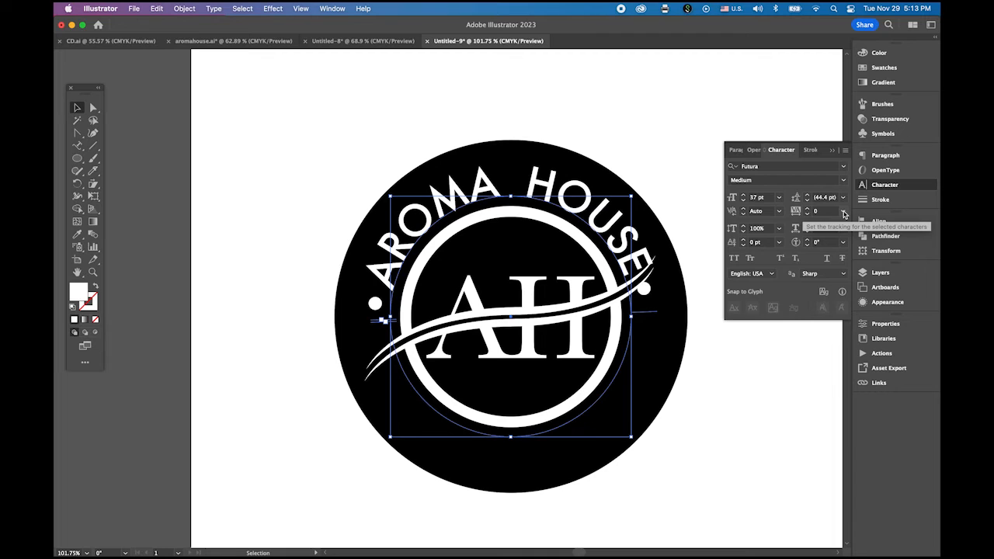
left_click(842, 228)
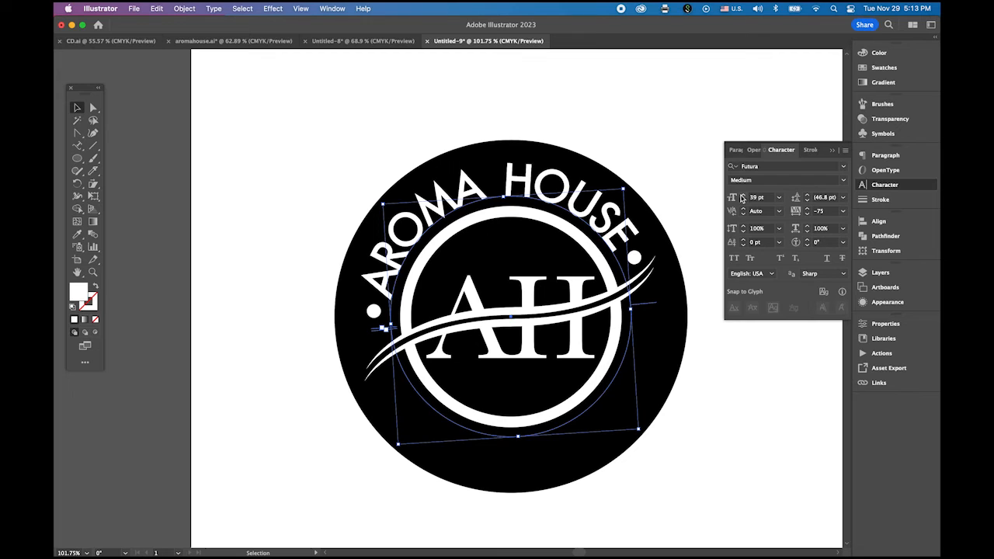
left_click(780, 194)
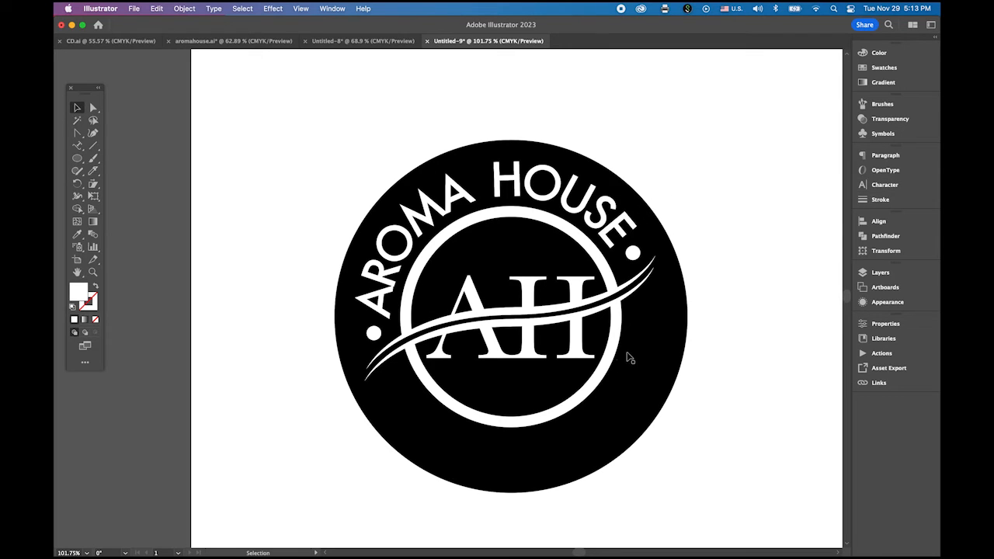
mouse_move(396, 404)
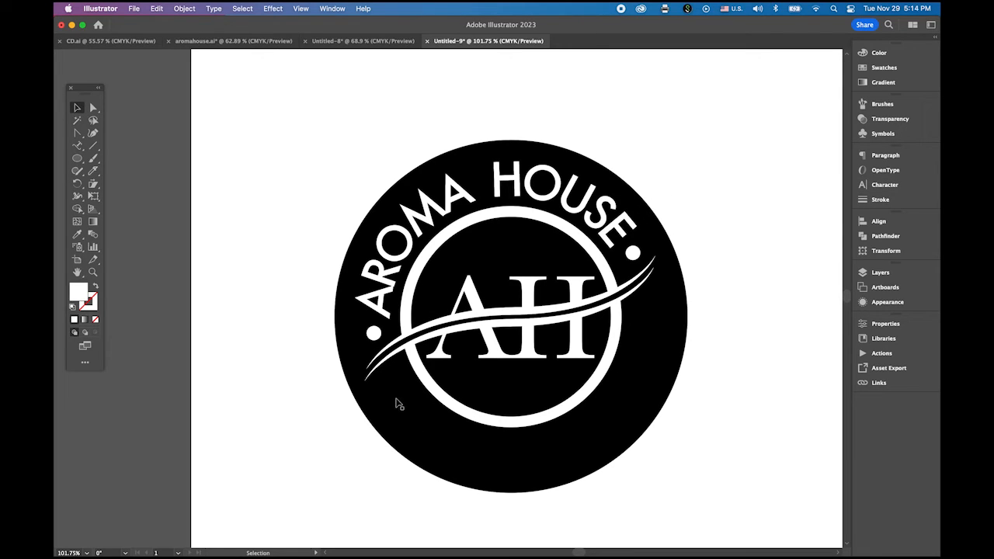
mouse_move(559, 258)
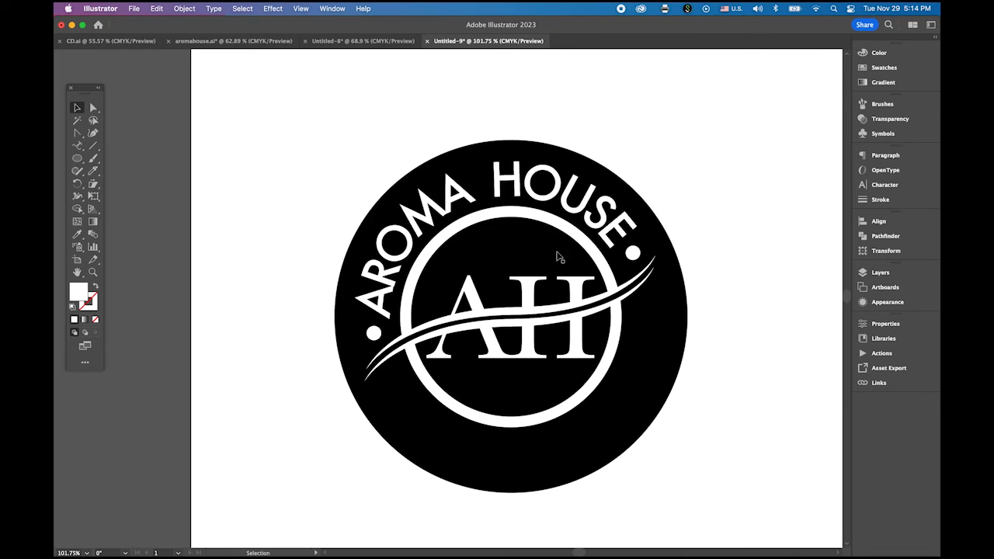
mouse_move(391, 183)
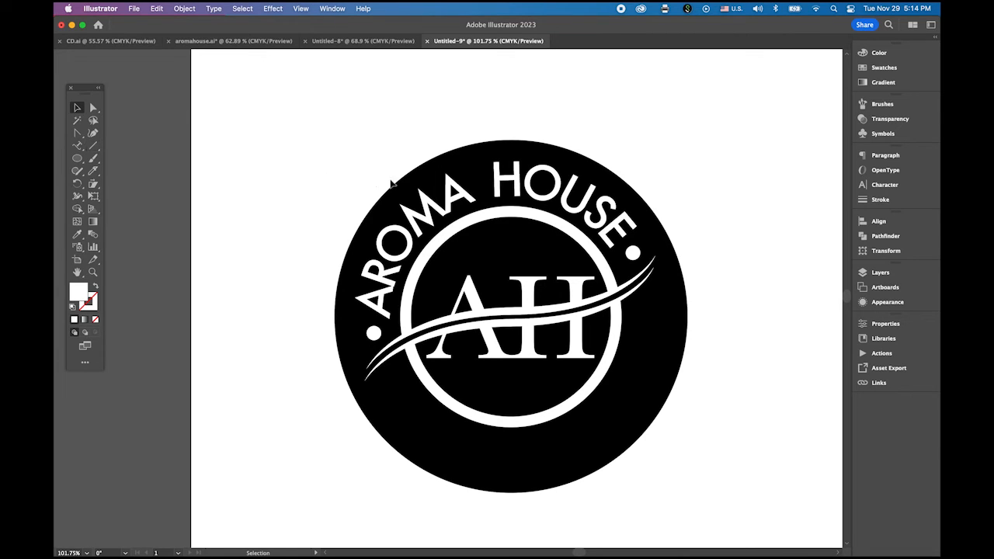
Step: Copy the arched lettering and flip the copy upside-down along the lower inside of the ring
left_click(454, 212)
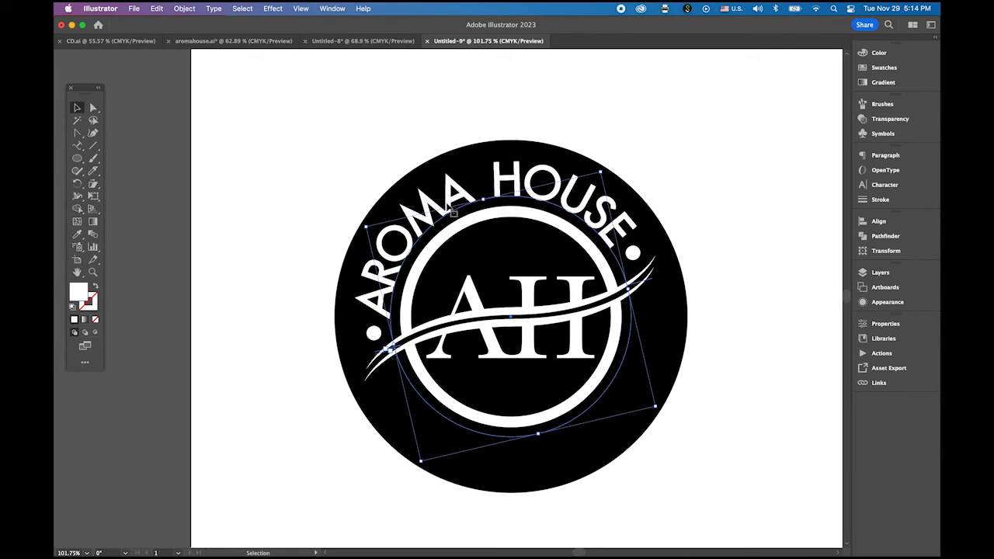
left_click(156, 9)
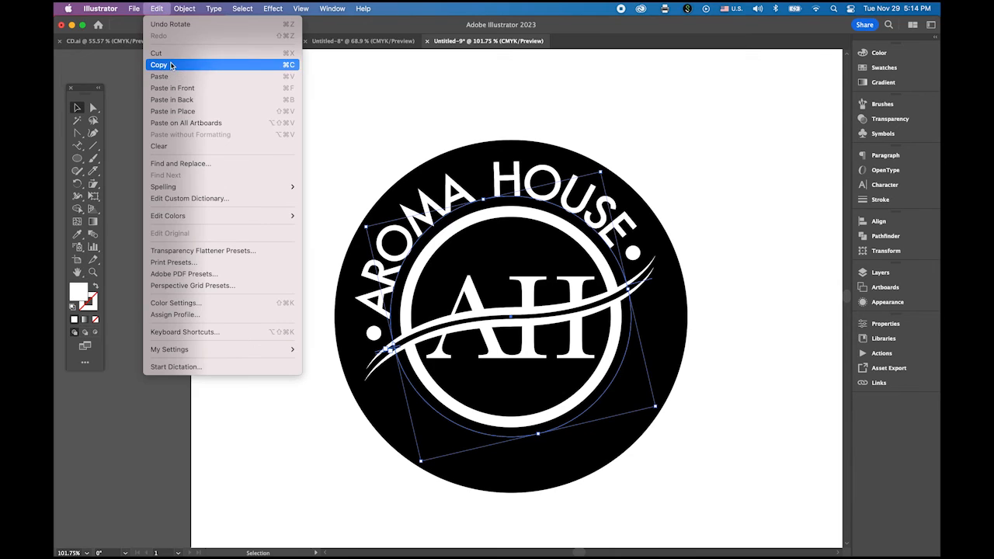
mouse_move(158, 76)
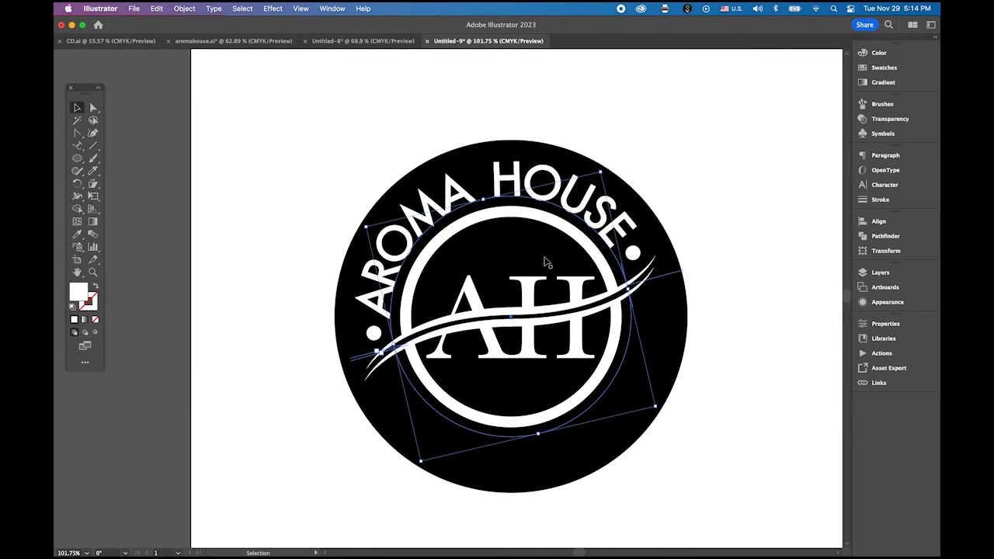
left_click(214, 10)
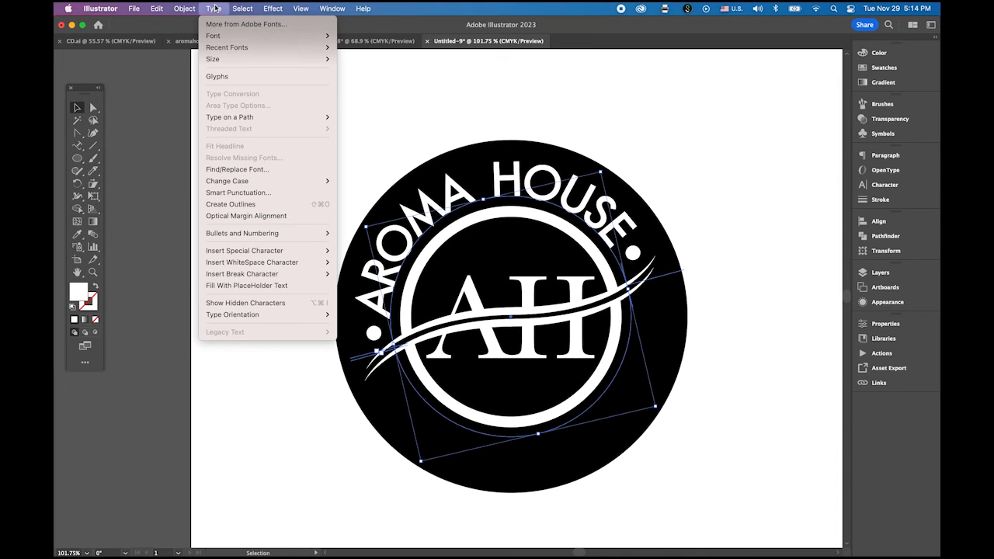
mouse_move(230, 116)
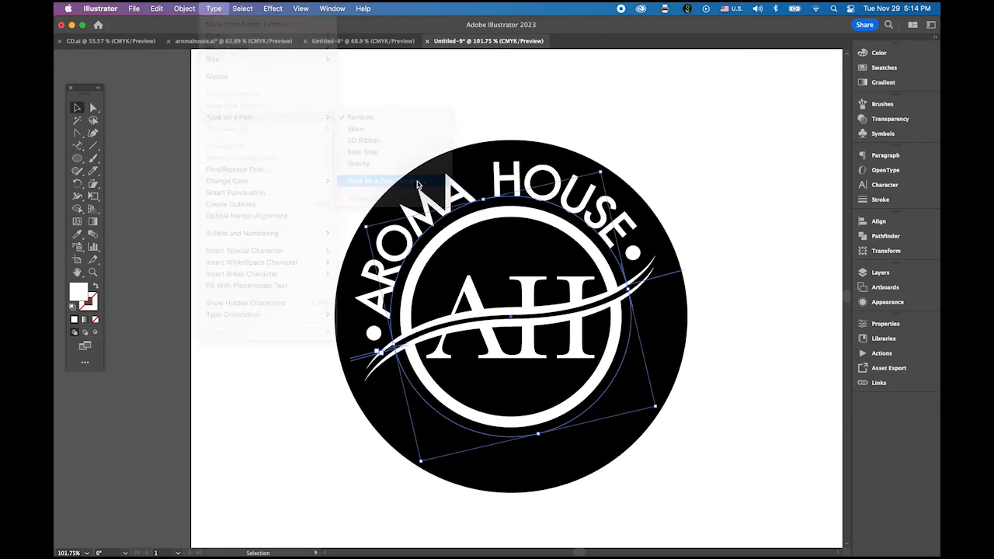
left_click(381, 180)
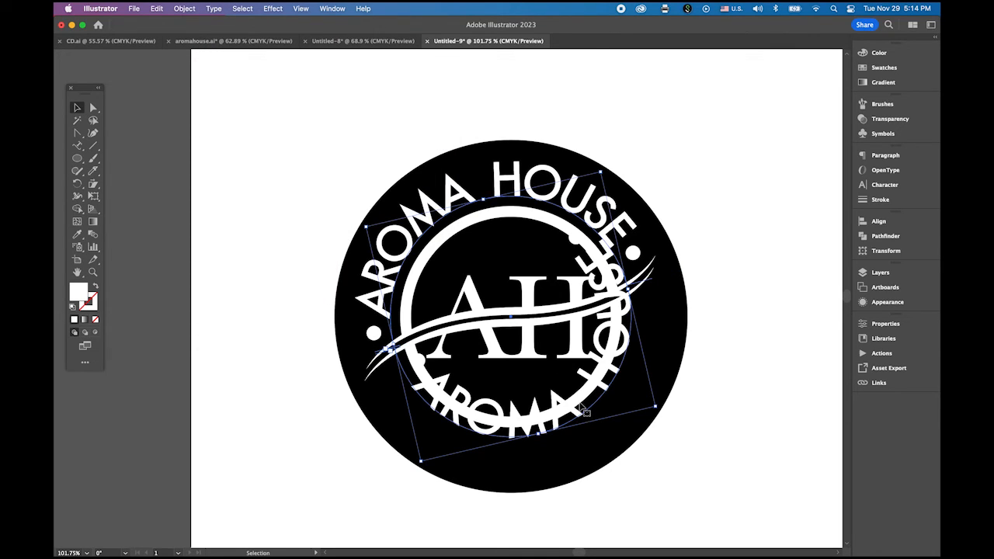
mouse_move(604, 410)
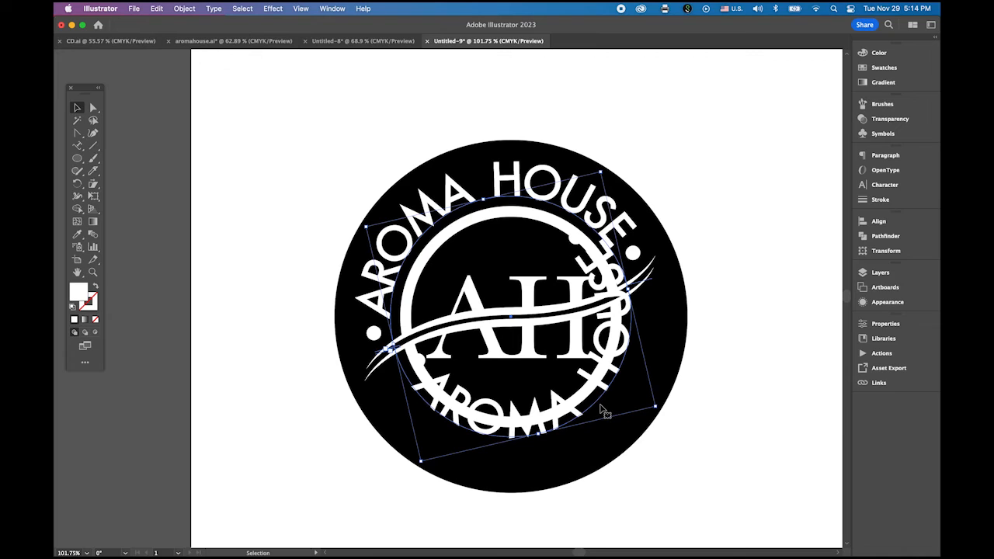
mouse_move(646, 308)
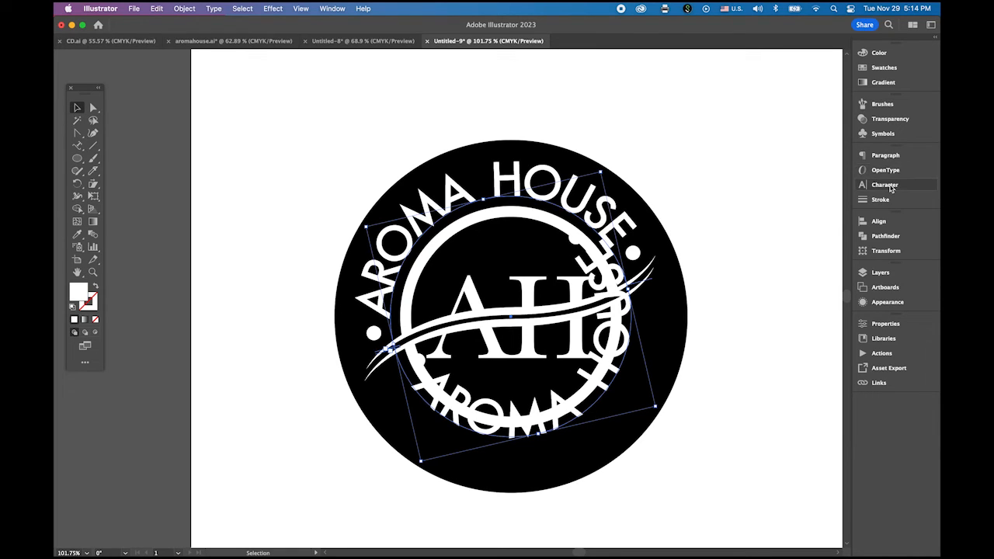
Step: Shift the flipped text's baseline outward so it sits on the outer ring
left_click(886, 185)
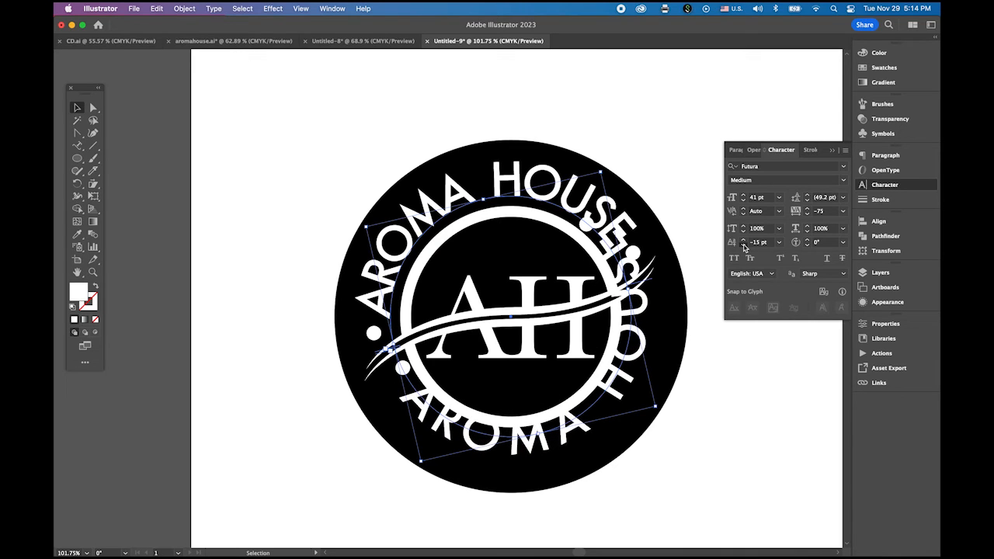
left_click(758, 242)
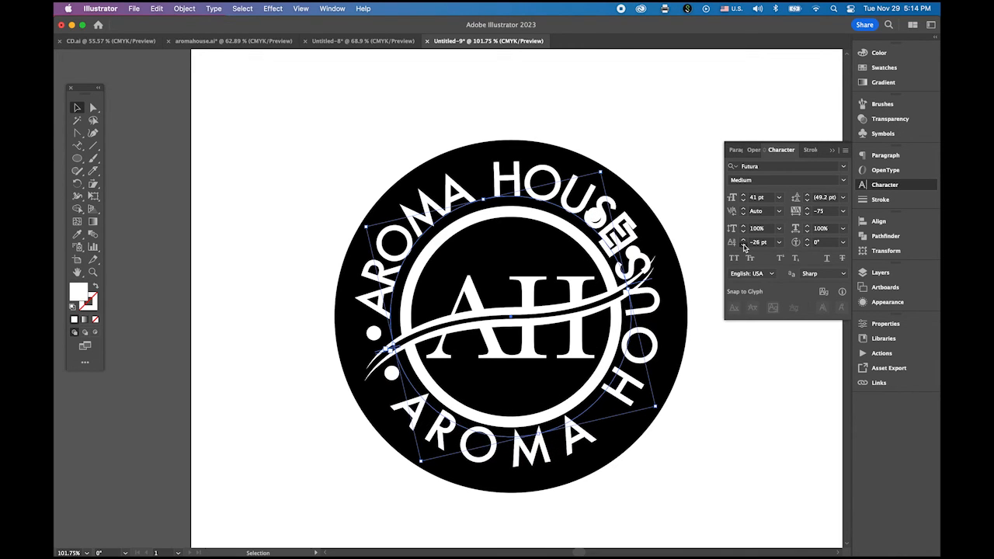
left_click(742, 242)
type("EE")
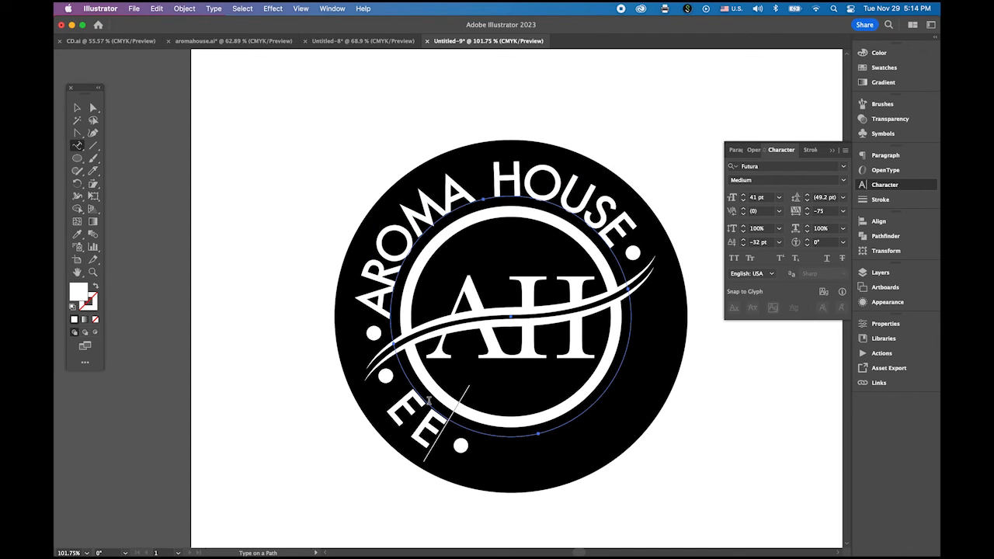
Step: Replace the copied wording with Established 1970 along the bottom arc
key("Backspace")
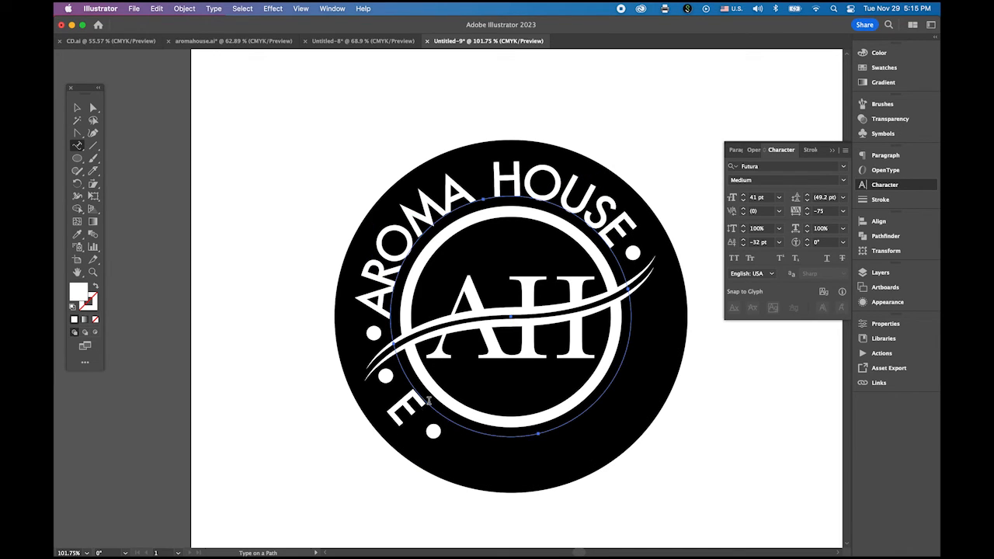
type("Establi")
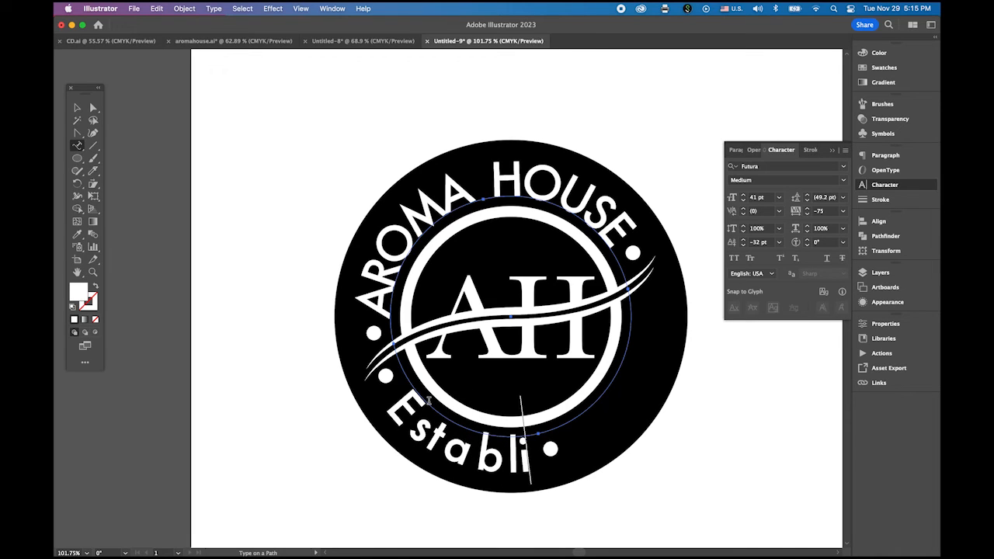
type("shed")
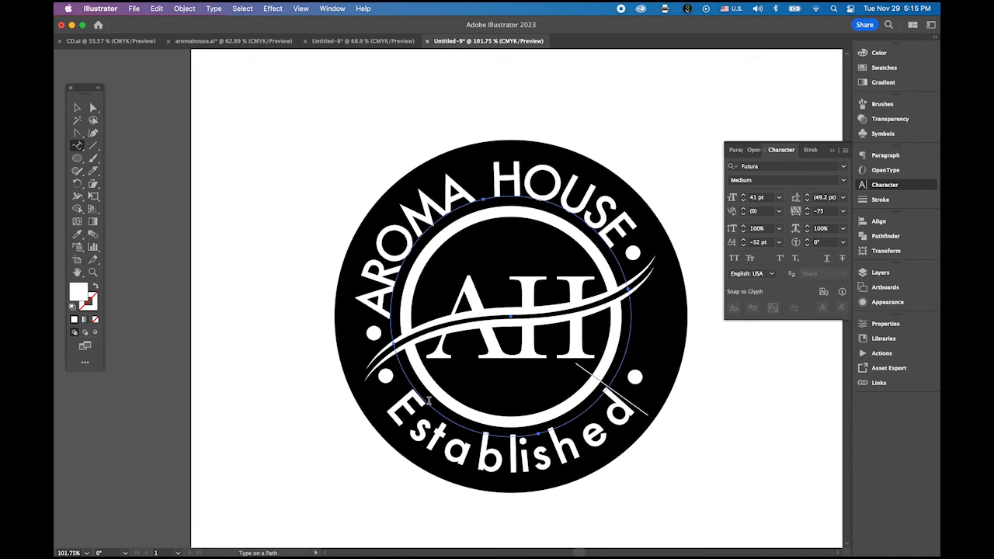
type("1970")
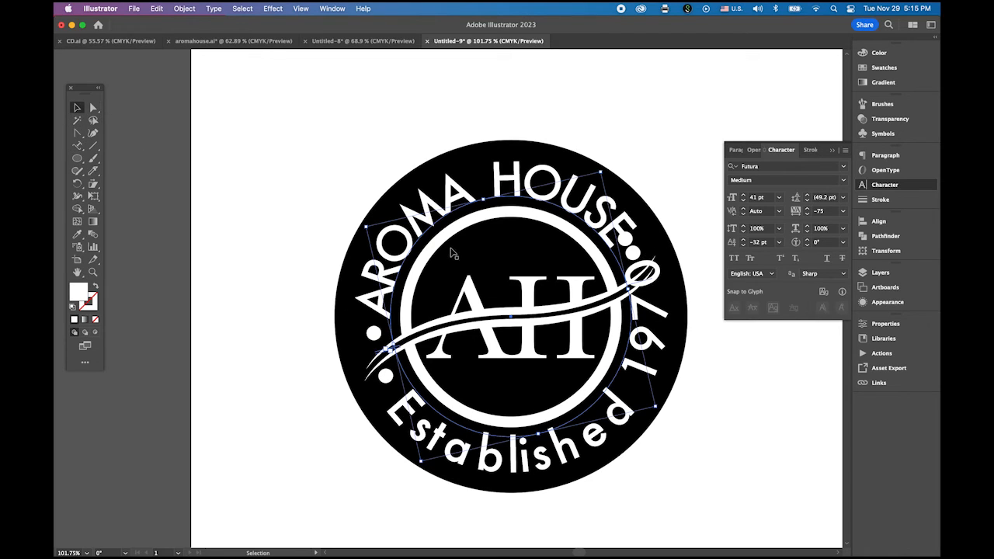
mouse_move(721, 345)
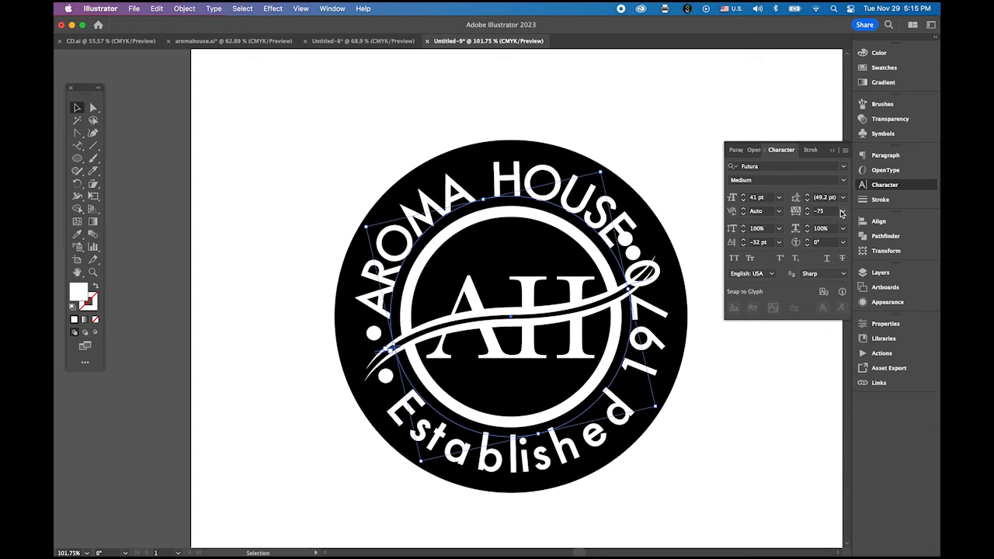
Step: Set the Established 1970 tracking to -140, then -130, centring it clear of HOUSE
left_click(842, 211)
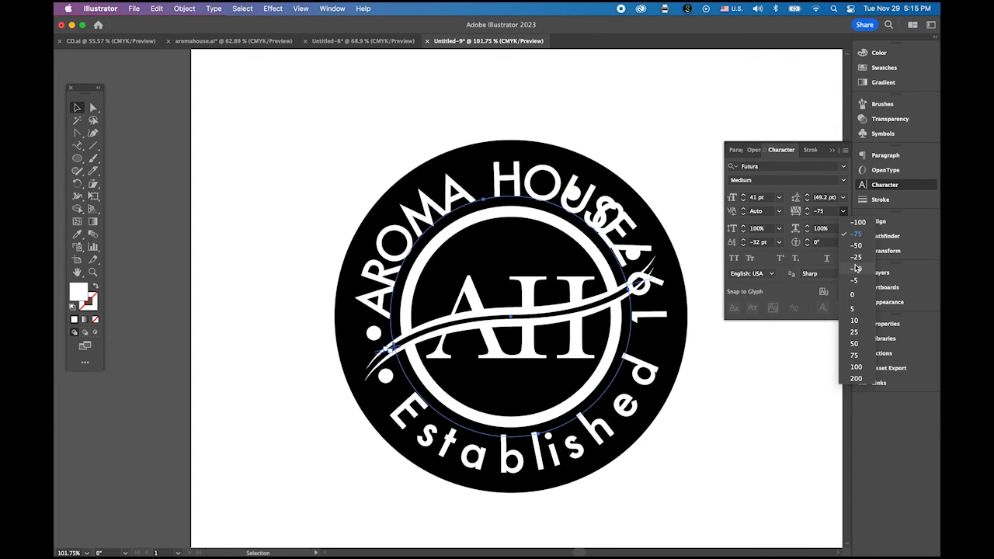
left_click(854, 268)
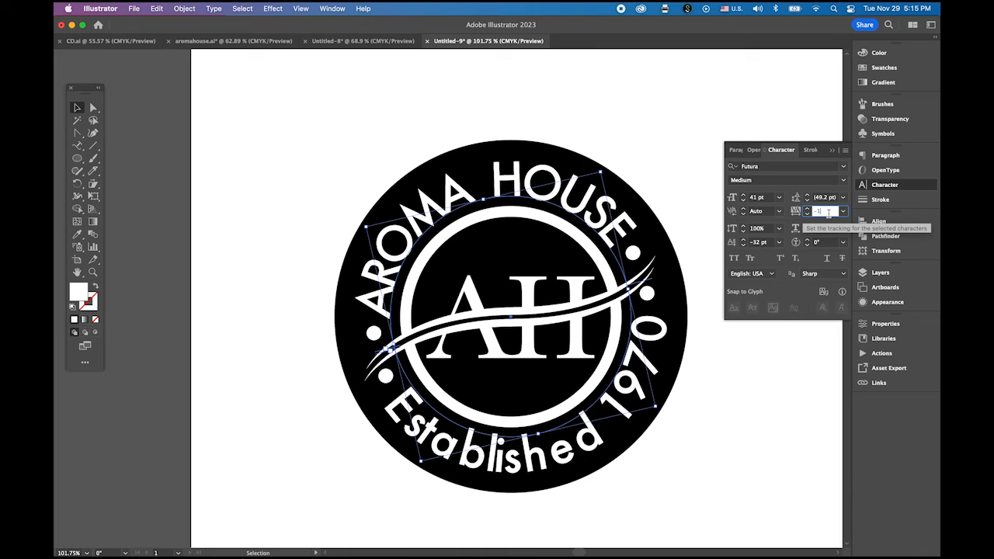
type("-140")
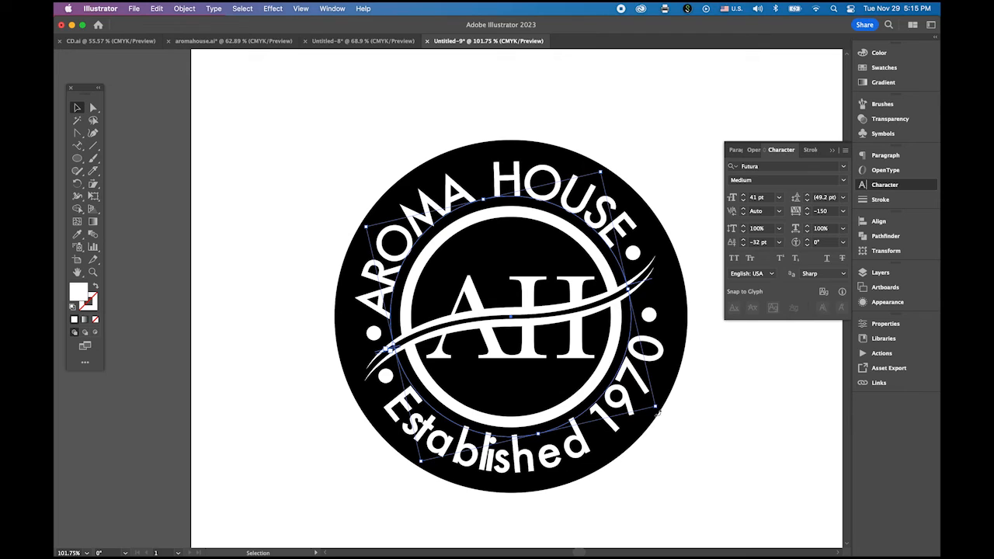
left_click(505, 435)
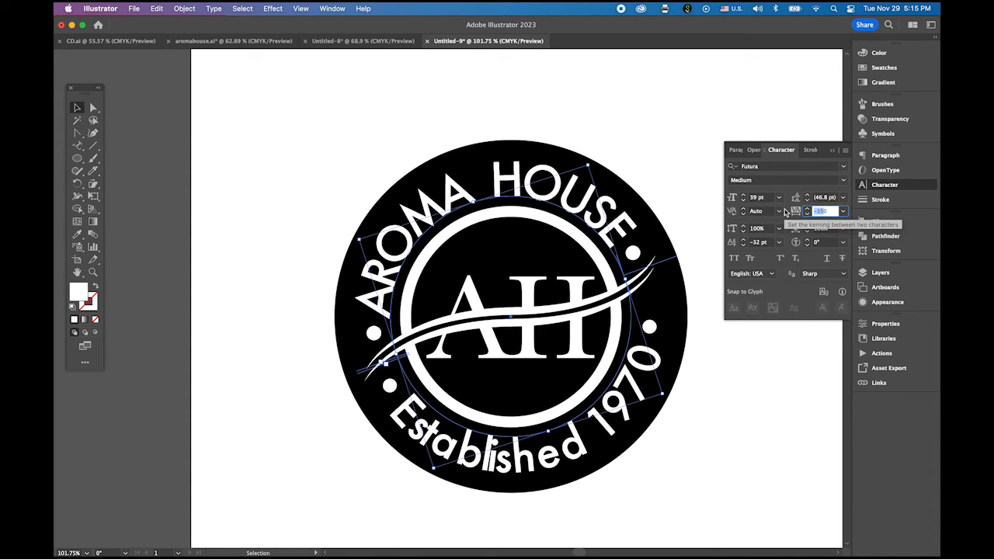
type("-130")
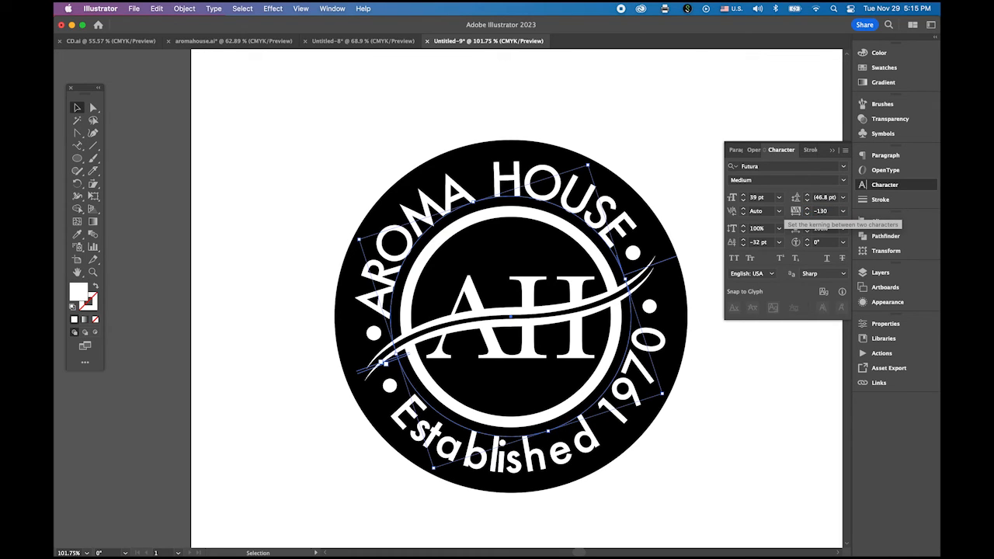
mouse_move(127, 145)
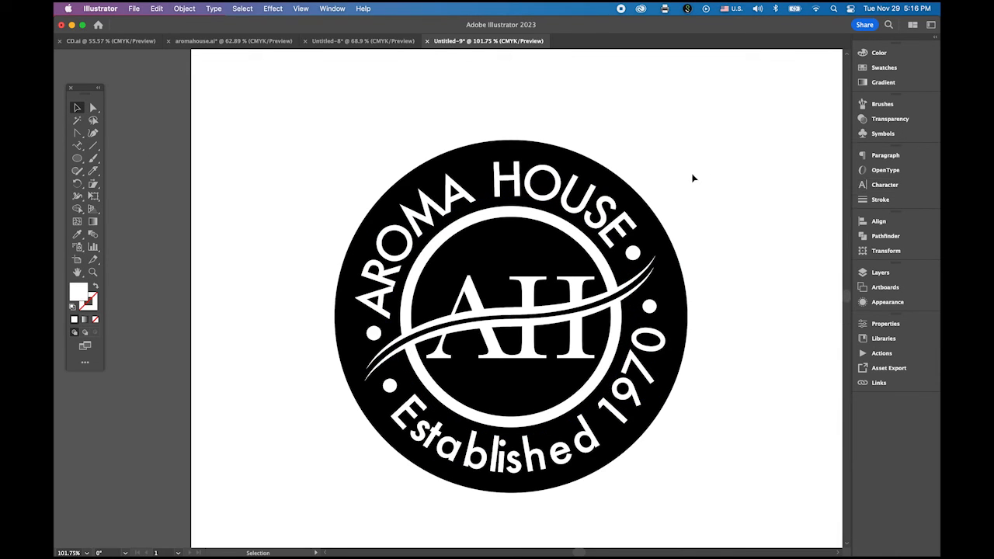
mouse_move(724, 242)
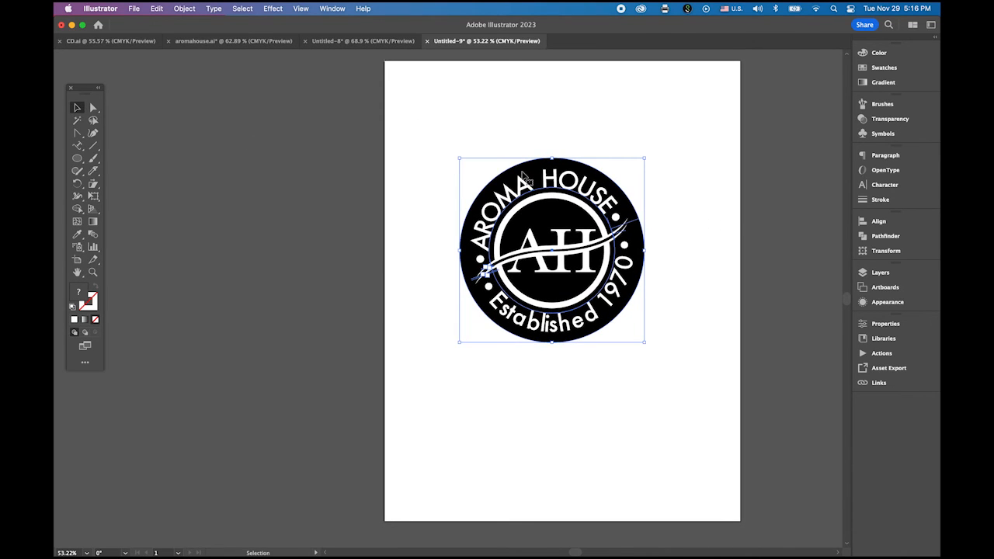
Step: Move the logo off the page, convert the lettering to outlines and select the whole logo
left_click_drag(551, 250, 270, 263)
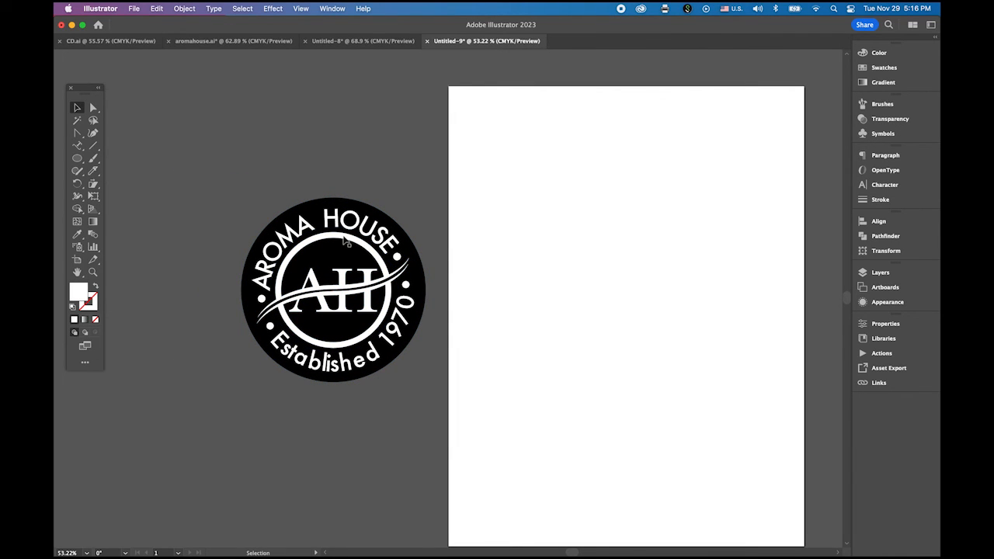
mouse_move(298, 246)
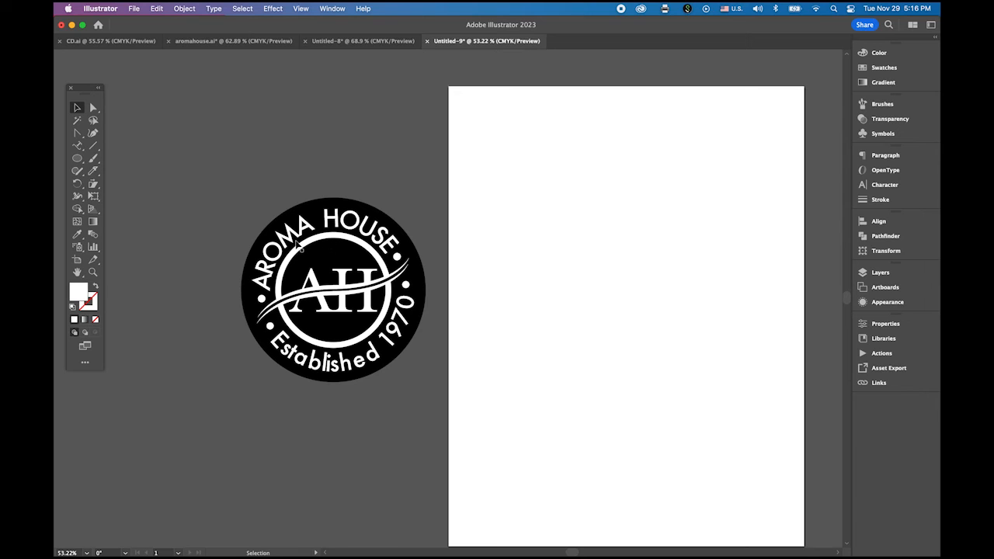
mouse_move(370, 250)
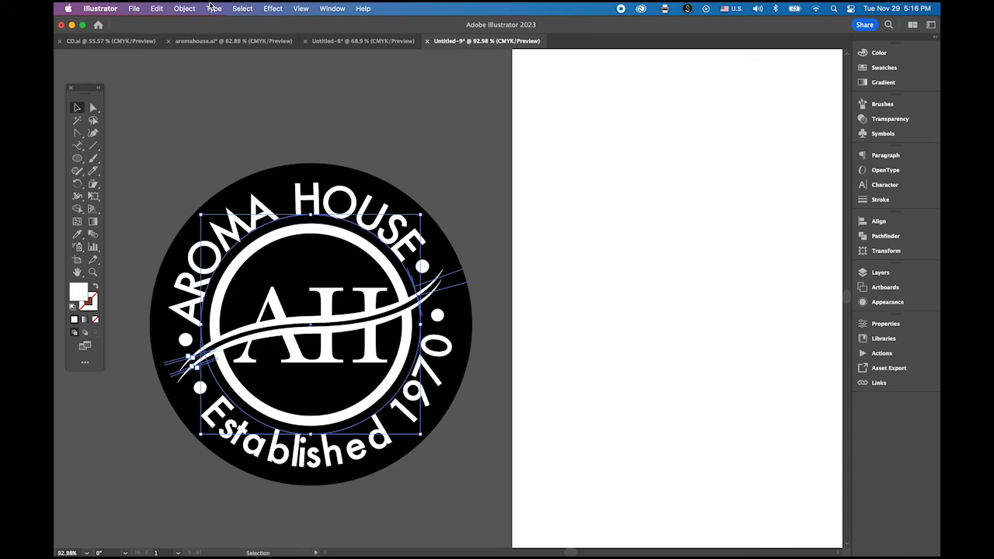
left_click(214, 9)
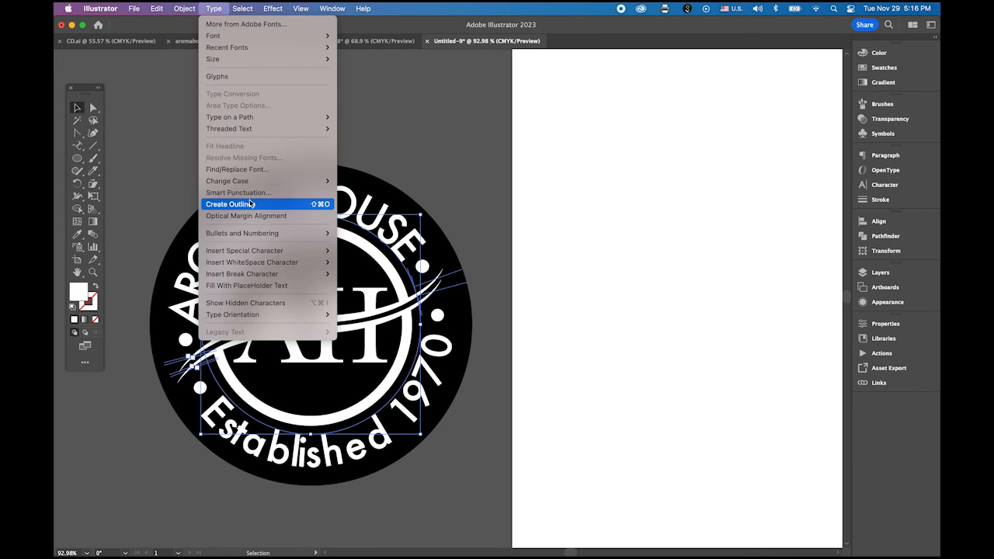
left_click(230, 204)
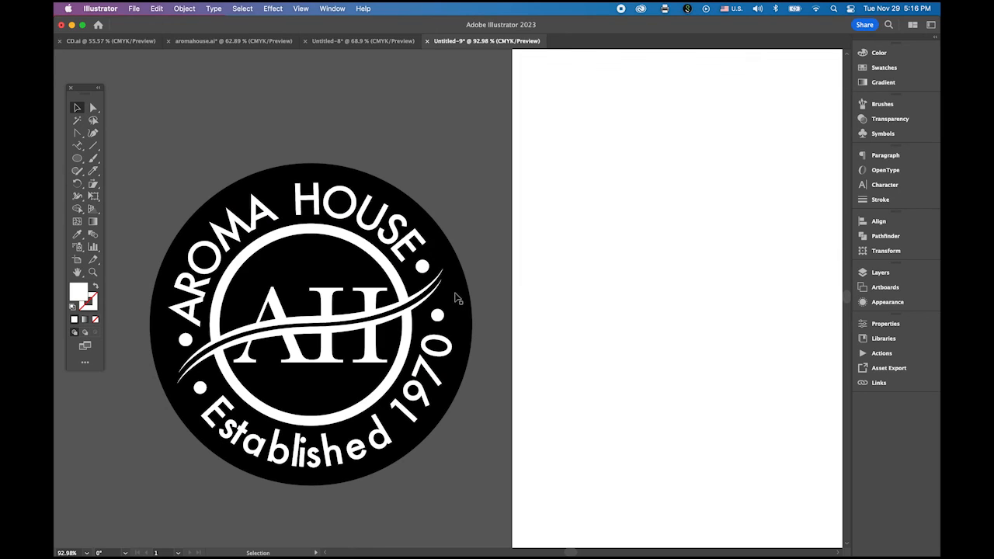
left_click(310, 322)
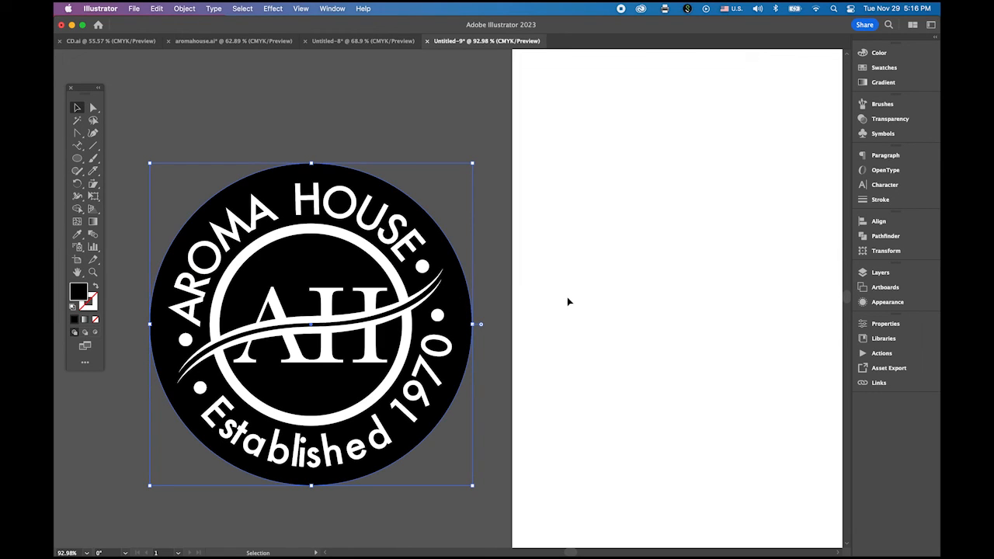
left_click(357, 261)
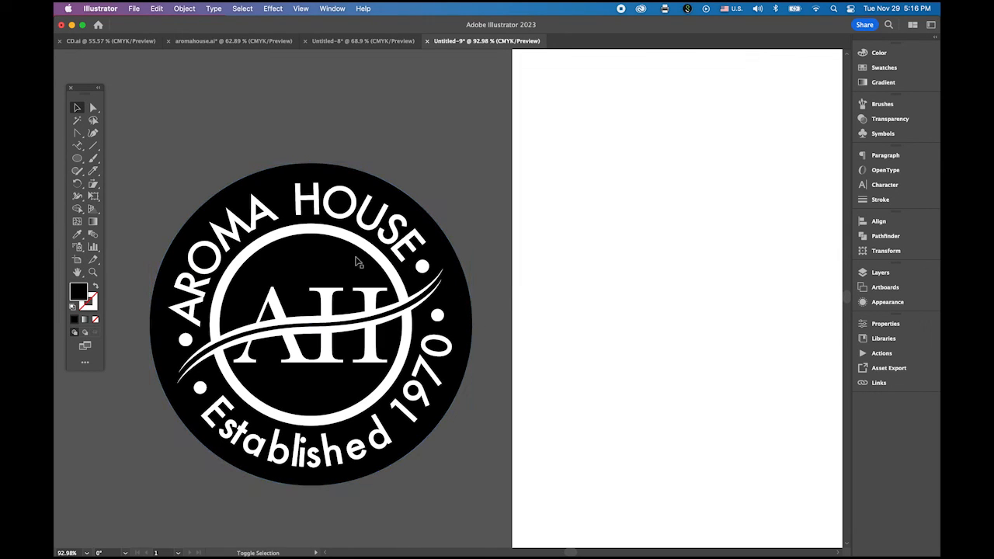
Step: Make the logo one compound path and knock the white parts out with Pathfinder
left_click(183, 9)
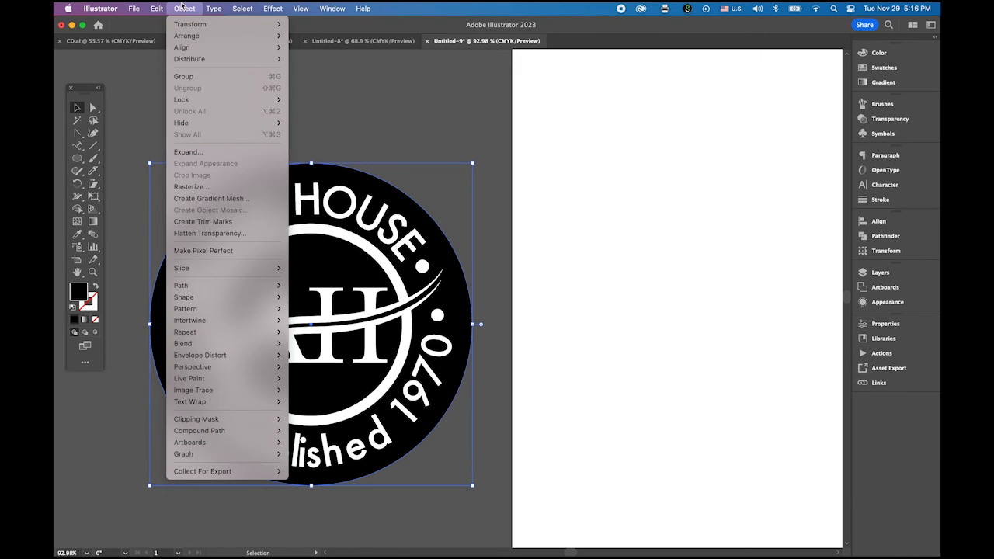
mouse_move(196, 419)
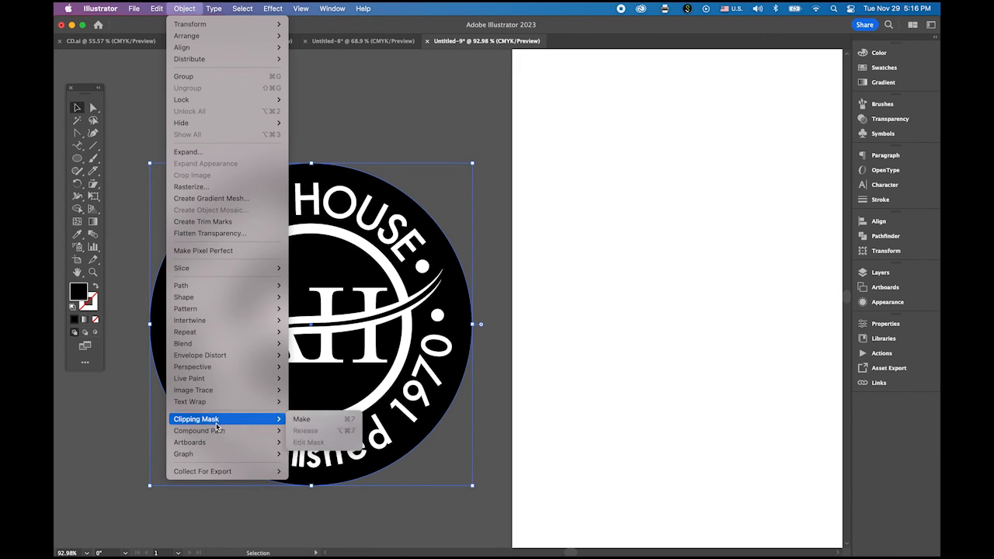
left_click(302, 420)
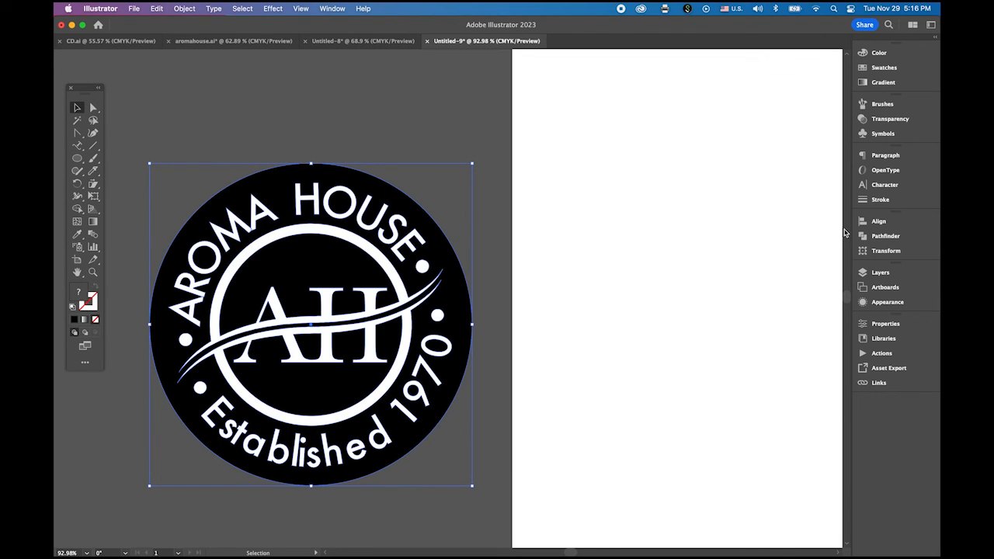
left_click(885, 236)
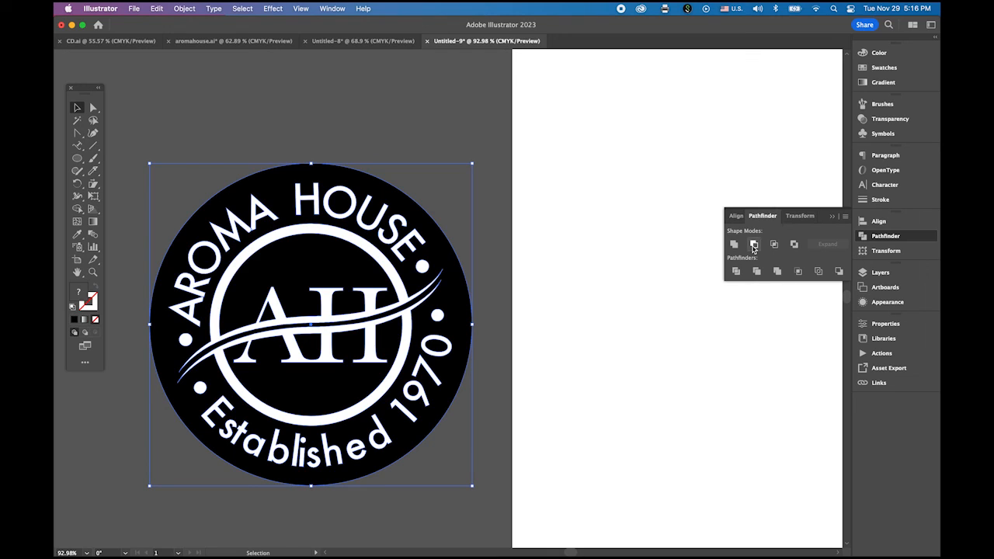
left_click(572, 401)
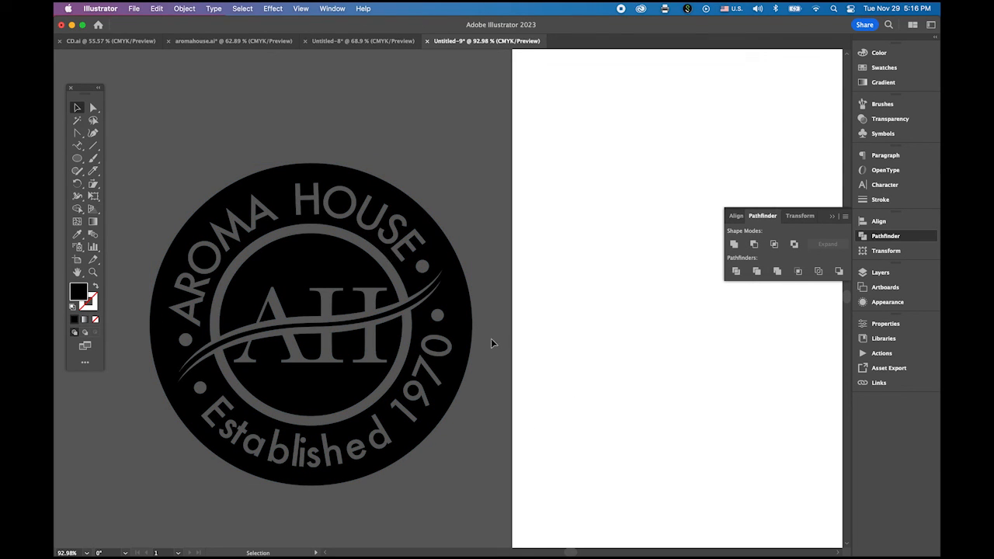
Step: Place four copies of the stamp on the page and colour three of them red, blue and green
left_click_drag(494, 343, 457, 335)
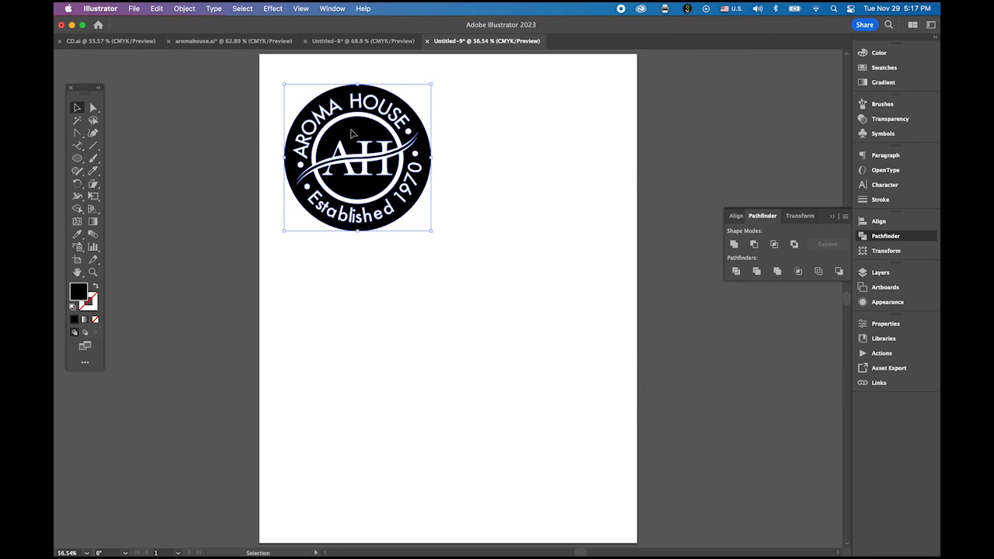
left_click_drag(357, 156, 447, 148)
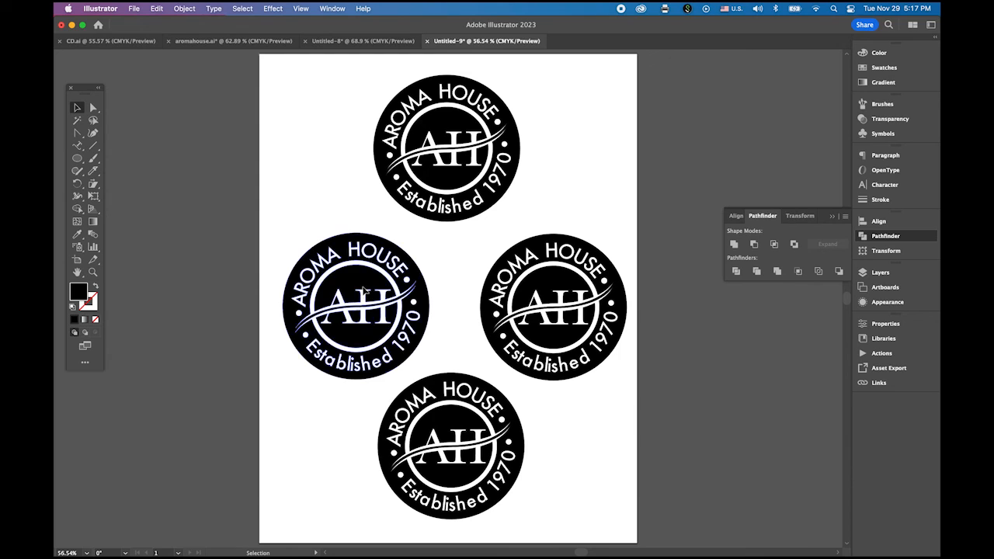
left_click(357, 308)
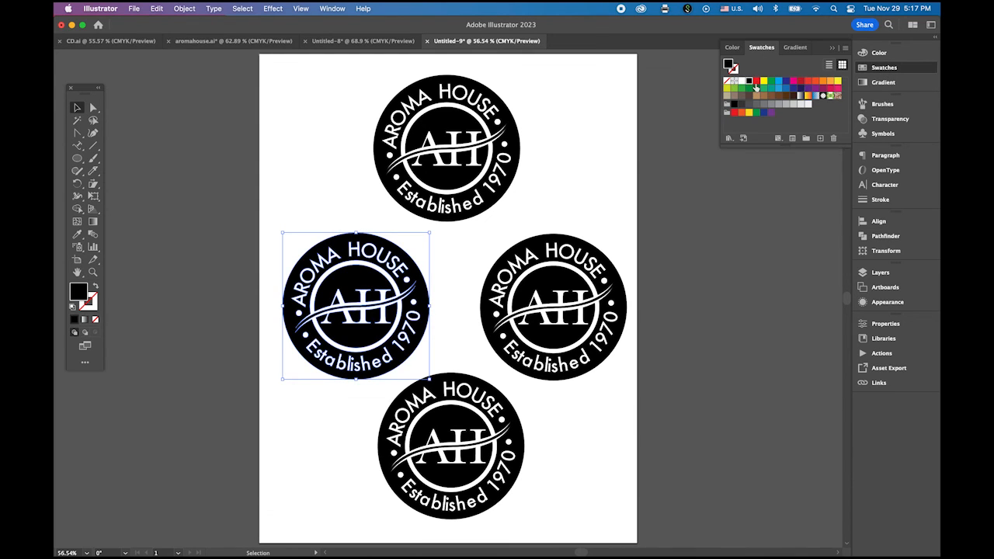
left_click(749, 80)
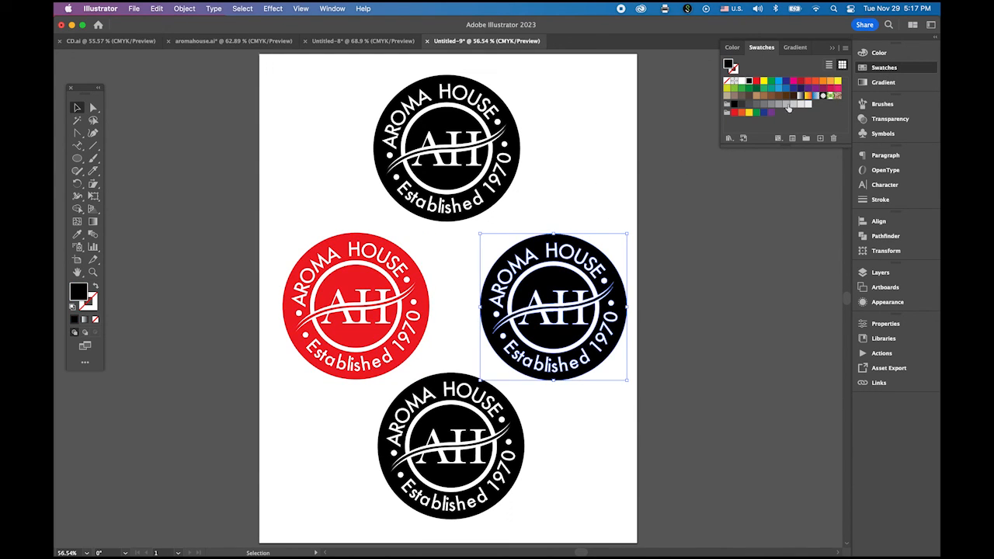
left_click(794, 95)
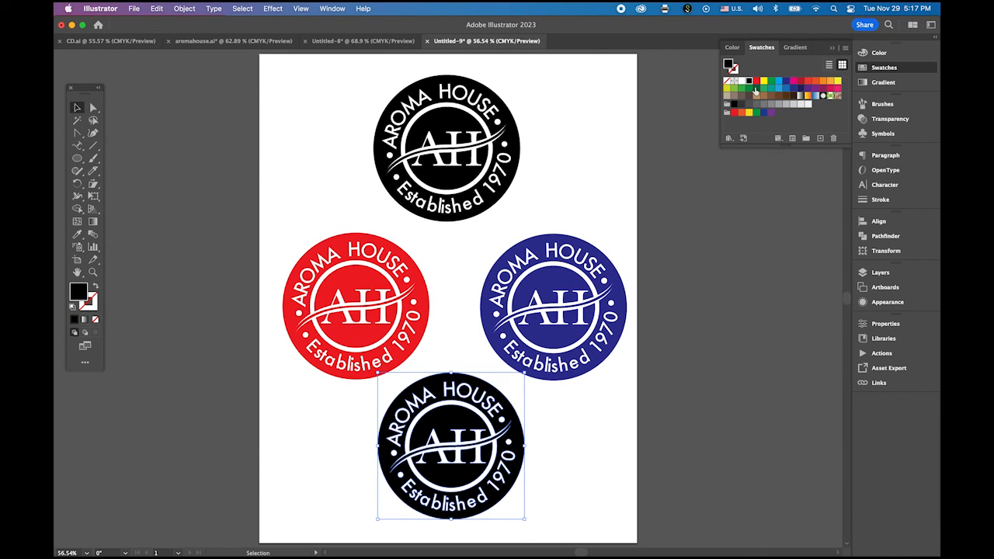
left_click(755, 87)
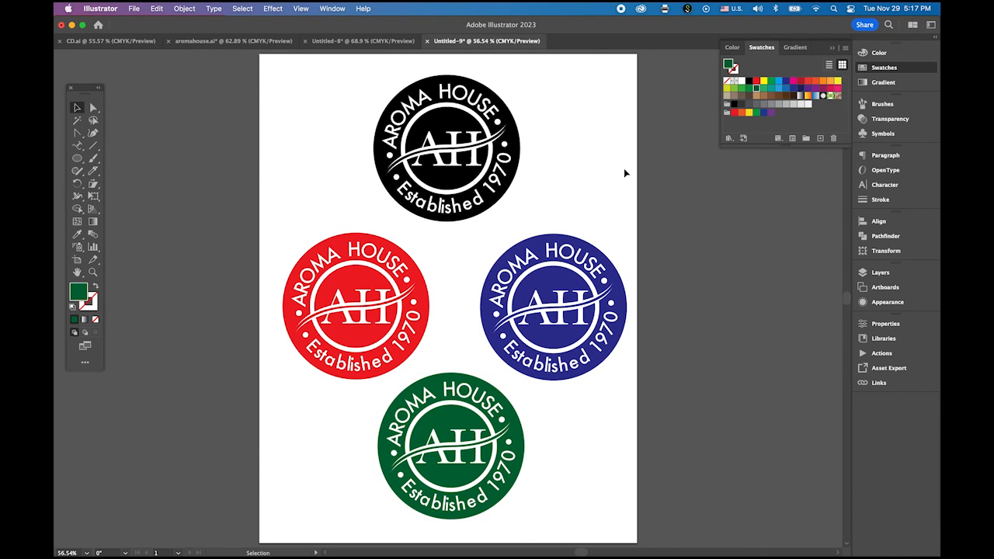